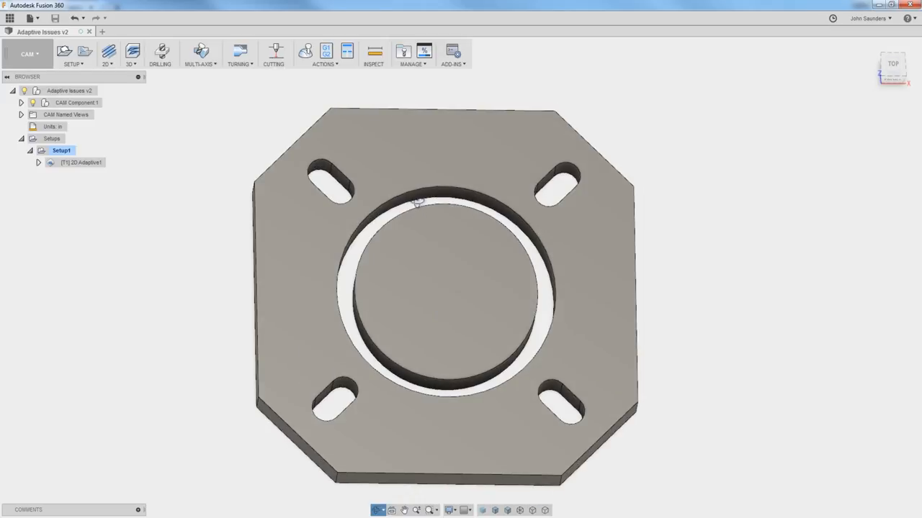
Measure the circular ring pocket face and dismiss the readout
{"action": "left_click", "coordinate": [374, 52]}
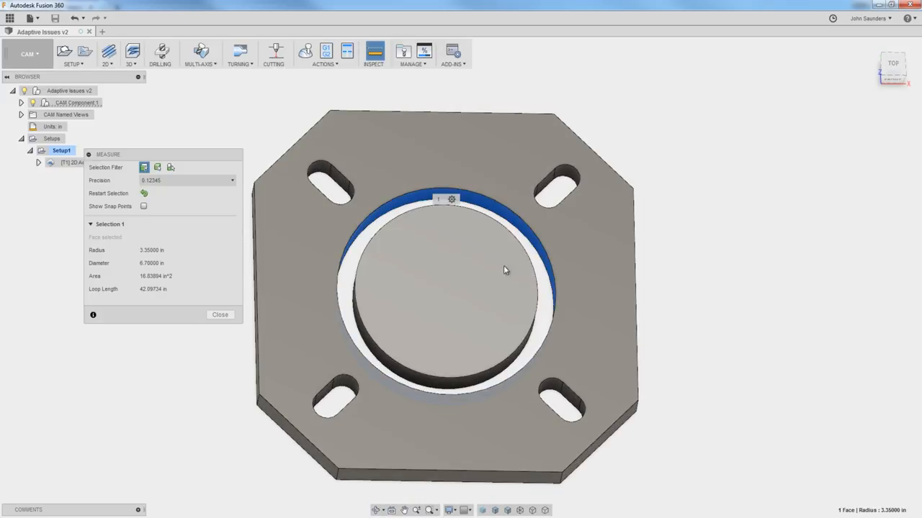
{"action": "mouse_move", "coordinate": [601, 253]}
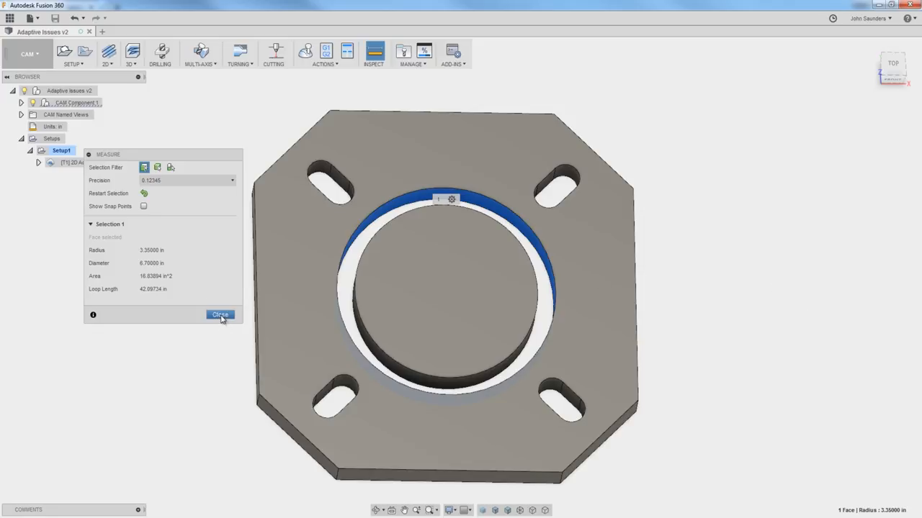
{"action": "left_click", "coordinate": [220, 316]}
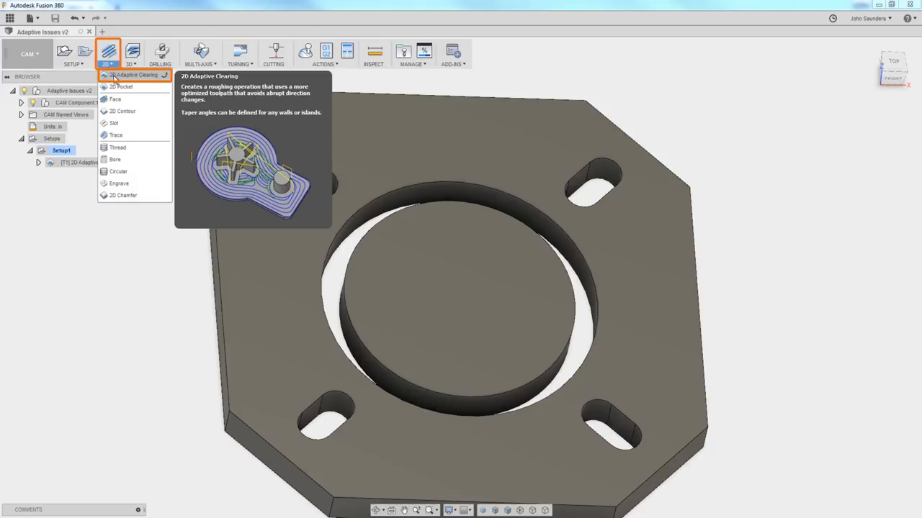
Create a second 2D Adaptive Clearing operation on the ring pocket geometry
{"action": "left_click", "coordinate": [132, 75]}
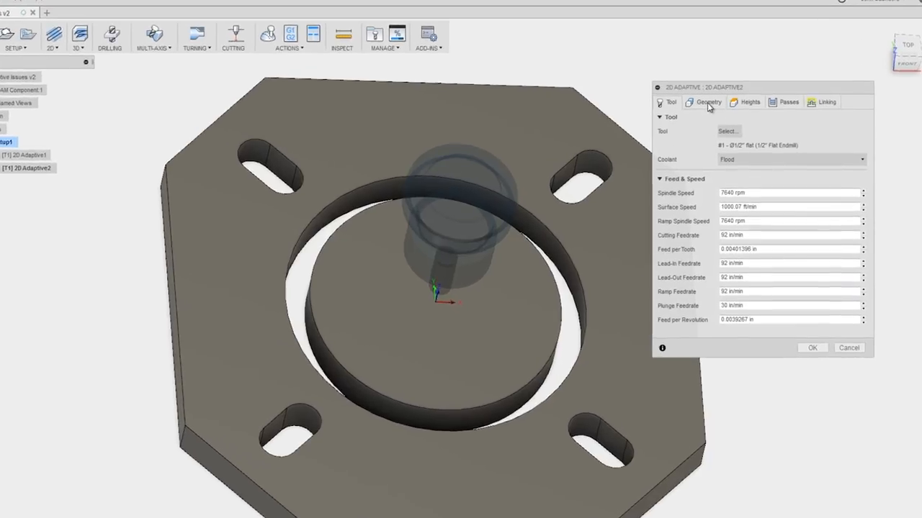
{"action": "left_click", "coordinate": [708, 101]}
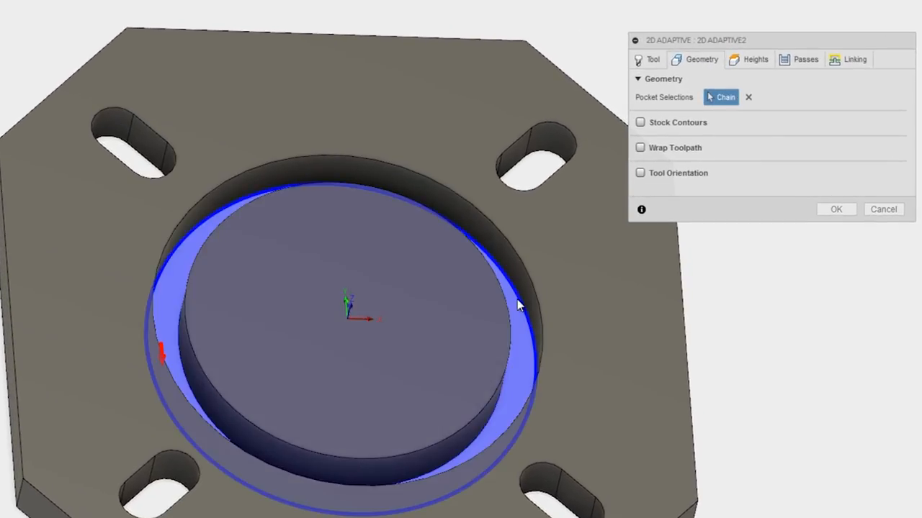
{"action": "mouse_move", "coordinate": [806, 126]}
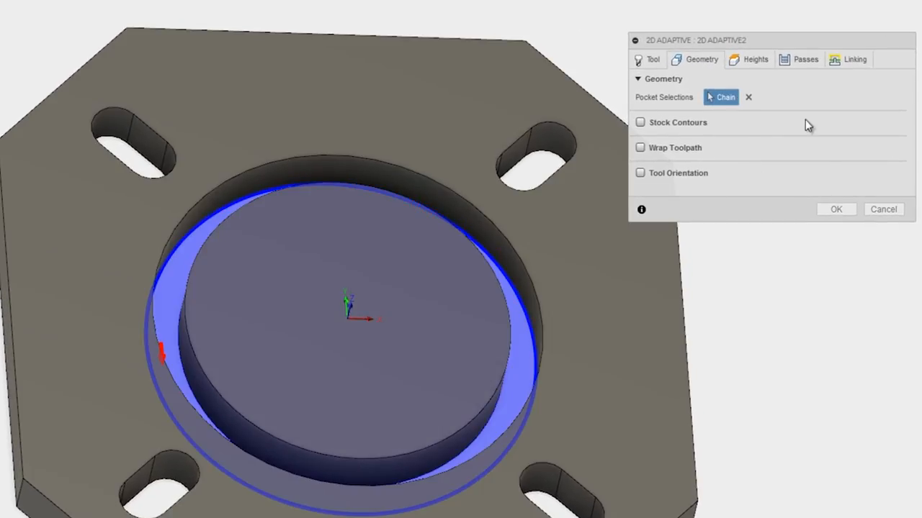
{"action": "left_click", "coordinate": [836, 209]}
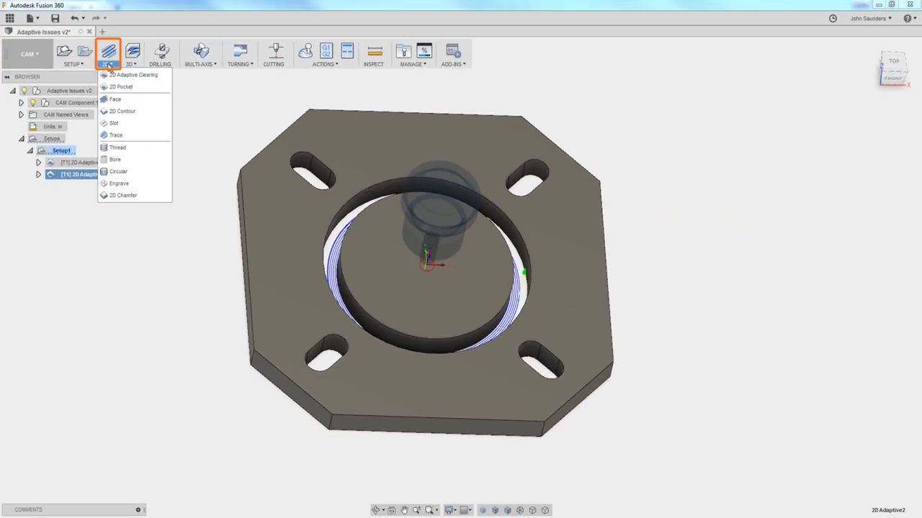
{"action": "mouse_move", "coordinate": [92, 250]}
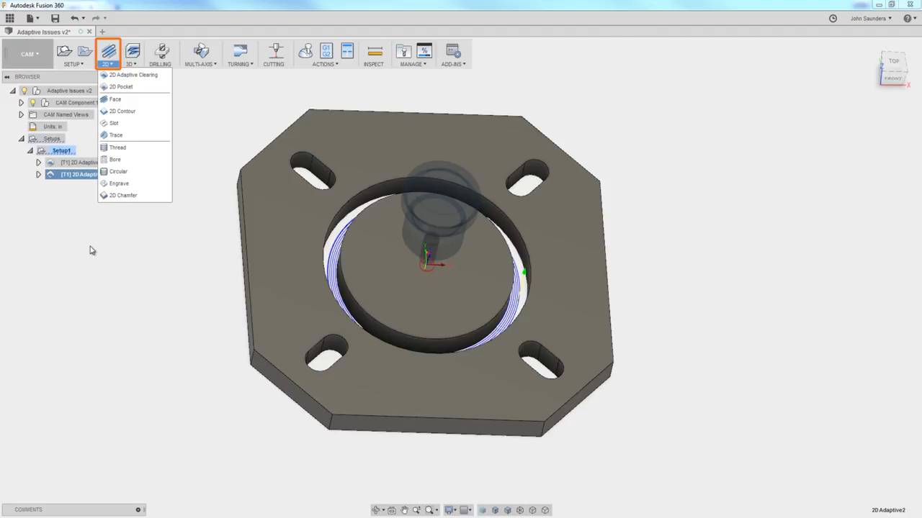
{"action": "left_click", "coordinate": [132, 75]}
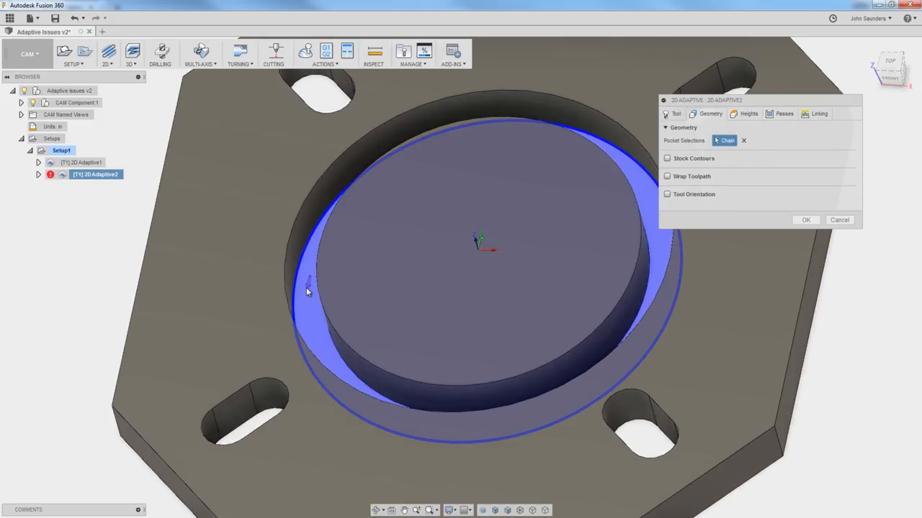
{"action": "mouse_move", "coordinate": [308, 294]}
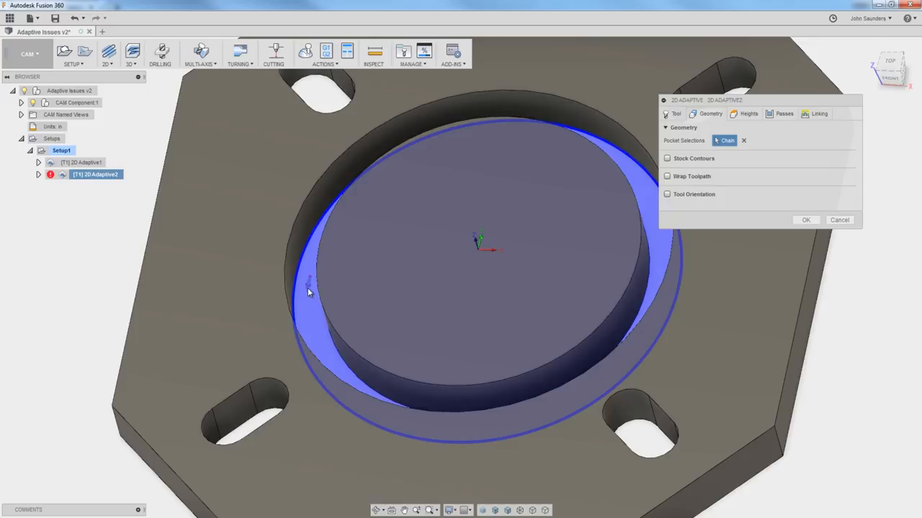
{"action": "mouse_move", "coordinate": [303, 288]}
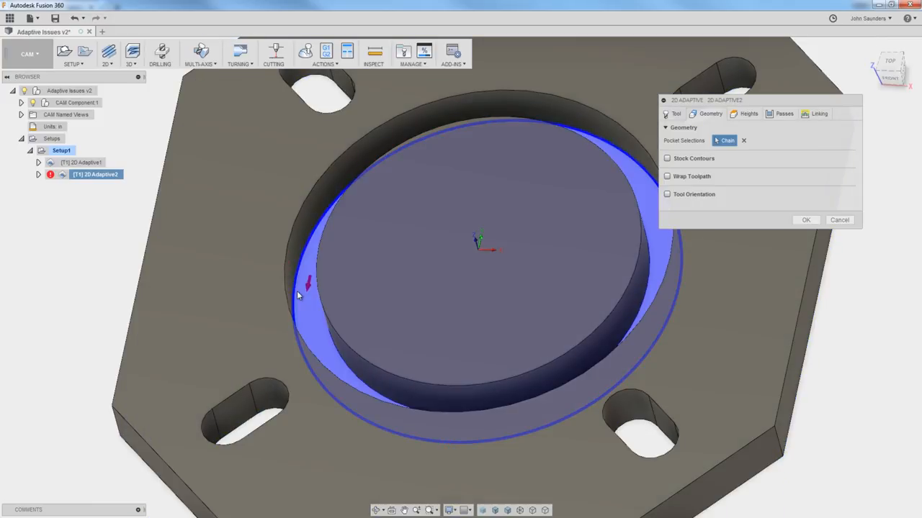
{"action": "left_click_drag", "start_coordinate": [300, 295], "coordinate": [441, 302]}
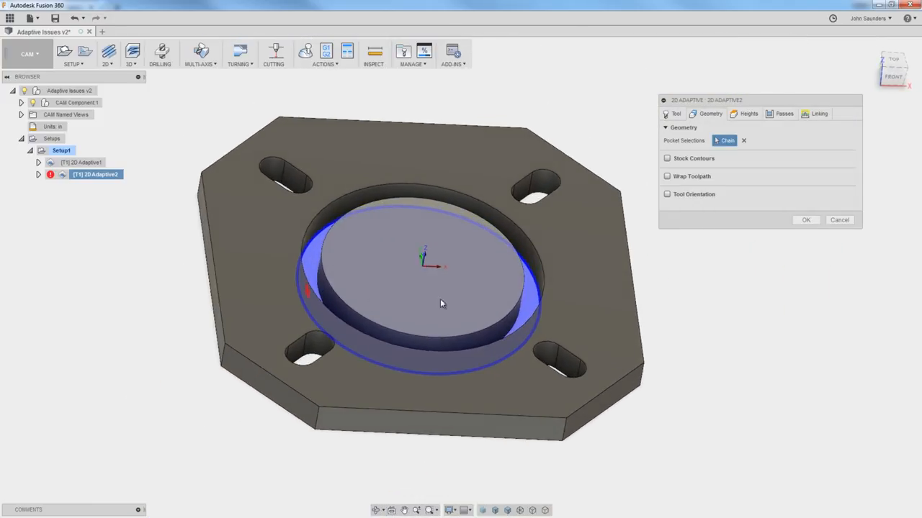
{"action": "left_click", "coordinate": [807, 219]}
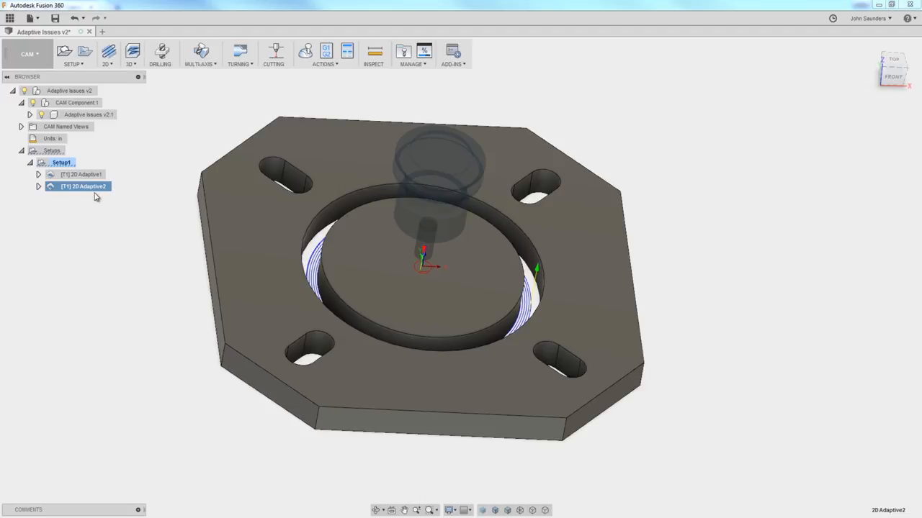
Edit 2D Adaptive2 so both the inner and outer ring pocket boundaries are selected
{"action": "right_click", "coordinate": [84, 185]}
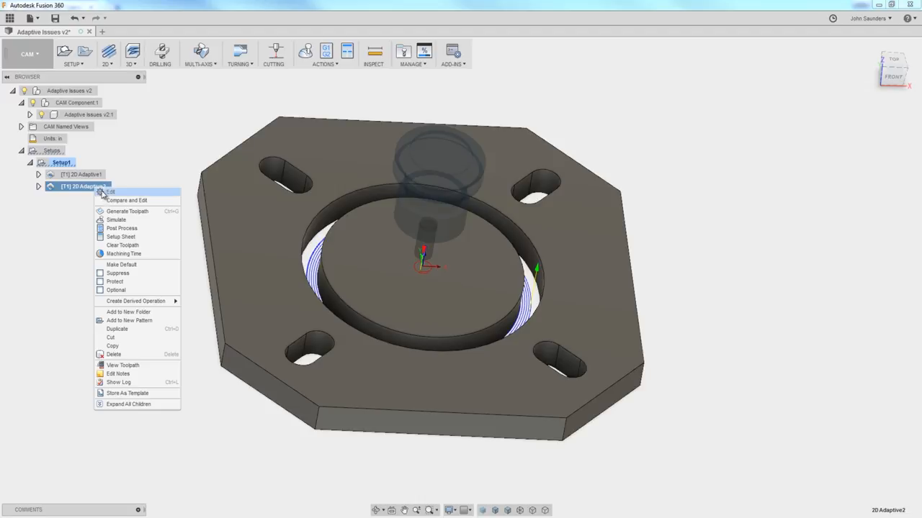
{"action": "left_click", "coordinate": [110, 192]}
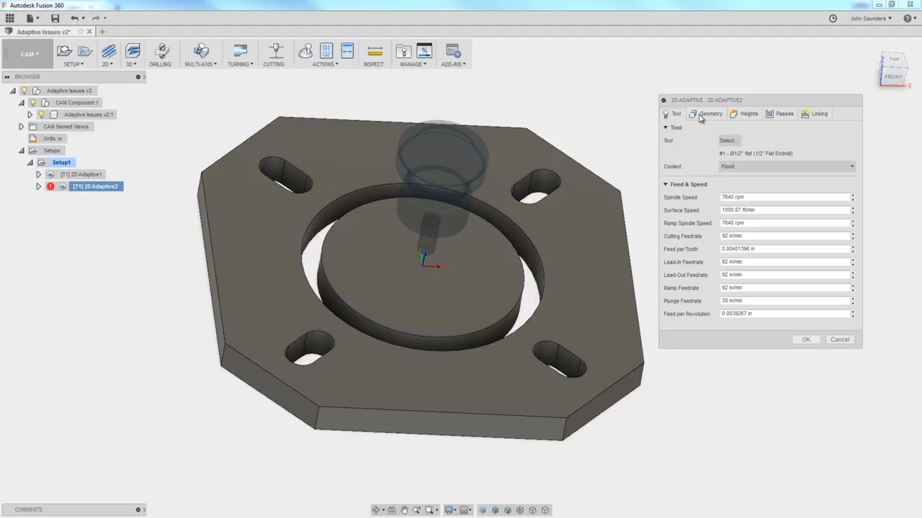
{"action": "left_click", "coordinate": [710, 114]}
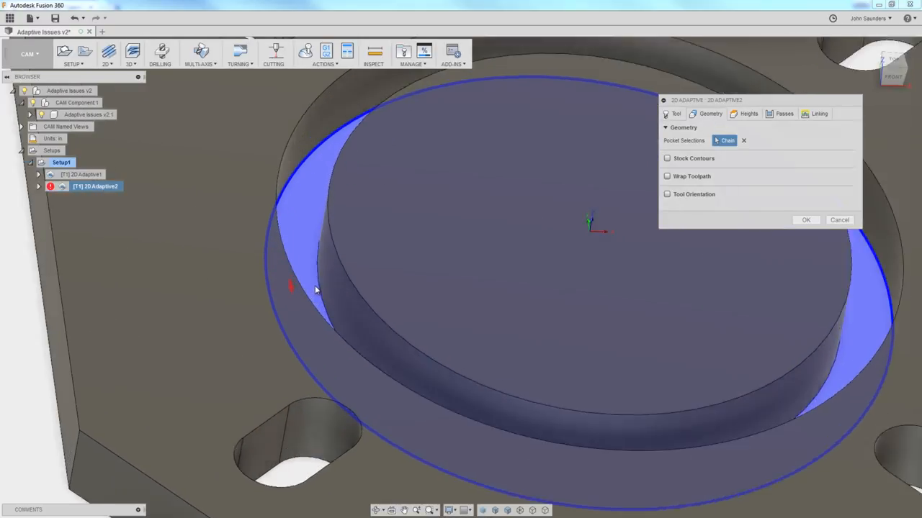
{"action": "left_click", "coordinate": [320, 291]}
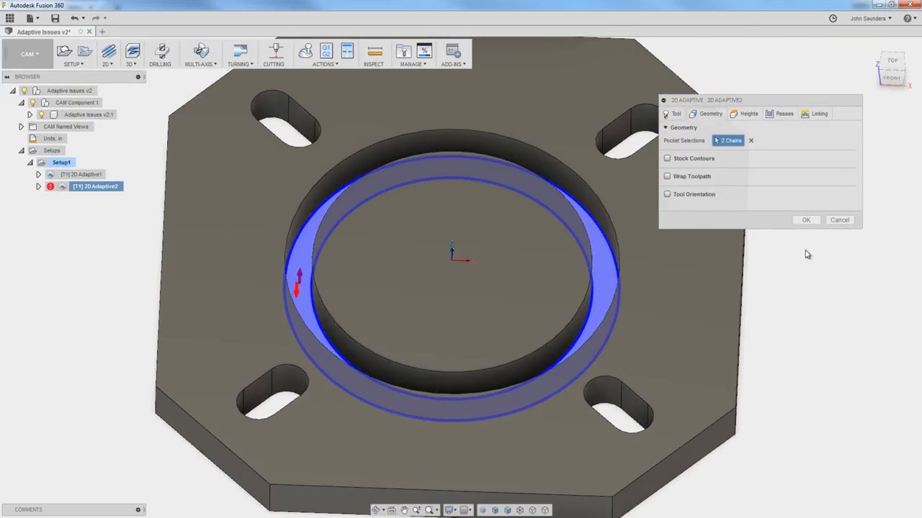
{"action": "left_click", "coordinate": [806, 219]}
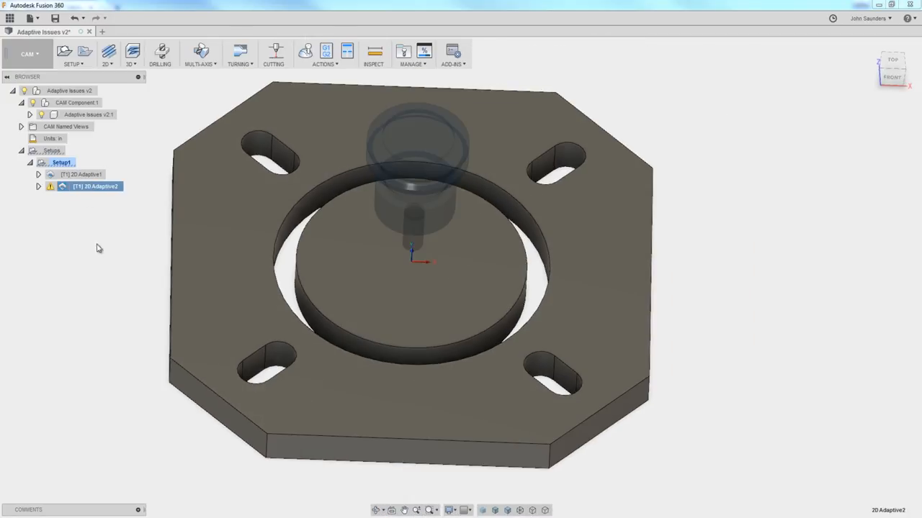
{"action": "mouse_move", "coordinate": [718, 392]}
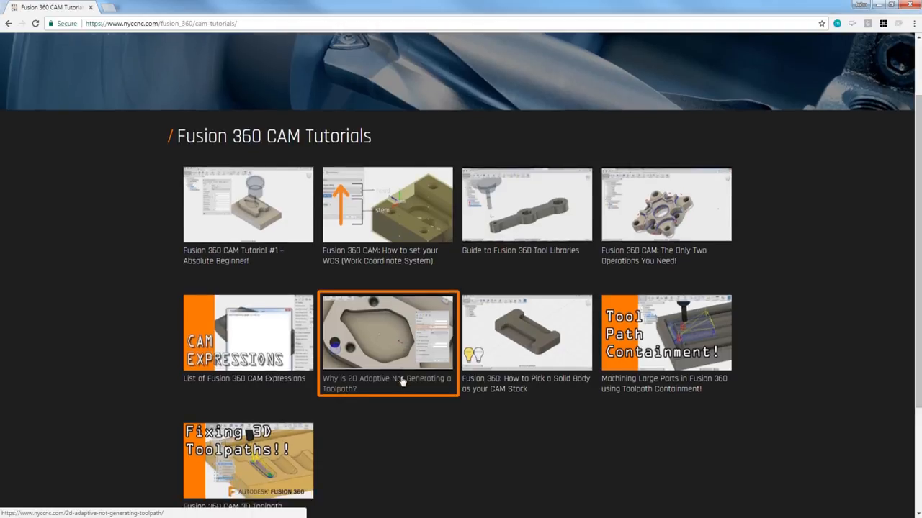
Scroll up the NYC CNC Fusion 360 CAM tutorials page toward the header menu
{"action": "scroll", "scroll_direction": "up", "scroll_amount": 3}
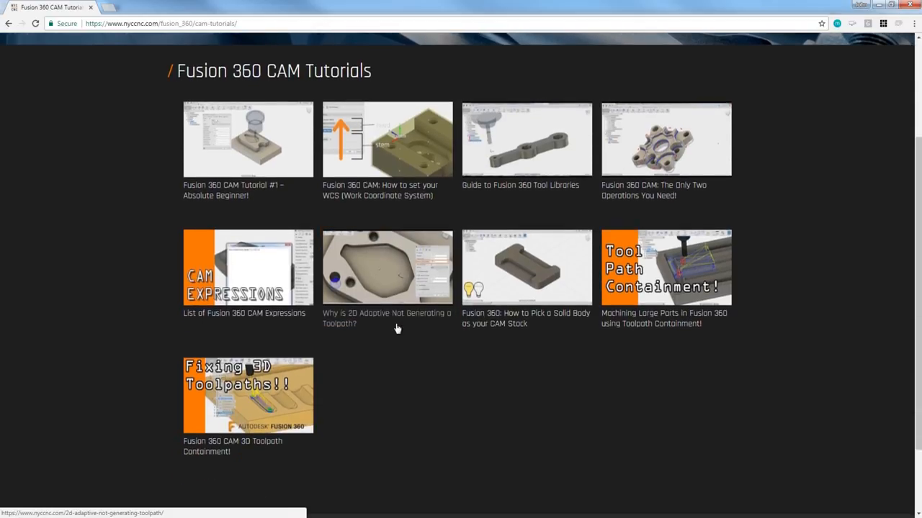
{"action": "scroll", "scroll_direction": "up", "scroll_amount": 3}
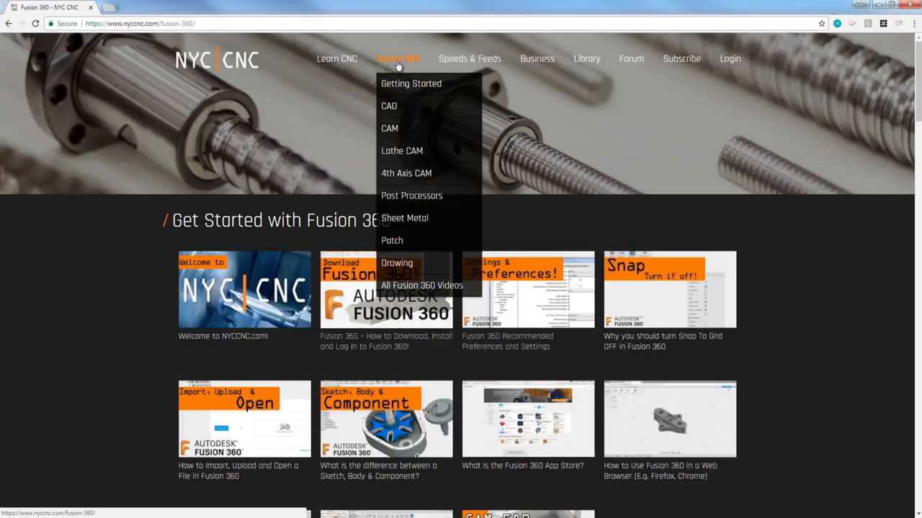
{"action": "mouse_move", "coordinate": [818, 282]}
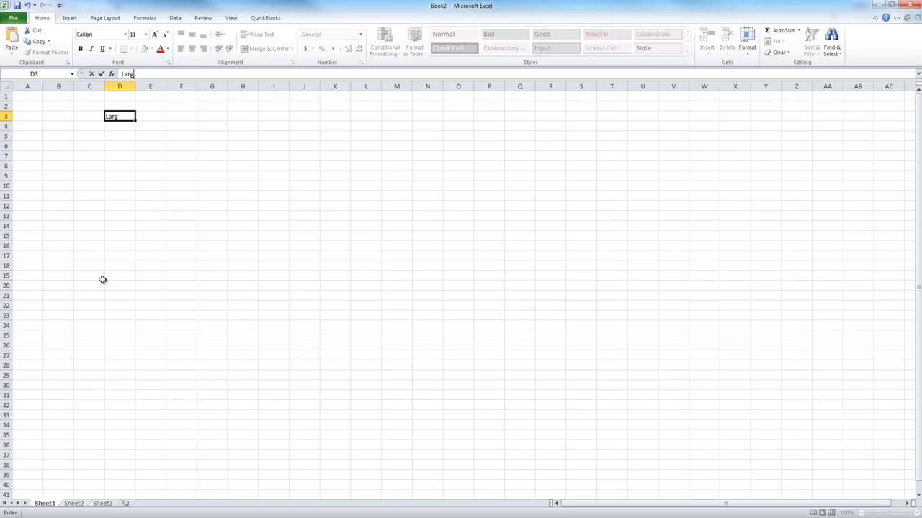
Enter the Large/Small labels and the E5 difference formula referencing E3
{"action": "key", "text": "Return"}
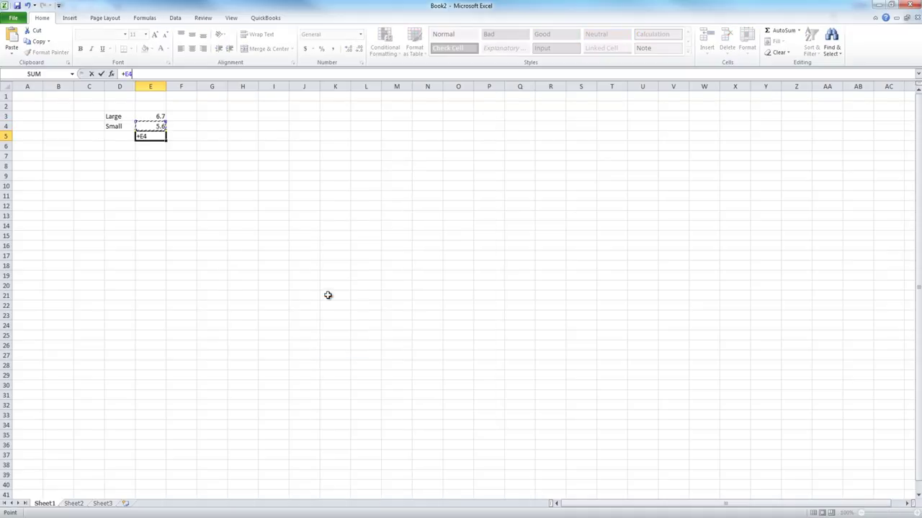
{"action": "key", "text": "Return"}
{"action": "type", "text": "Radius"}
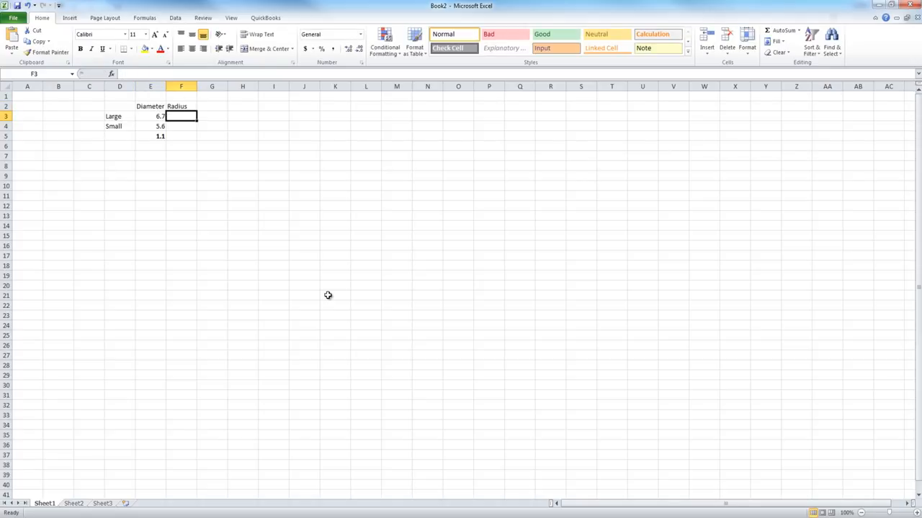
{"action": "type", "text": "+E3"}
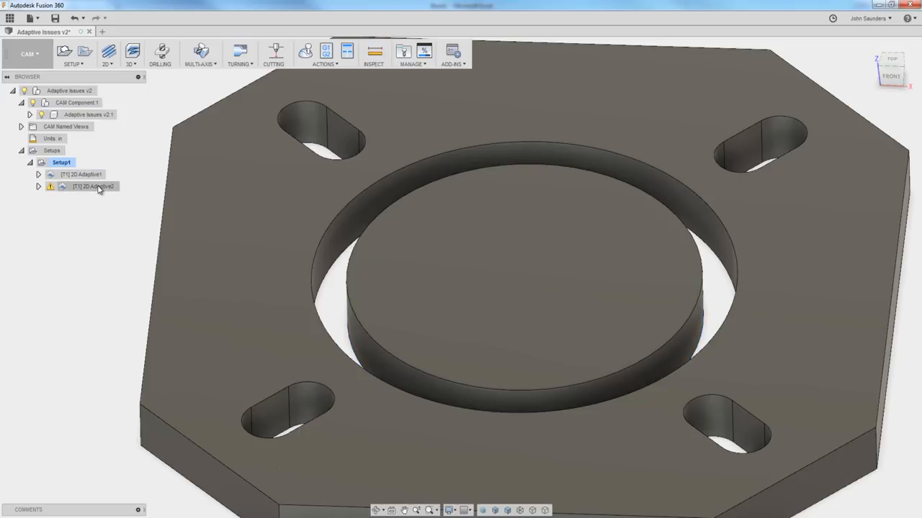
Reference the 0.5 tool size in Excel, then inspect 2D Adaptive2's Helical Ramp Diameter on Linking
{"action": "left_click", "coordinate": [95, 185]}
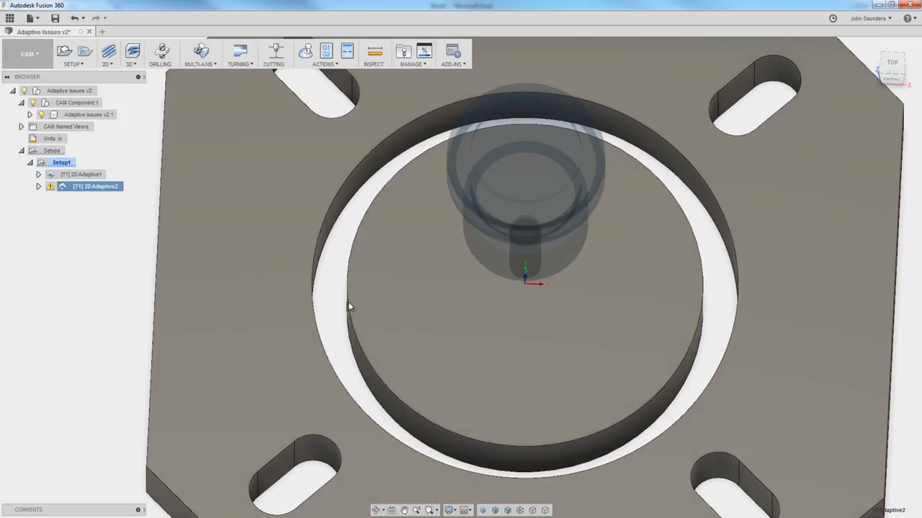
{"action": "mouse_move", "coordinate": [343, 308]}
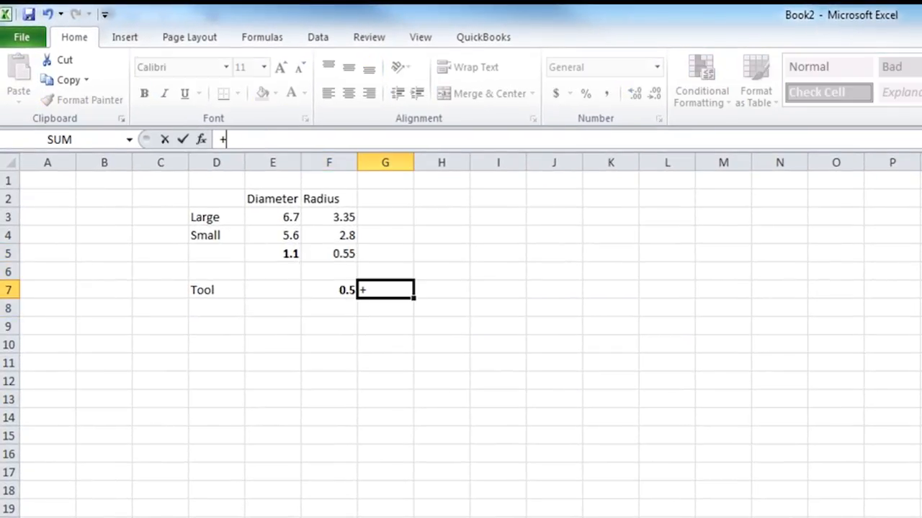
{"action": "left_click", "coordinate": [329, 253]}
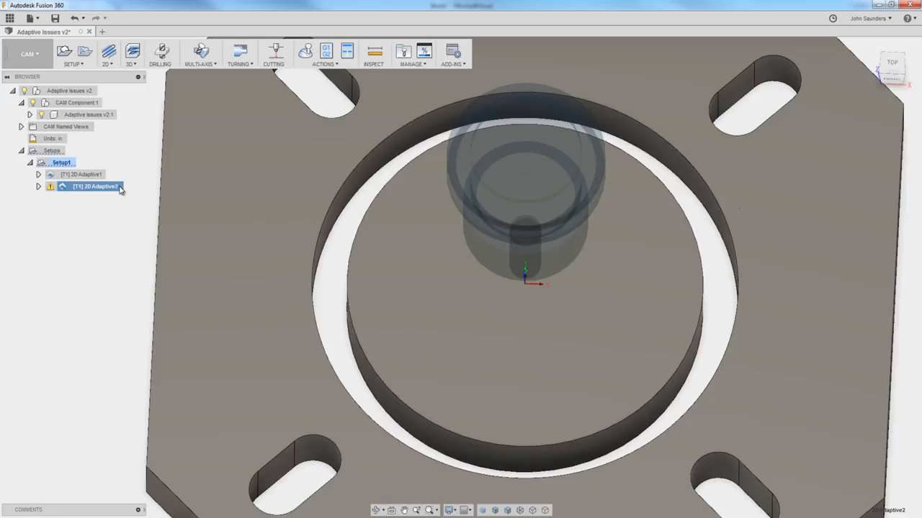
{"action": "mouse_move", "coordinate": [101, 190]}
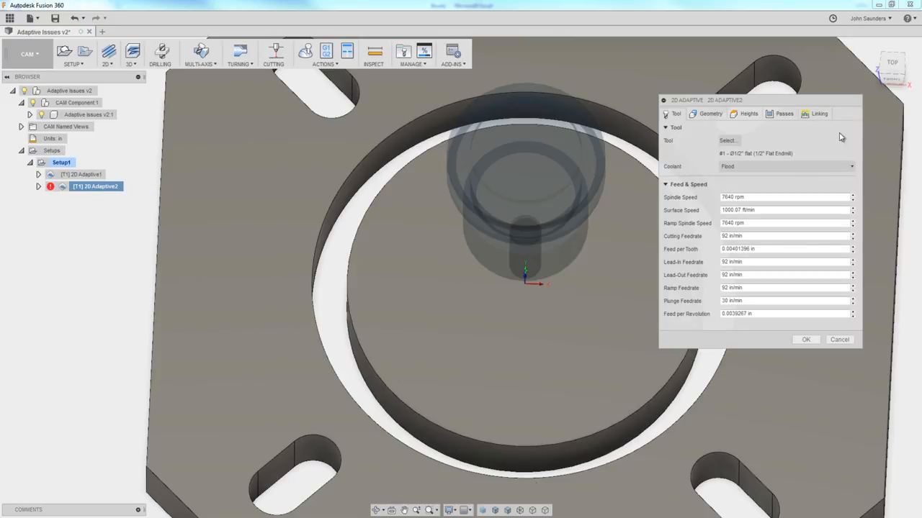
{"action": "left_click", "coordinate": [820, 114]}
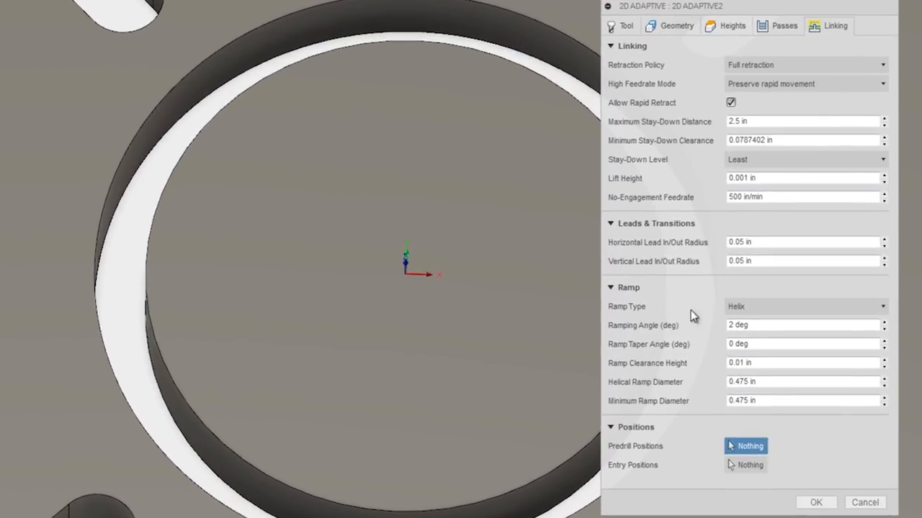
{"action": "left_click", "coordinate": [799, 381]}
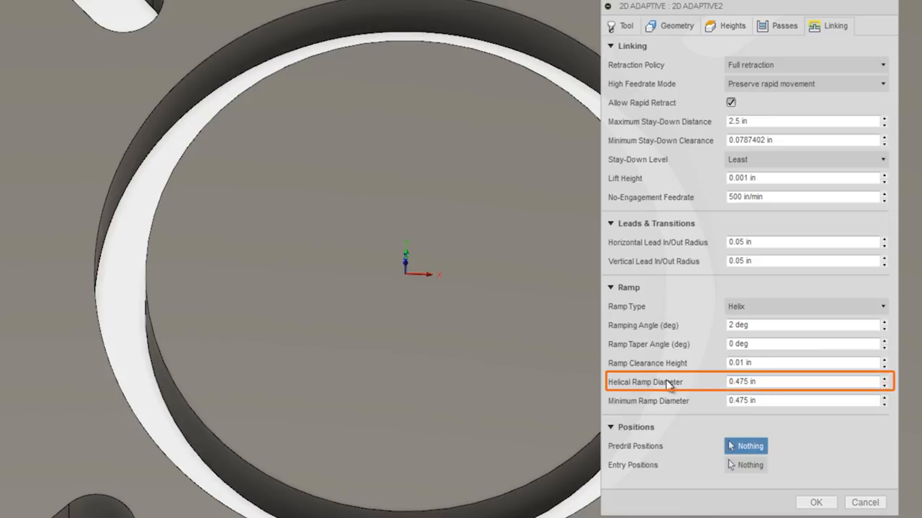
{"action": "mouse_move", "coordinate": [774, 424]}
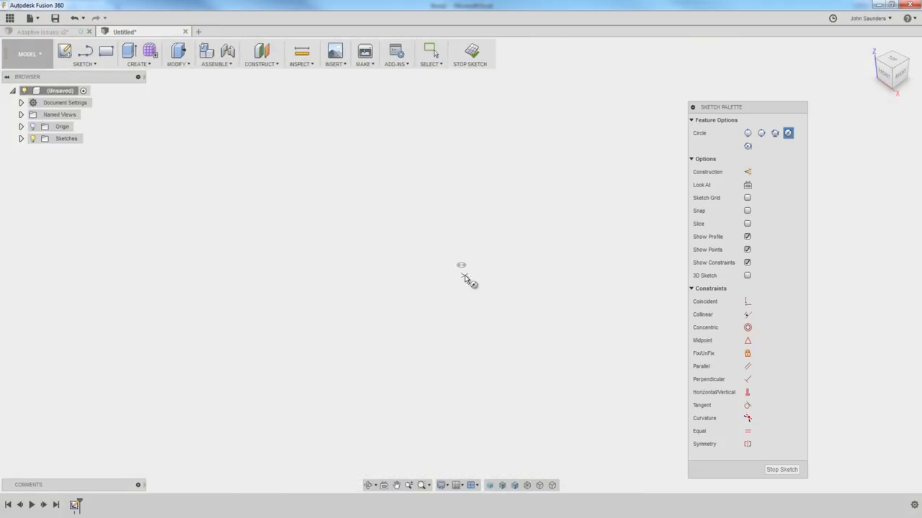
Sketch nested comparison circles, one dimensioned 0.475, and finish the sketch
{"action": "left_click", "coordinate": [461, 265]}
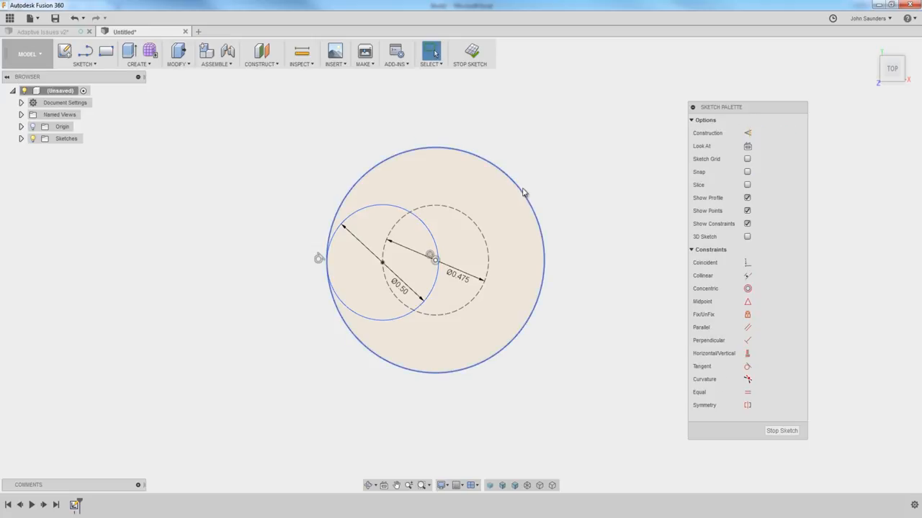
{"action": "left_click", "coordinate": [541, 190]}
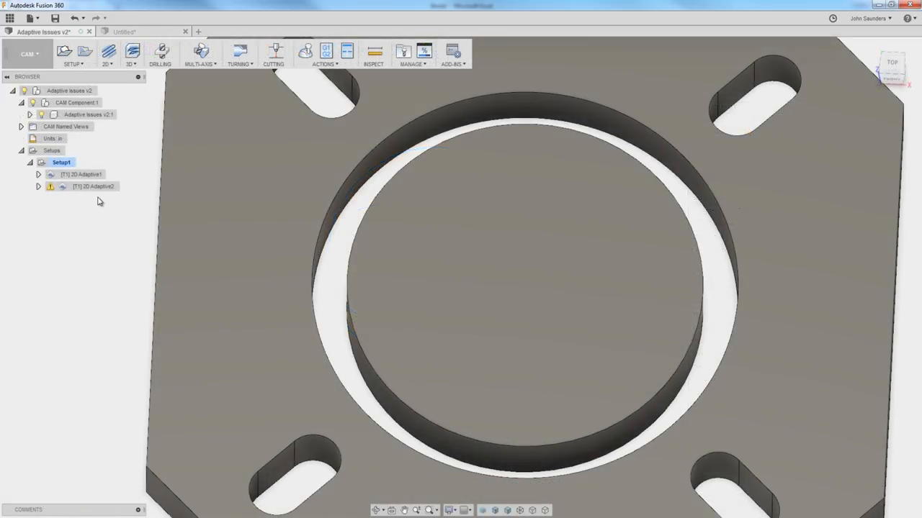
Regenerate 2D Adaptive2, note the empty-toolpath warning, and reopen it for editing
{"action": "left_click", "coordinate": [92, 186]}
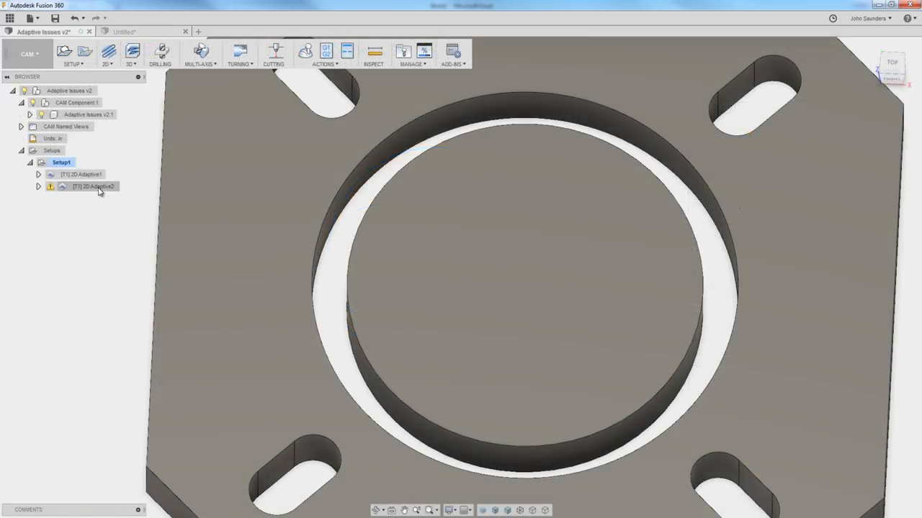
{"action": "double_click", "coordinate": [95, 187]}
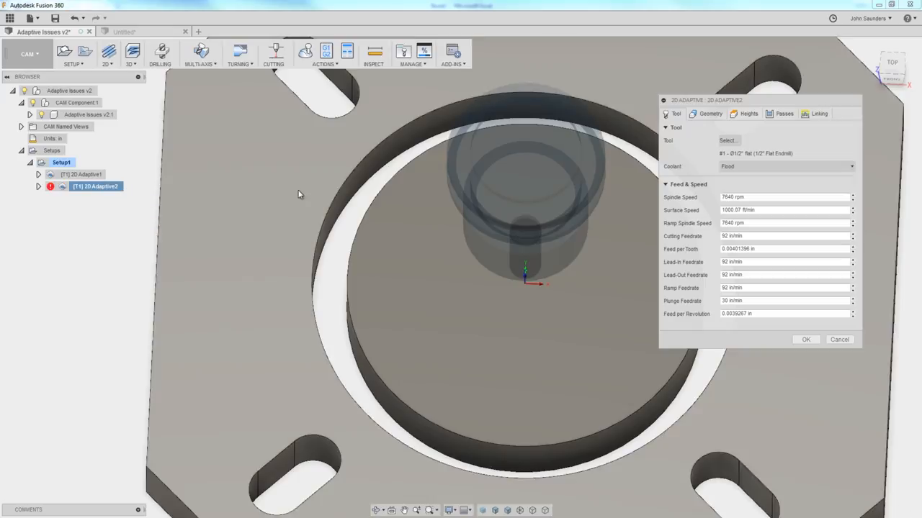
{"action": "left_click", "coordinate": [819, 114]}
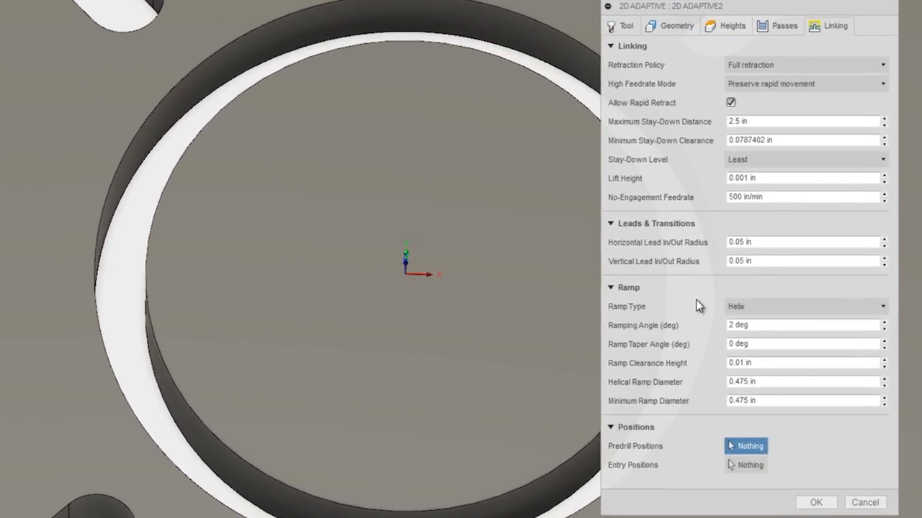
{"action": "left_click", "coordinate": [805, 305]}
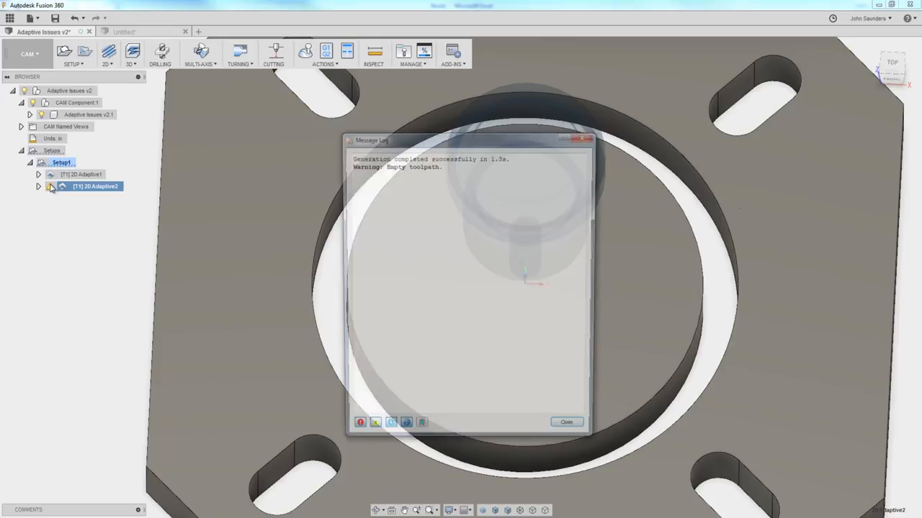
{"action": "right_click", "coordinate": [95, 186]}
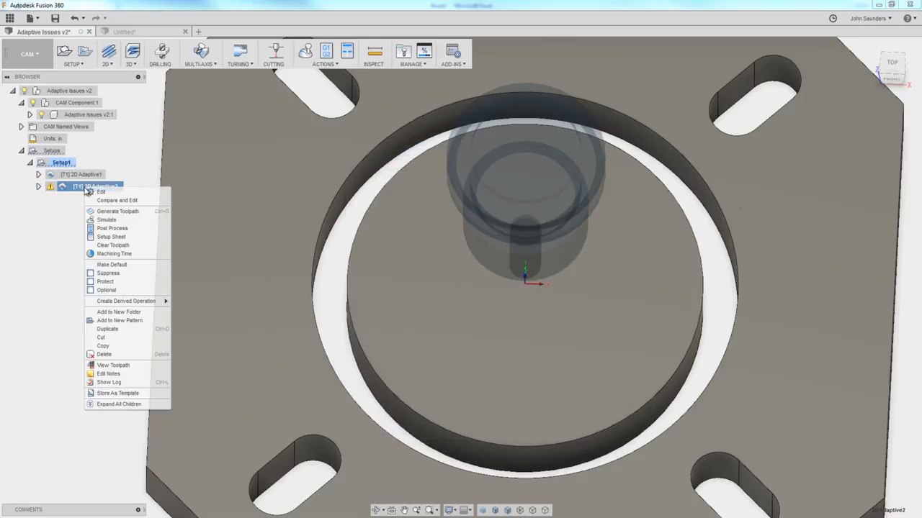
{"action": "left_click", "coordinate": [101, 192]}
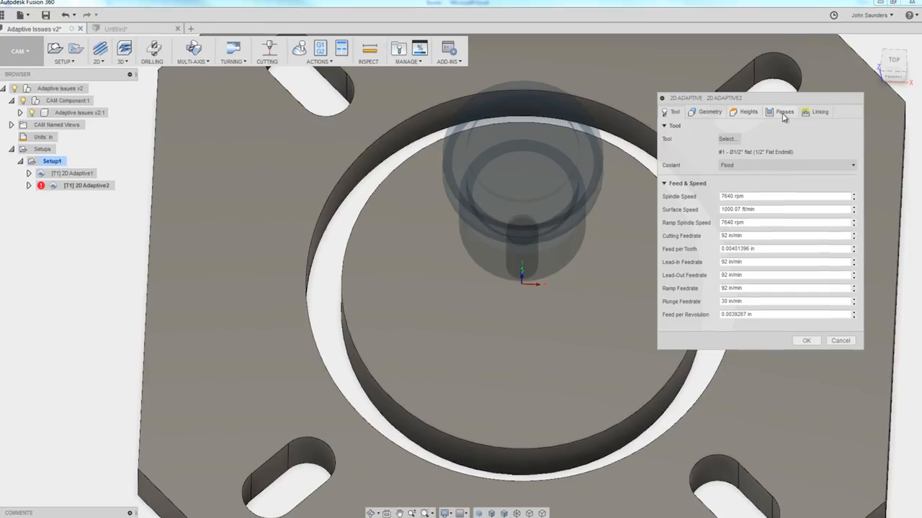
Check the tool figures in Excel and set 2D Adaptive2's Minimum Cutting Radius to 0.001
{"action": "left_click", "coordinate": [783, 112]}
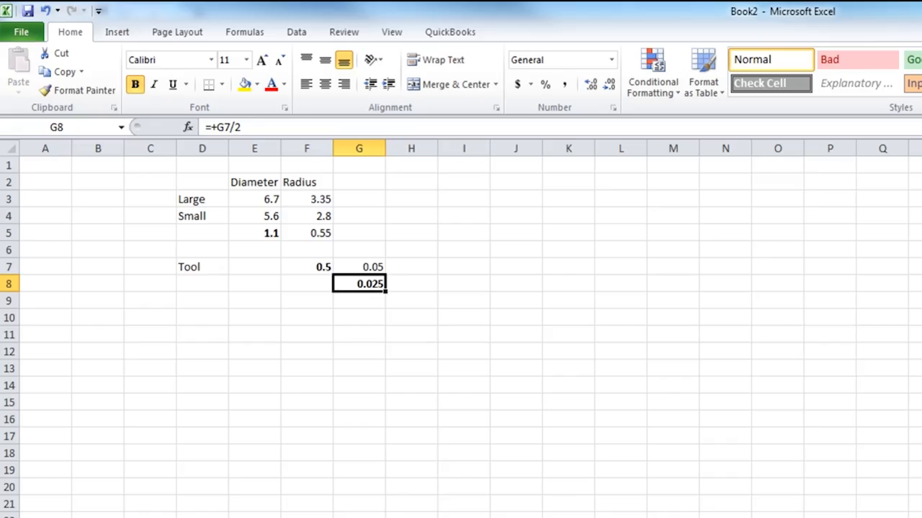
{"action": "left_click", "coordinate": [307, 266]}
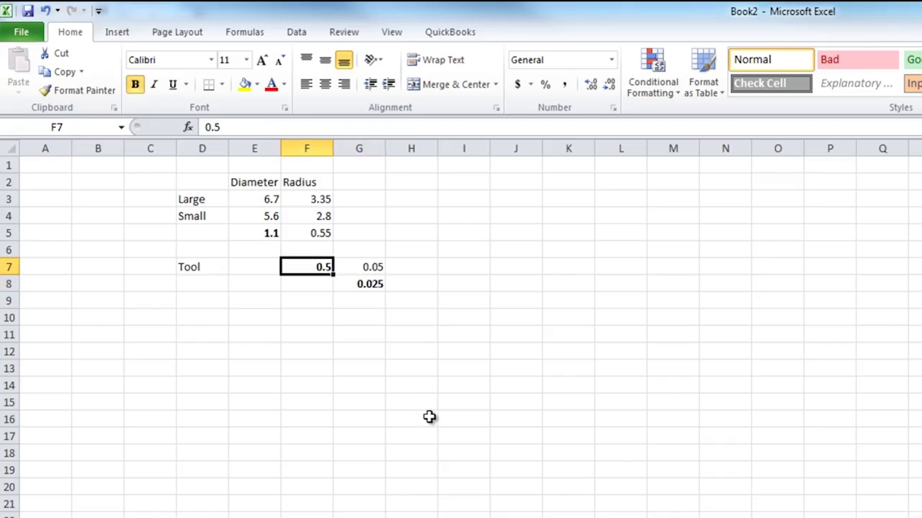
{"action": "left_click", "coordinate": [306, 233]}
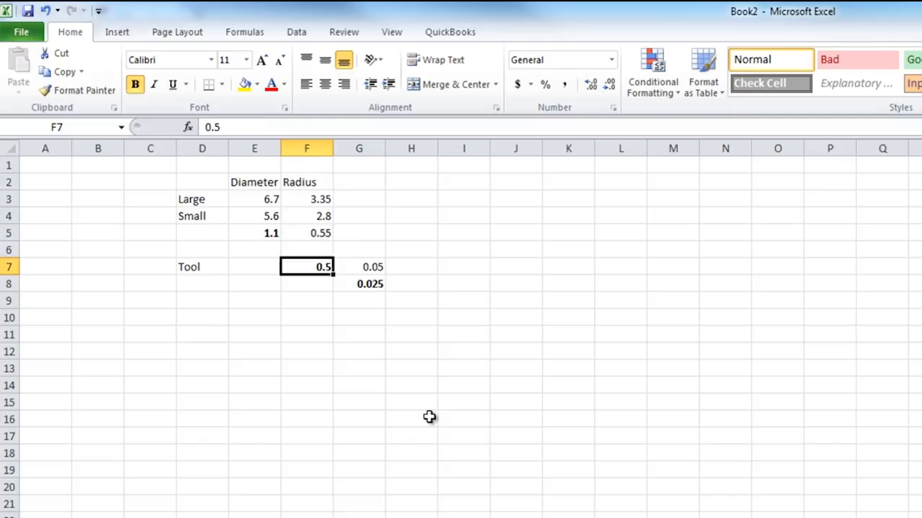
{"action": "left_click", "coordinate": [359, 282]}
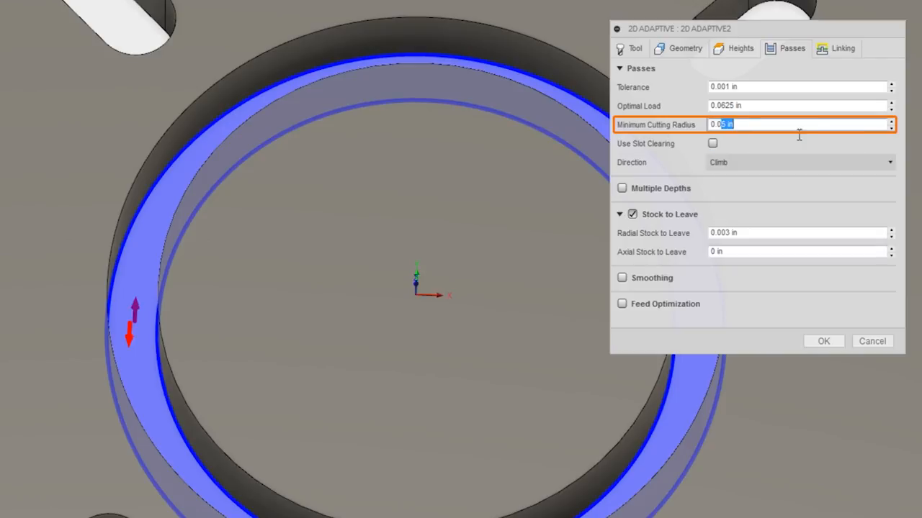
{"action": "type", "text": "0.001"}
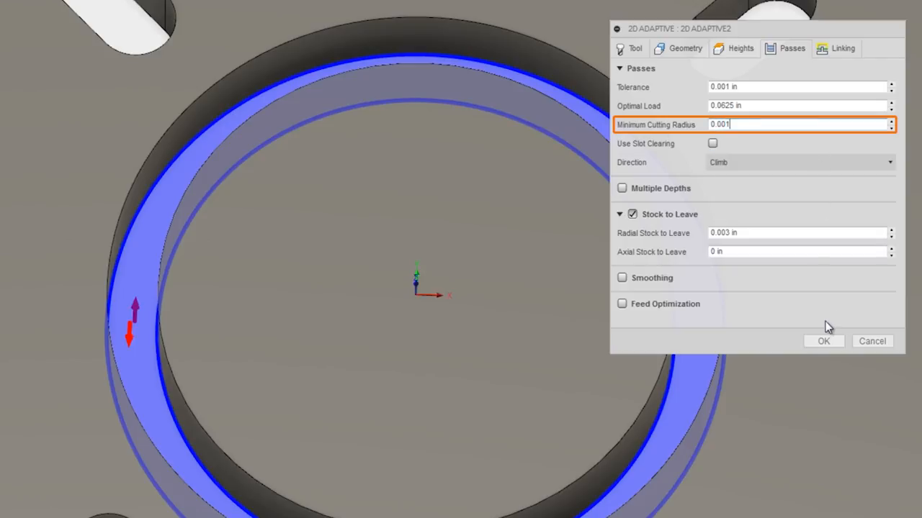
{"action": "left_click", "coordinate": [824, 339]}
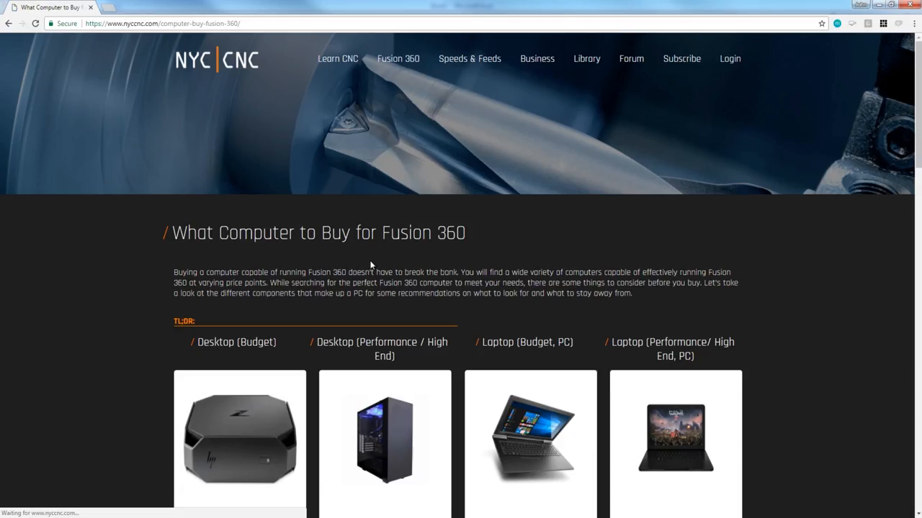
Scroll down the NYC CNC computer-buying guide to its TL;DR picks
{"action": "scroll", "scroll_direction": "down", "scroll_amount": 3}
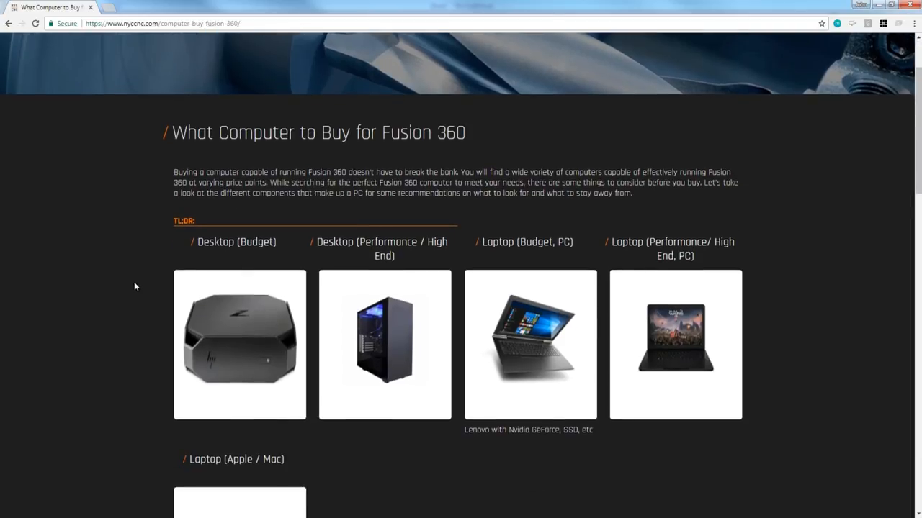
{"action": "scroll", "scroll_direction": "down", "scroll_amount": 3}
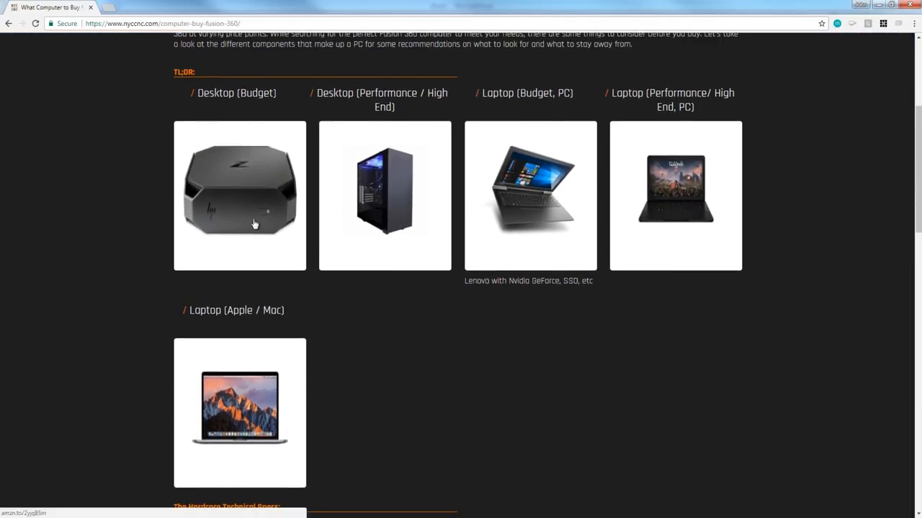
{"action": "mouse_move", "coordinate": [616, 320]}
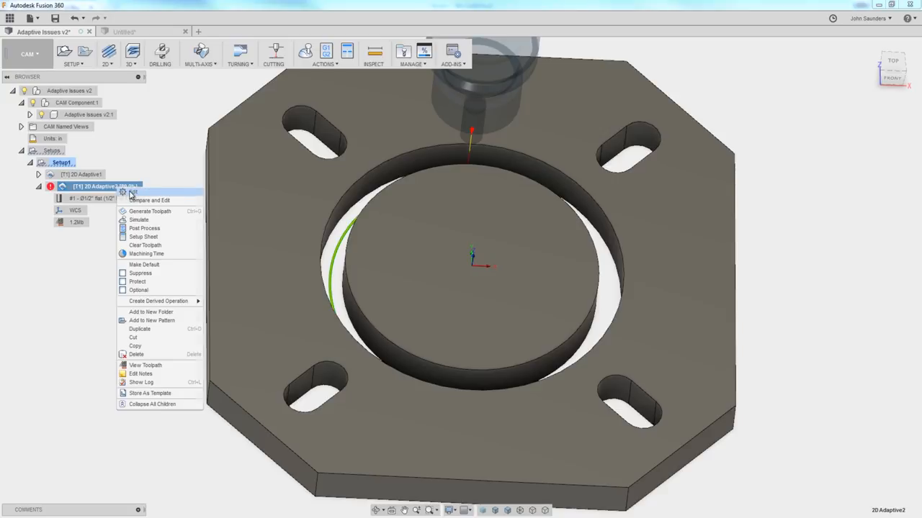
Change 2D Adaptive2's tool to a 3/8" flat end mill and regenerate the toolpath
{"action": "left_click", "coordinate": [134, 193]}
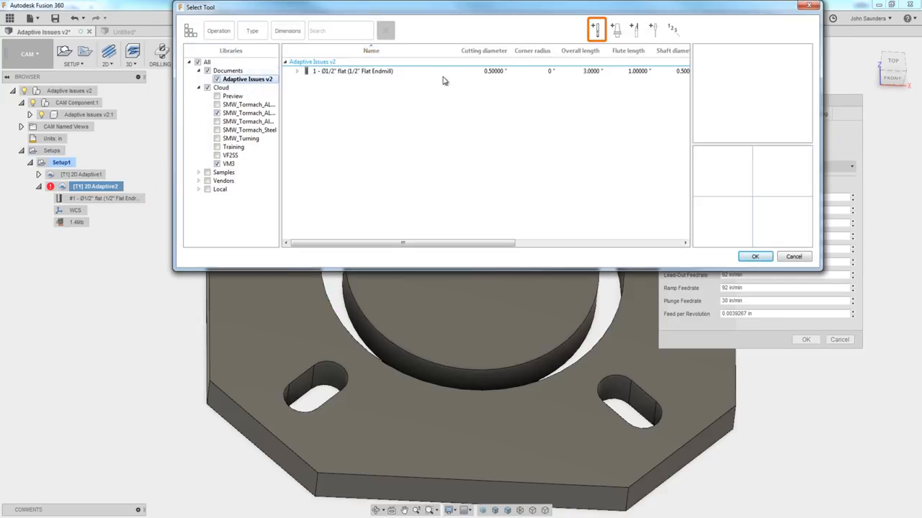
{"action": "double_click", "coordinate": [353, 71]}
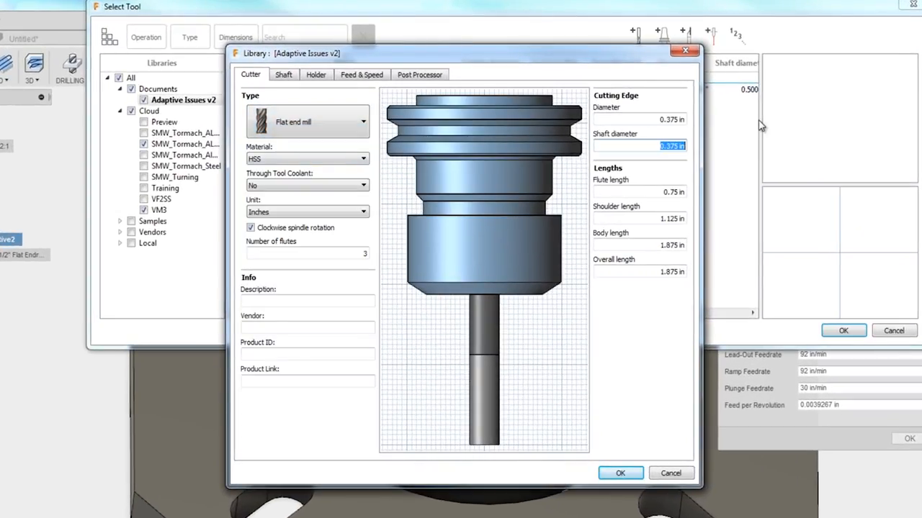
{"action": "mouse_move", "coordinate": [619, 473]}
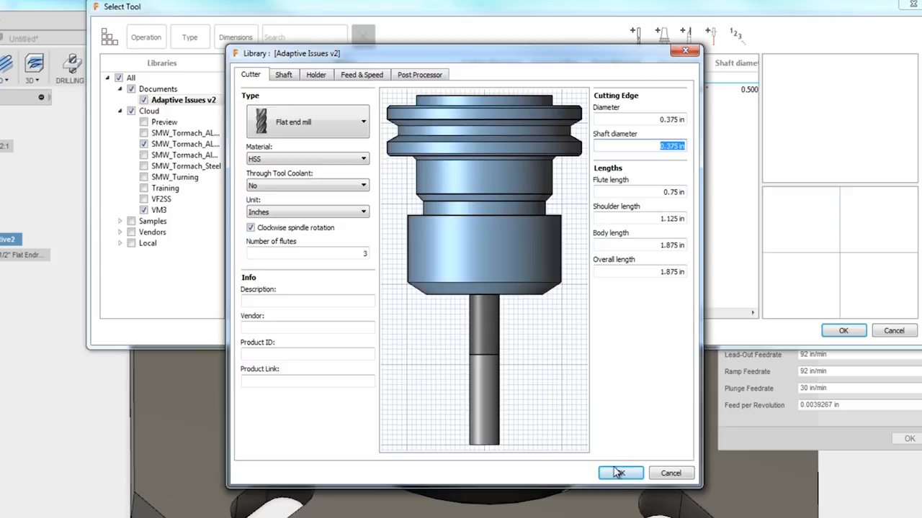
{"action": "left_click", "coordinate": [619, 472]}
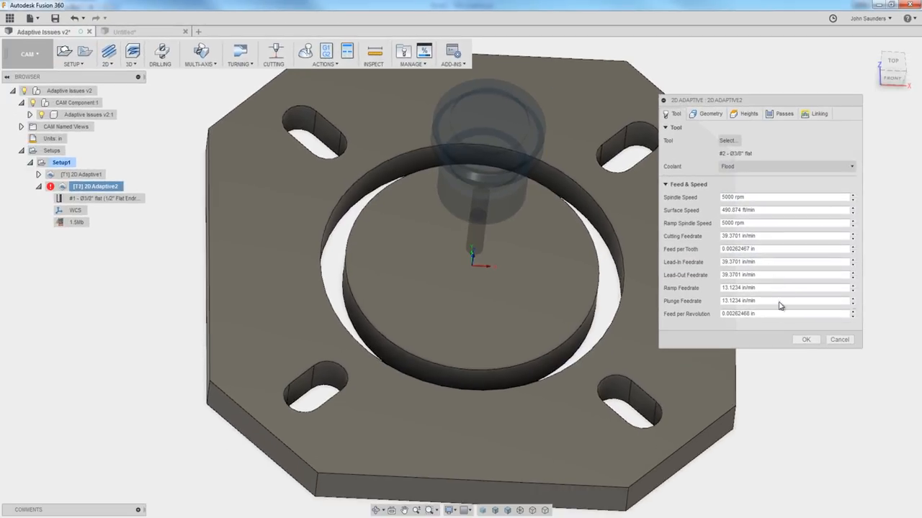
{"action": "left_click", "coordinate": [807, 340]}
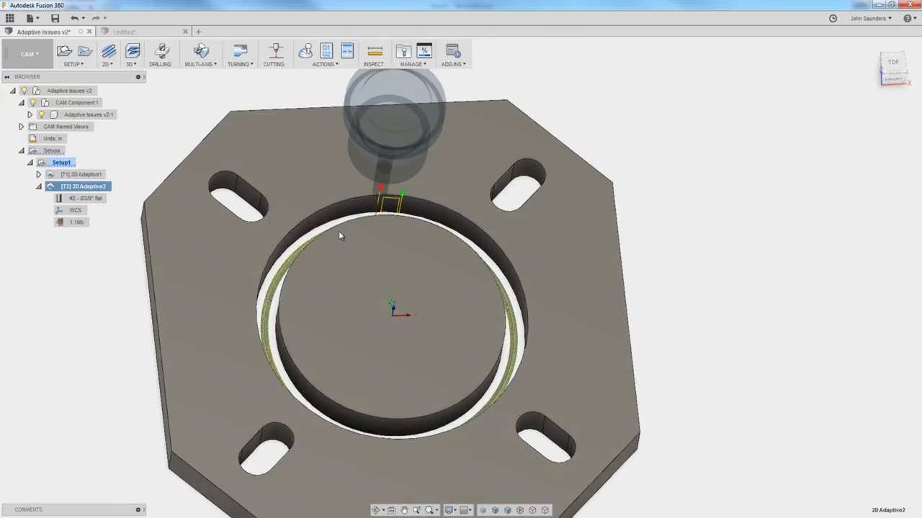
View the ring toolpath from the TOP face and switch workspace toward Excel
{"action": "left_click", "coordinate": [29, 54]}
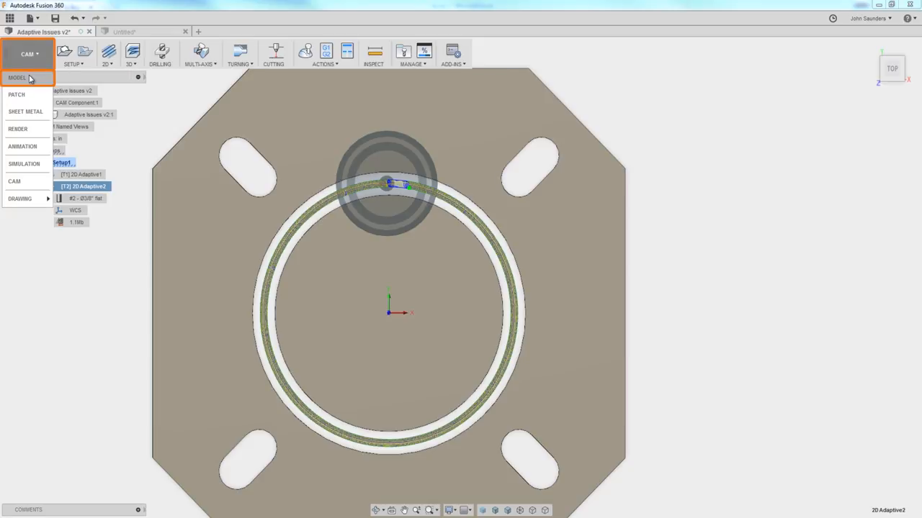
{"action": "left_click", "coordinate": [18, 78]}
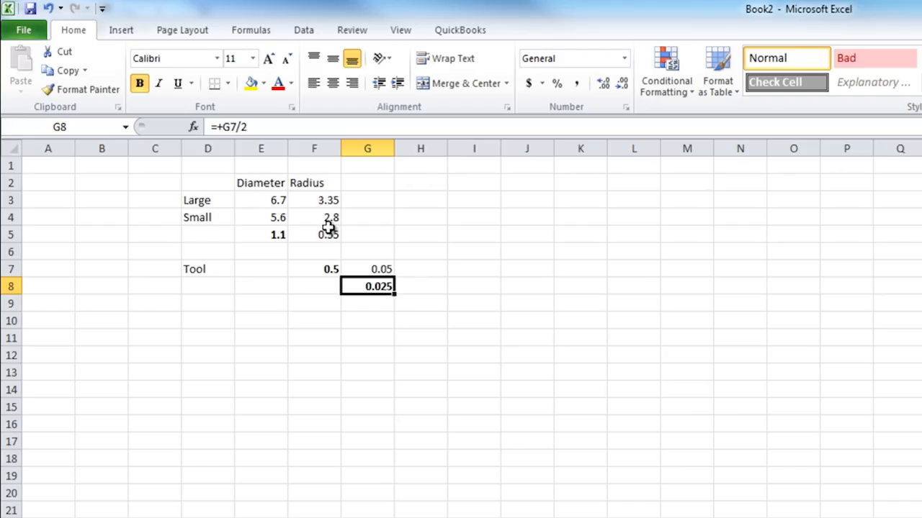
Enter a formula in cell I4 summing the listed diameters into a combined diameter
{"action": "left_click", "coordinate": [260, 218]}
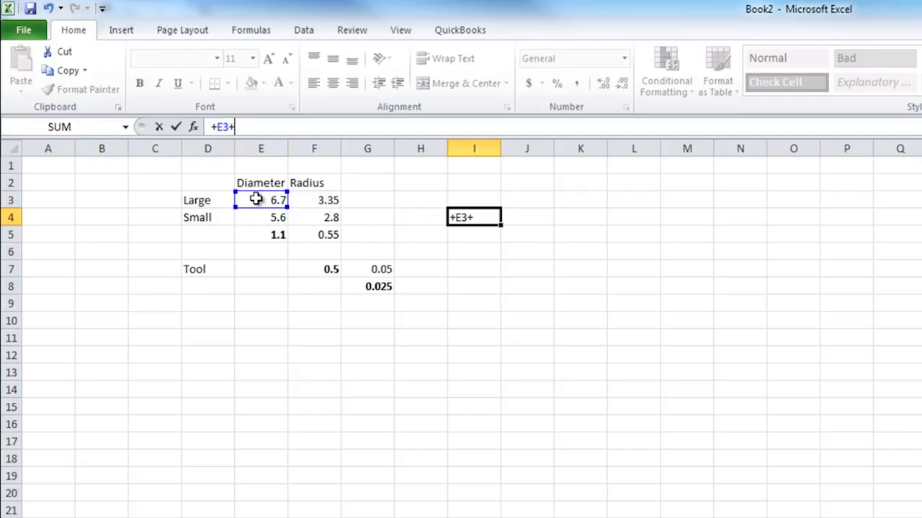
{"action": "key", "text": "enter"}
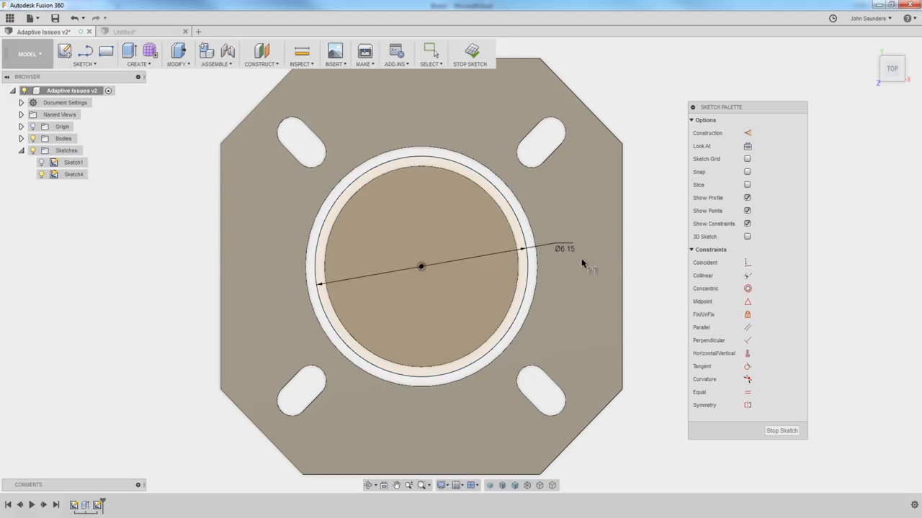
Place a sketch point on top of the 6.15 circle, vertically aligned with its centre, and finish Sketch4
{"action": "left_click", "coordinate": [519, 225]}
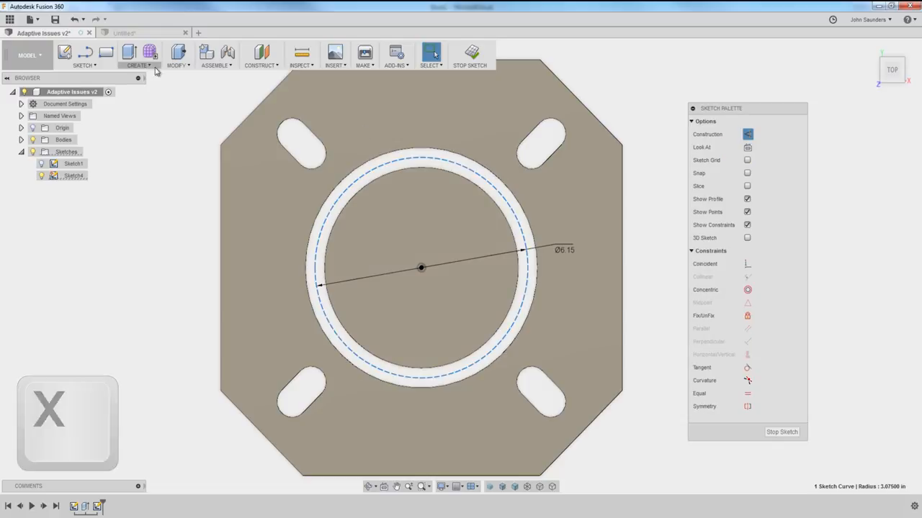
{"action": "left_click", "coordinate": [84, 55]}
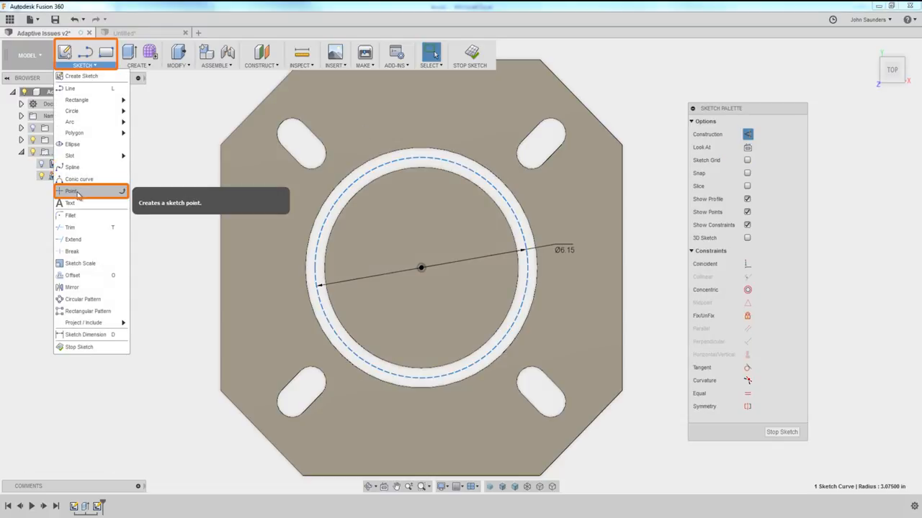
{"action": "left_click", "coordinate": [72, 190]}
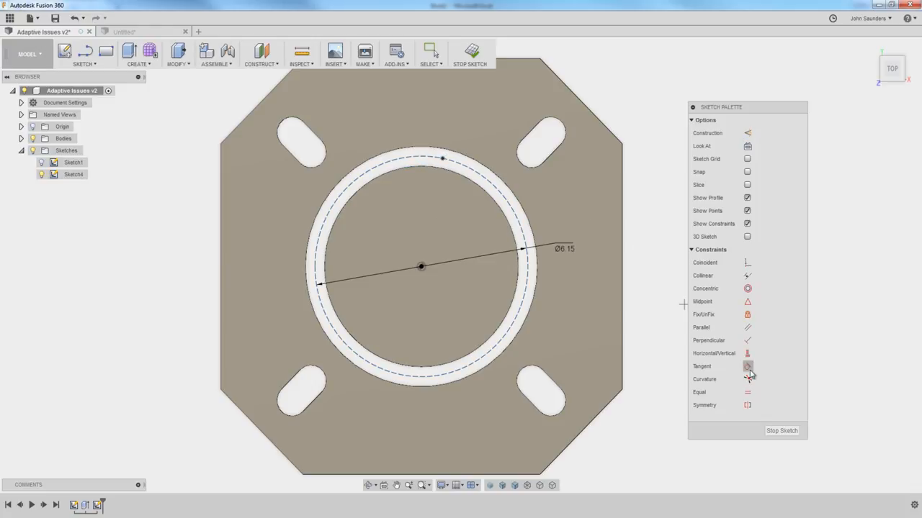
{"action": "left_click", "coordinate": [714, 353]}
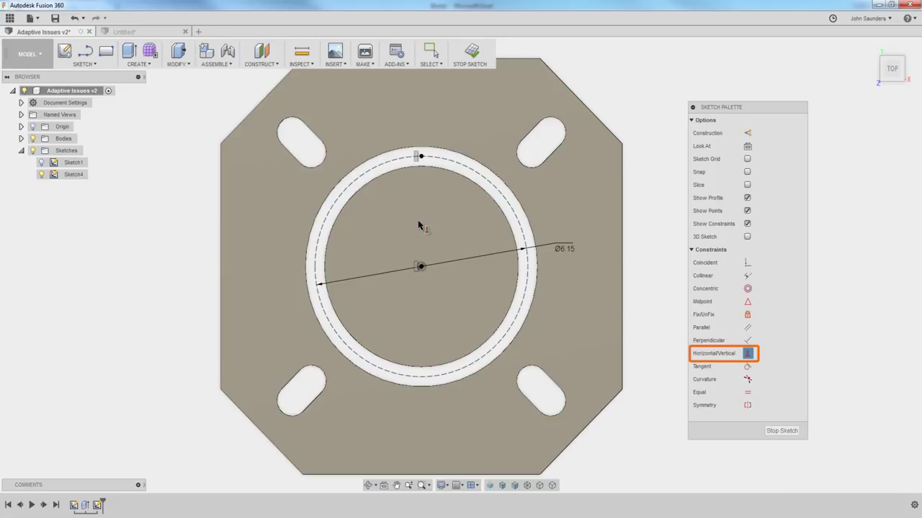
{"action": "mouse_move", "coordinate": [472, 53]}
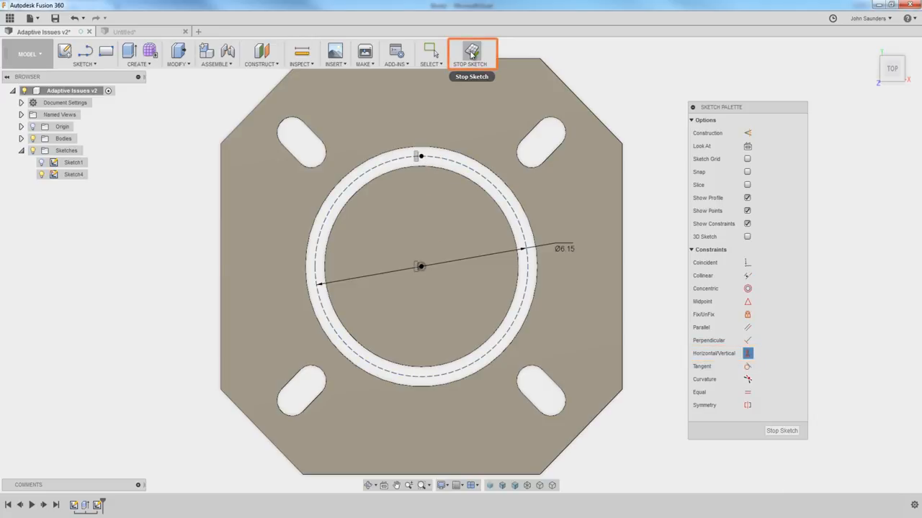
{"action": "left_click", "coordinate": [473, 55]}
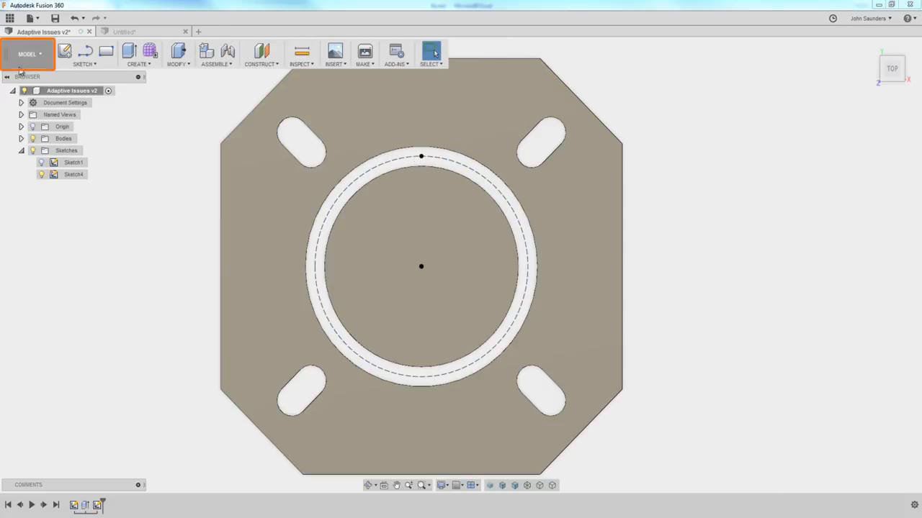
Start a Drilling operation with a drill from the library, picking holes by Selected points at the sketch point
{"action": "left_click", "coordinate": [29, 55]}
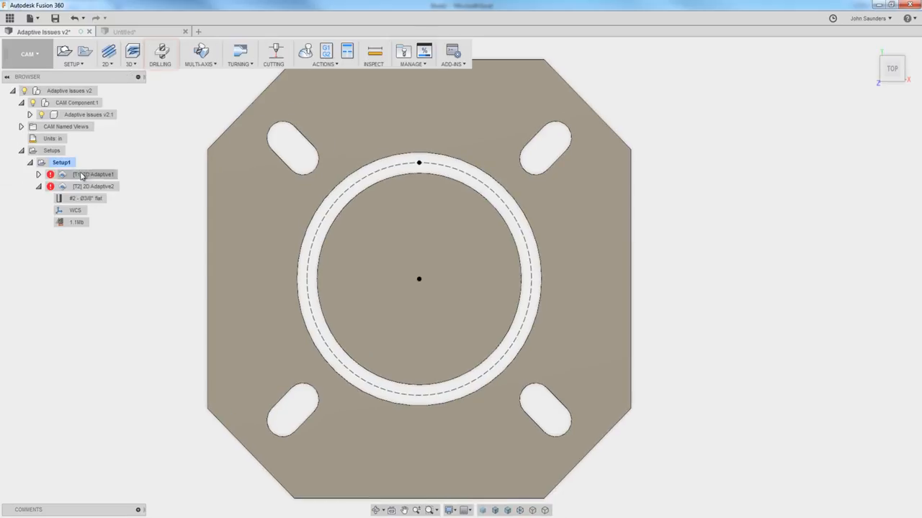
{"action": "left_click", "coordinate": [160, 53]}
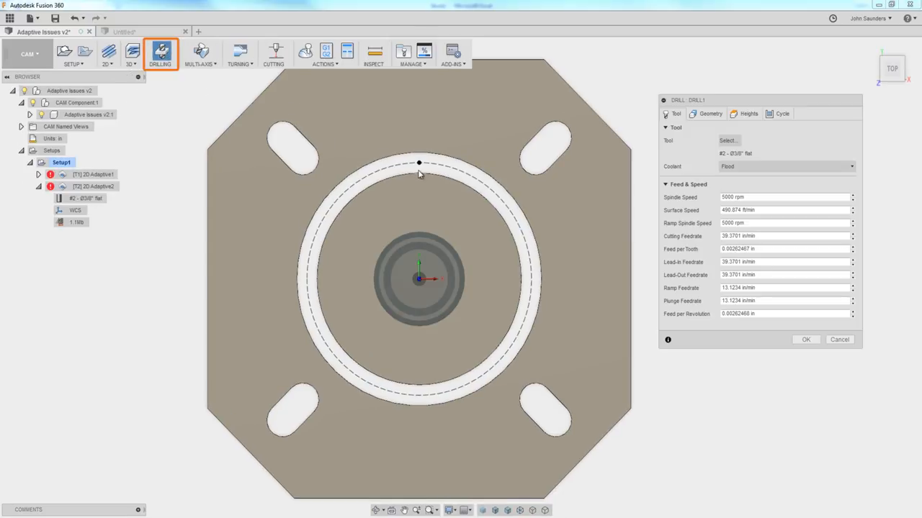
{"action": "left_click", "coordinate": [728, 141]}
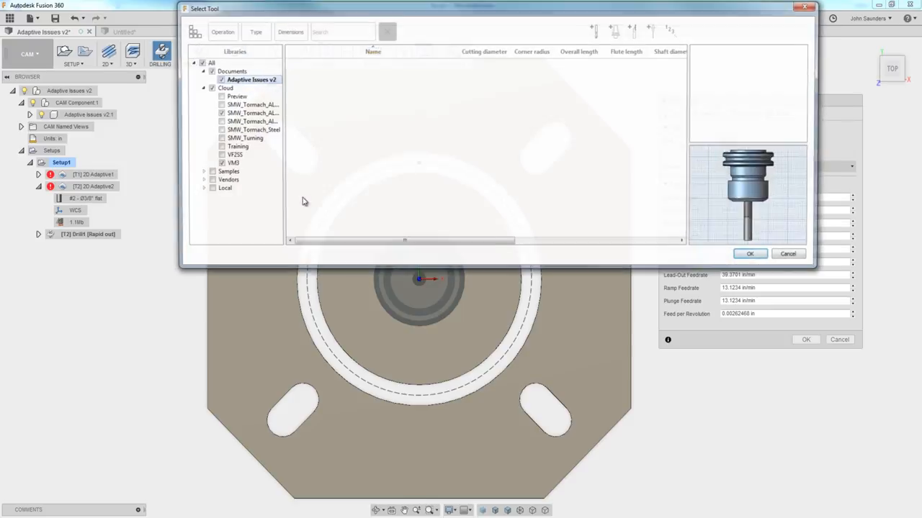
{"action": "left_click", "coordinate": [248, 79]}
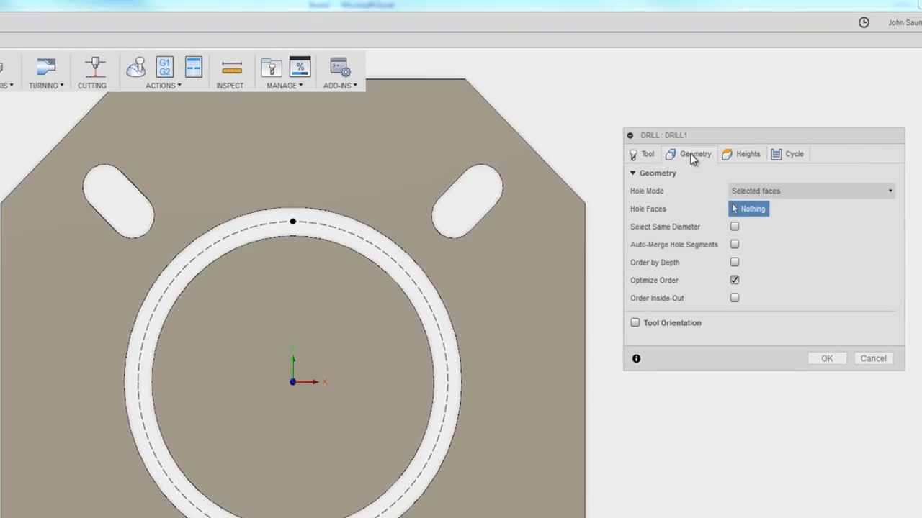
{"action": "mouse_move", "coordinate": [750, 196]}
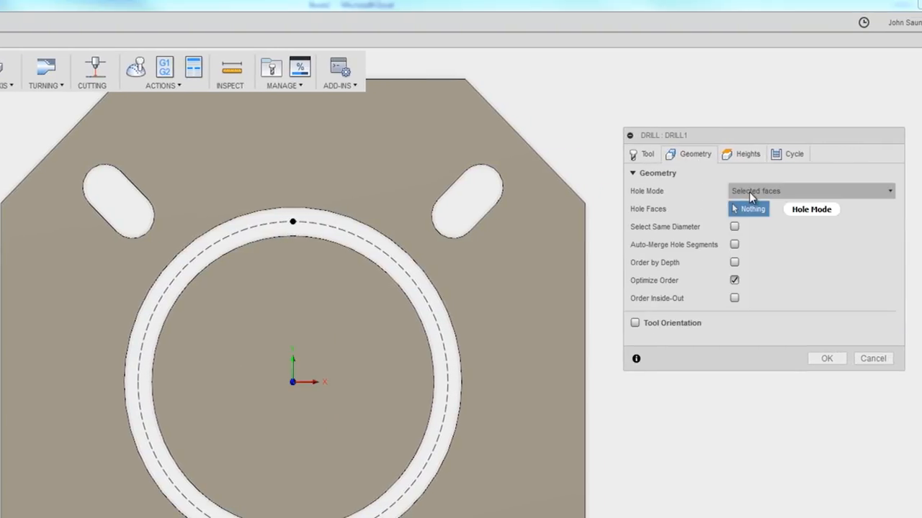
{"action": "left_click", "coordinate": [812, 190]}
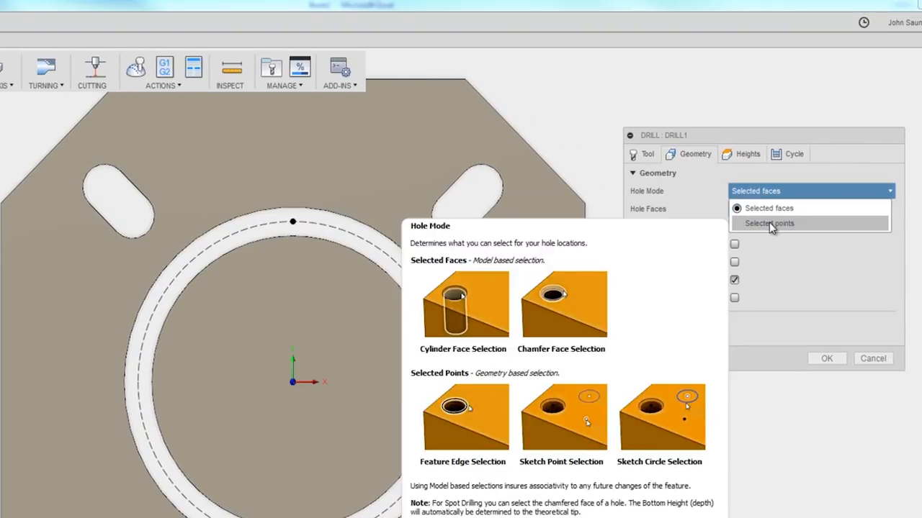
{"action": "left_click", "coordinate": [769, 223]}
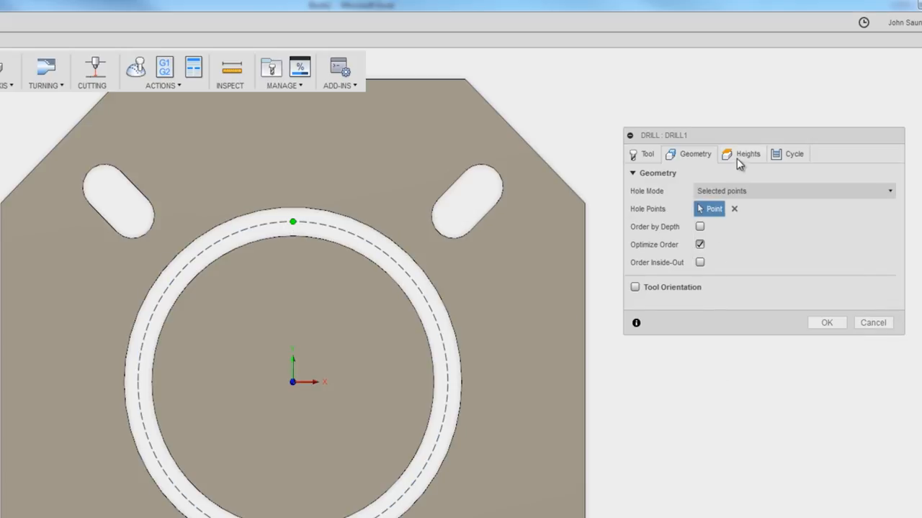
Set the drill's bottom height from Stock bottom with Drill Tip Through Bottom enabled
{"action": "left_click", "coordinate": [747, 153]}
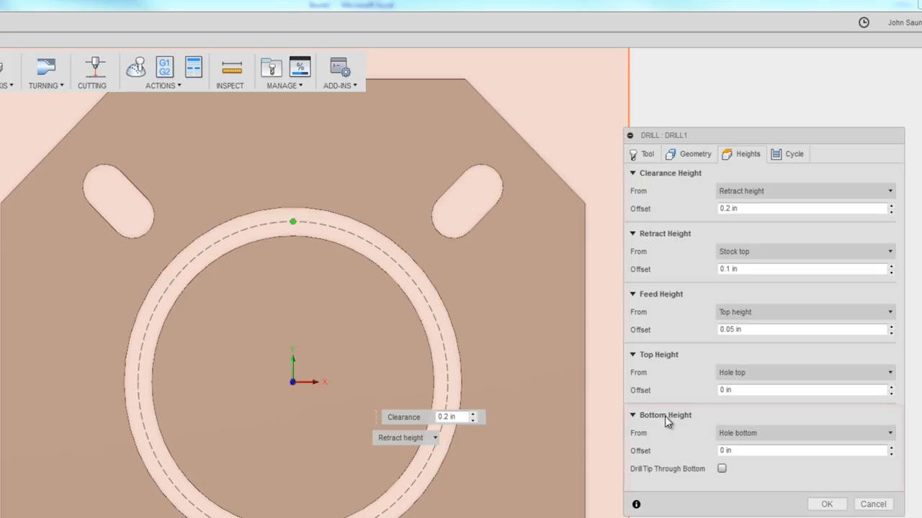
{"action": "left_click", "coordinate": [665, 415]}
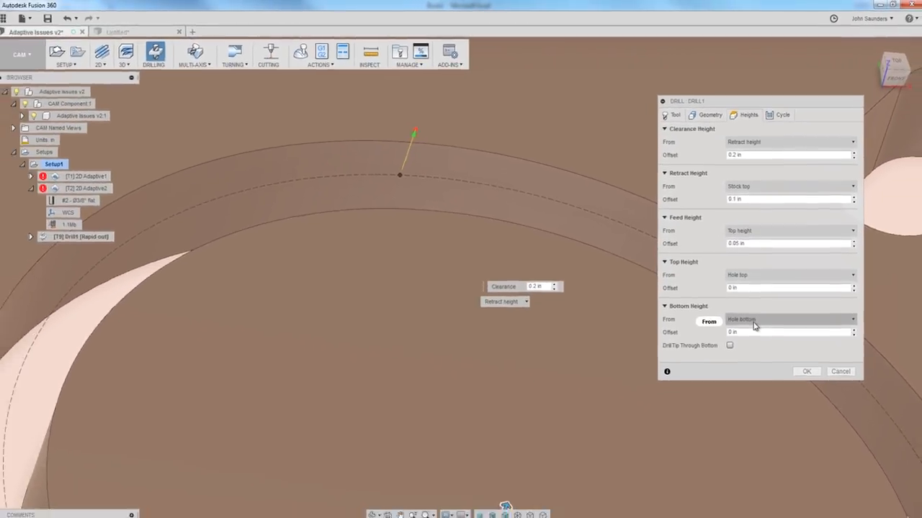
{"action": "left_click", "coordinate": [789, 319]}
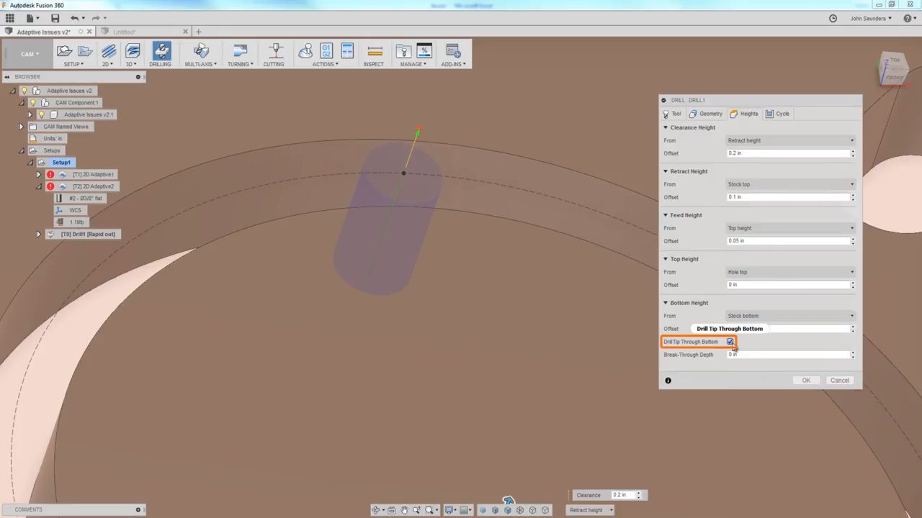
{"action": "left_click", "coordinate": [807, 381]}
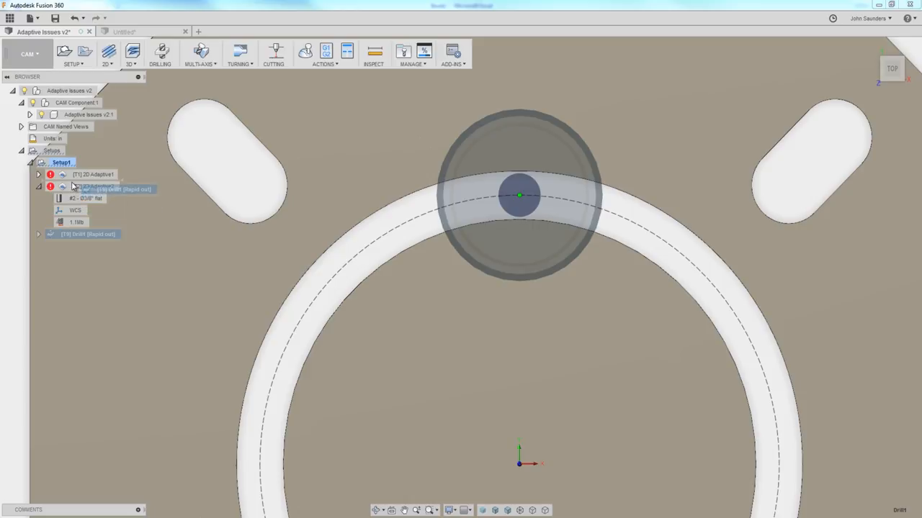
Move Drill1 ahead of 2D Adaptive2 and measure zero distance between two part faces
{"action": "right_click", "coordinate": [86, 199]}
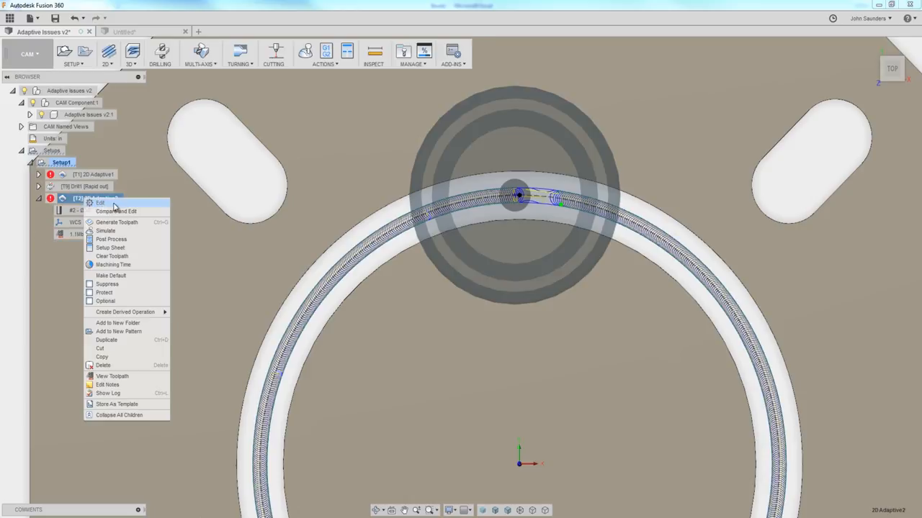
{"action": "left_click", "coordinate": [101, 202]}
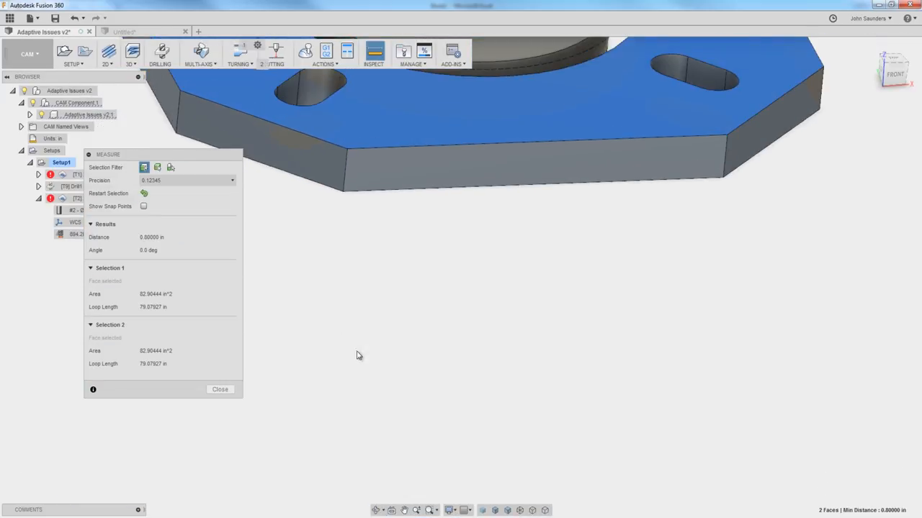
{"action": "left_click", "coordinate": [219, 389]}
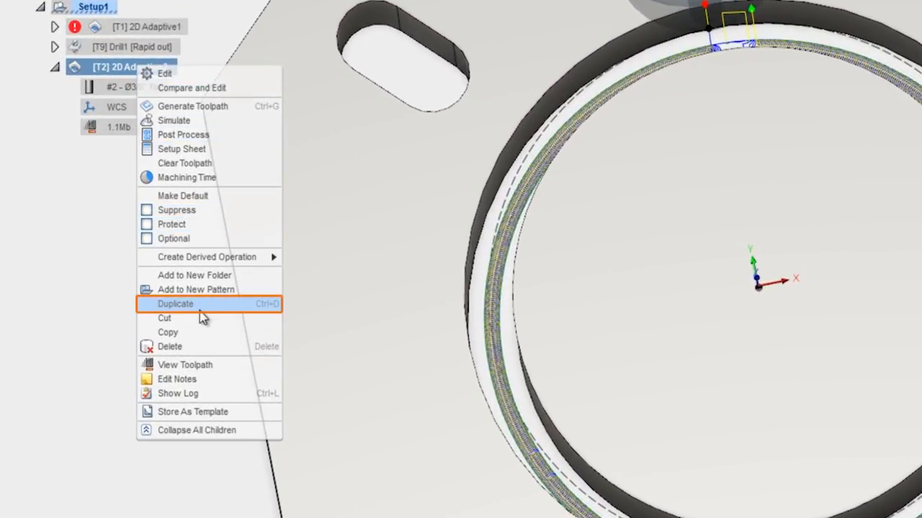
Duplicate 2D Adaptive2 and set the copy's Ramp Type to Helix
{"action": "left_click", "coordinate": [175, 303]}
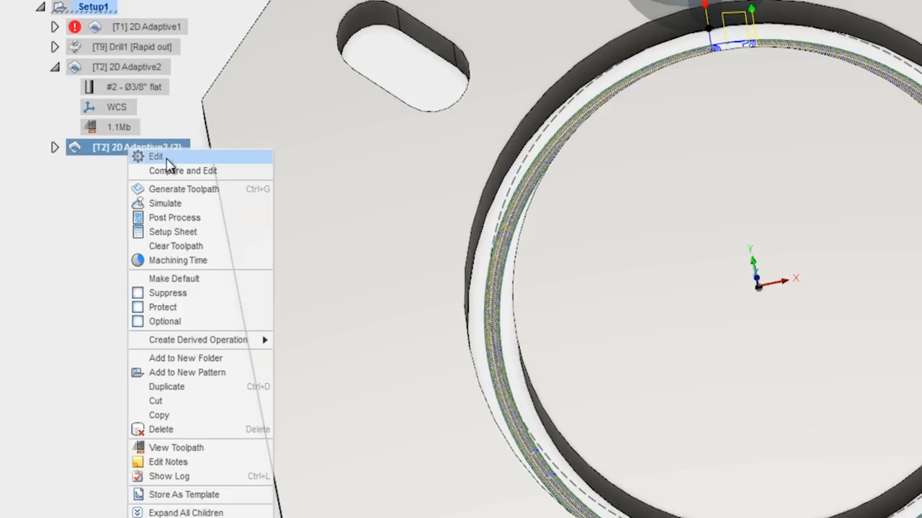
{"action": "left_click", "coordinate": [155, 156]}
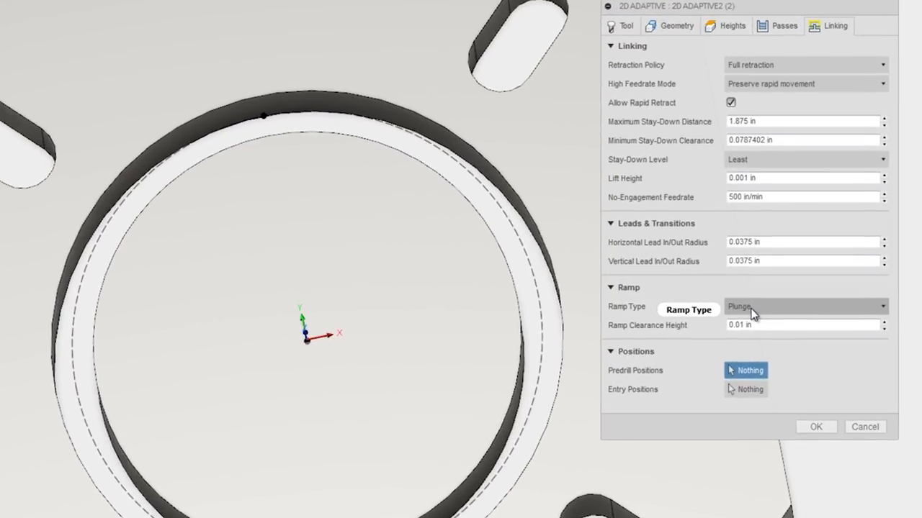
{"action": "left_click", "coordinate": [804, 305]}
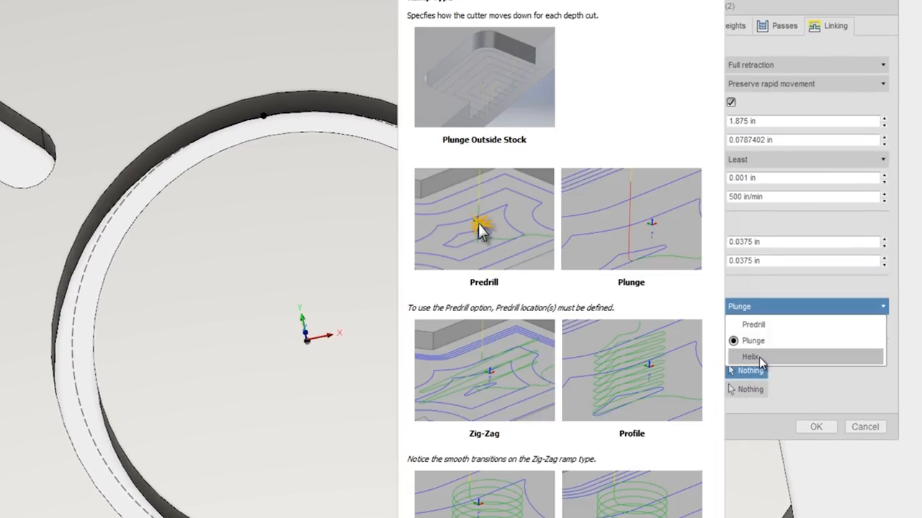
{"action": "left_click", "coordinate": [751, 357]}
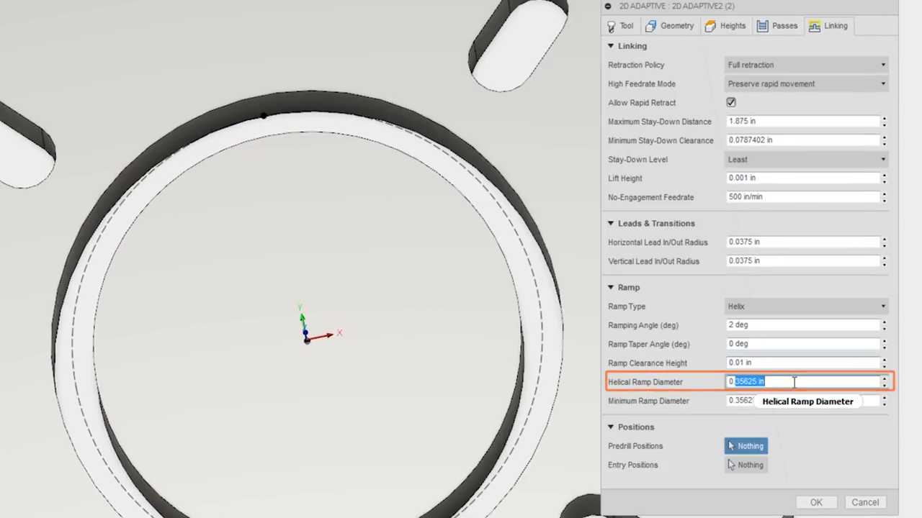
{"action": "mouse_move", "coordinate": [665, 294]}
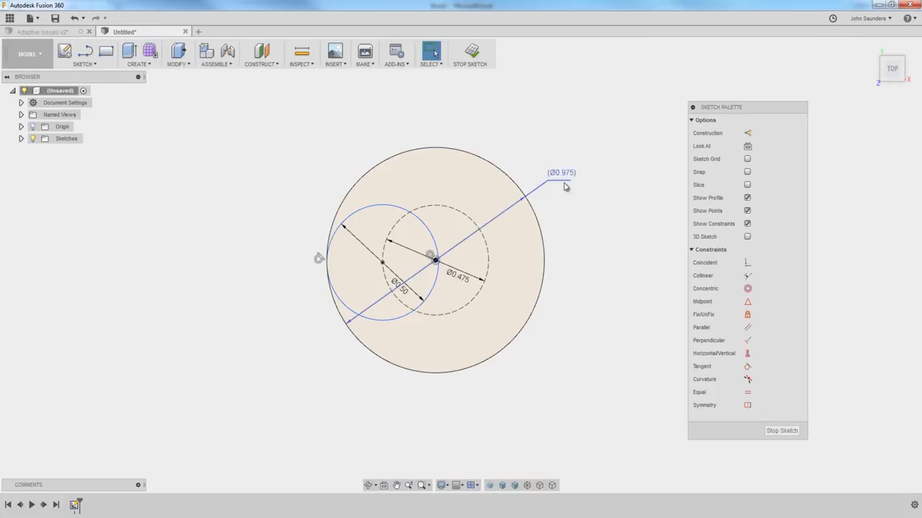
Resize the nested scratch-sketch circles to 0.55 and 0.50 to illustrate the helical ramp
{"action": "double_click", "coordinate": [458, 278]}
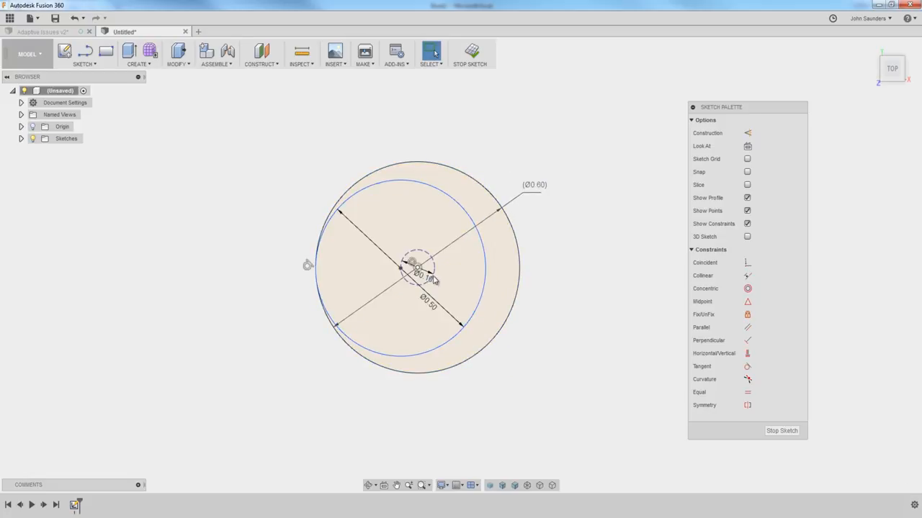
{"action": "left_click", "coordinate": [421, 267]}
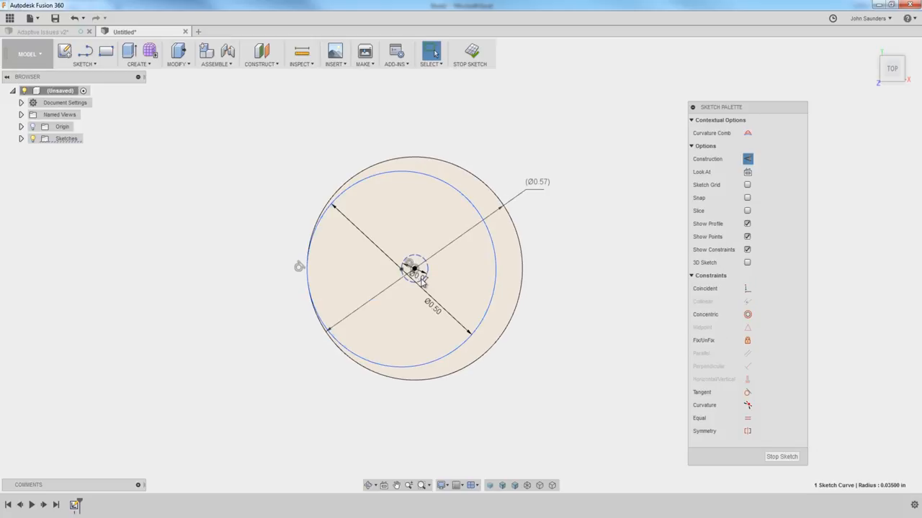
{"action": "scroll", "scroll_direction": "up", "scroll_amount": 3}
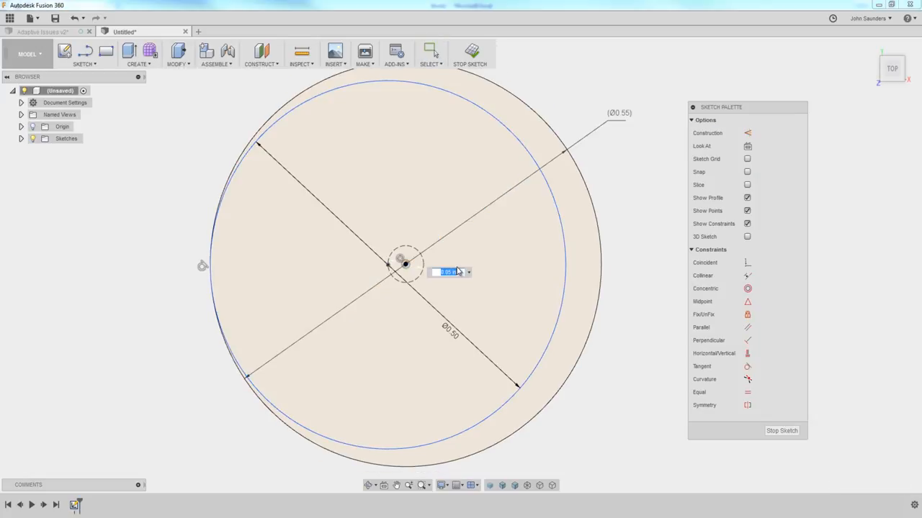
{"action": "mouse_move", "coordinate": [512, 279]}
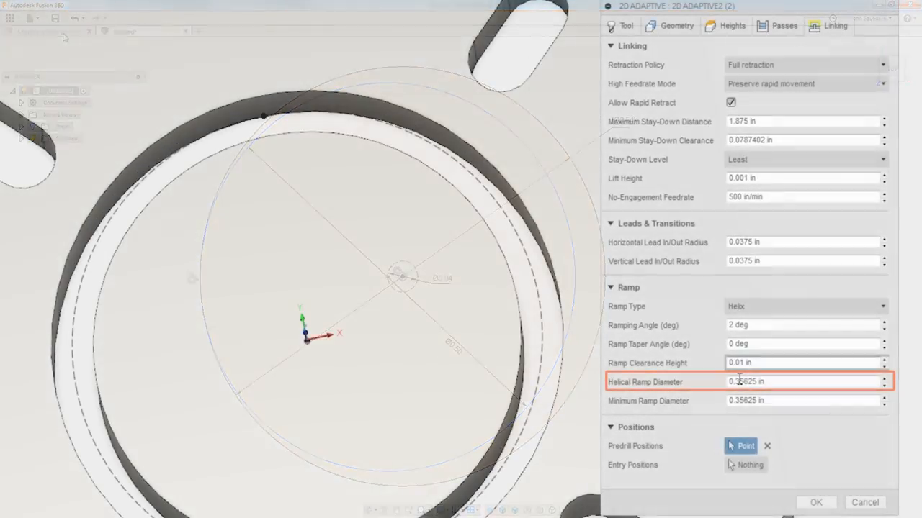
Give the copied adaptive a .054 helix ramp diameter, confirm, and inspect the helical toolpath around the ring
{"action": "type", "text": ".054"}
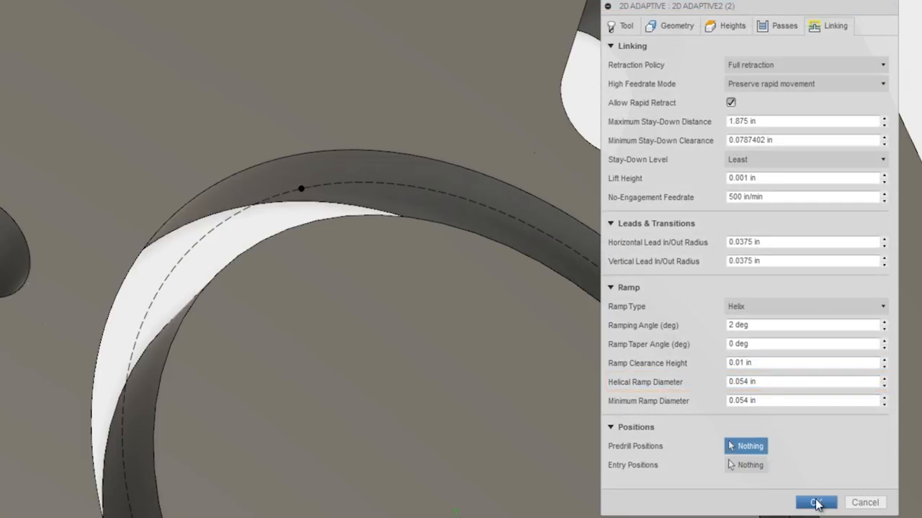
{"action": "left_click", "coordinate": [815, 502]}
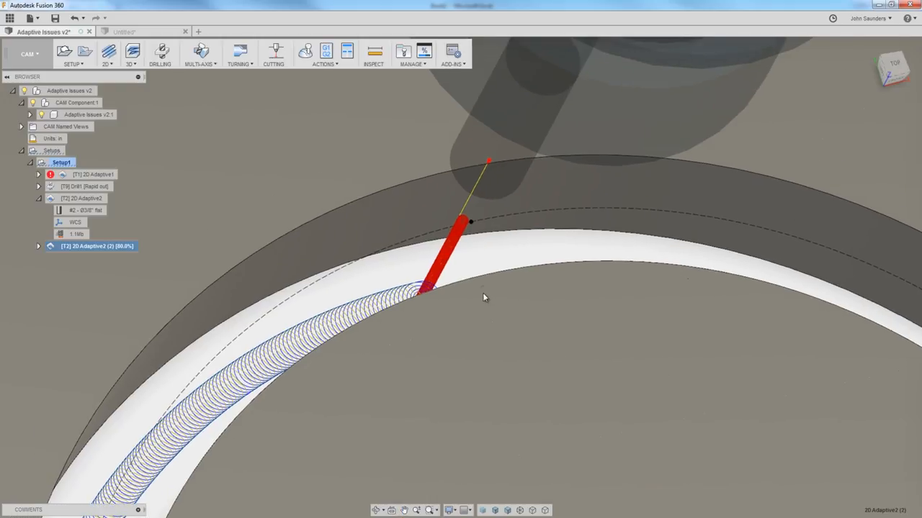
{"action": "left_click_drag", "start_coordinate": [484, 296], "coordinate": [493, 285]}
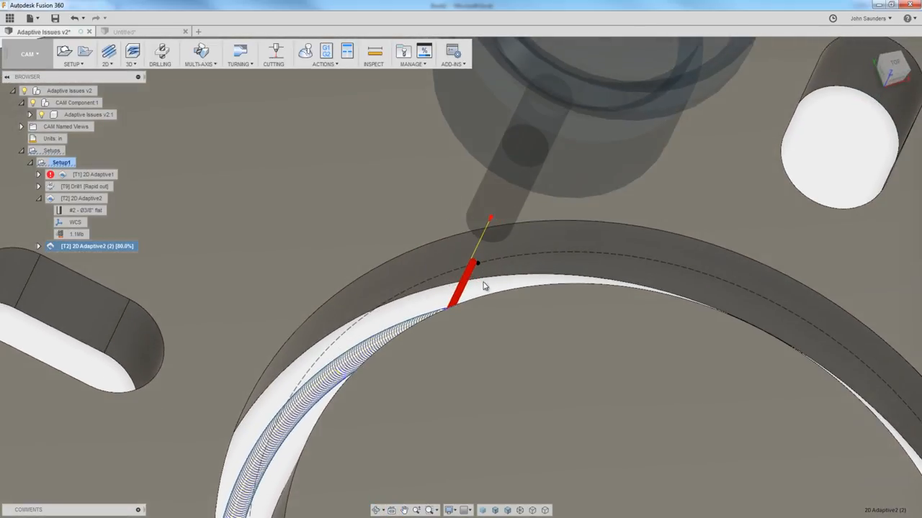
{"action": "mouse_move", "coordinate": [495, 252]}
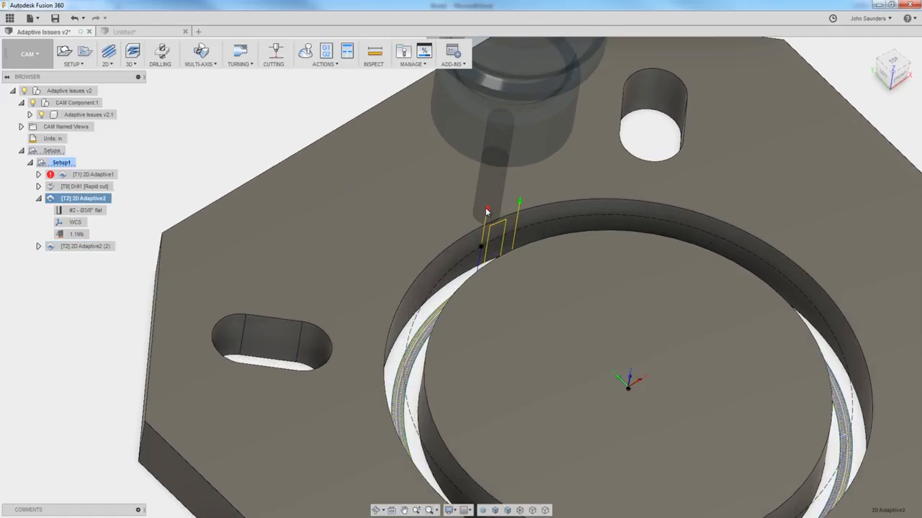
{"action": "mouse_move", "coordinate": [489, 262]}
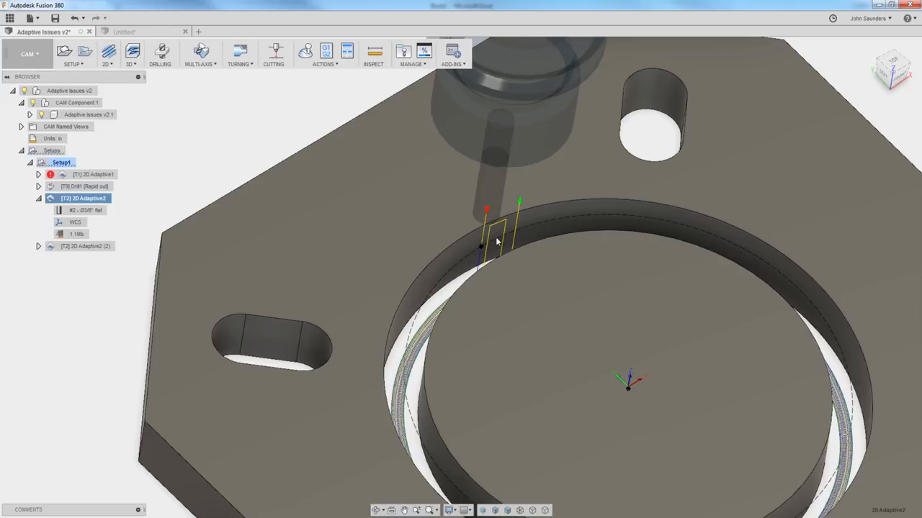
{"action": "mouse_move", "coordinate": [533, 254]}
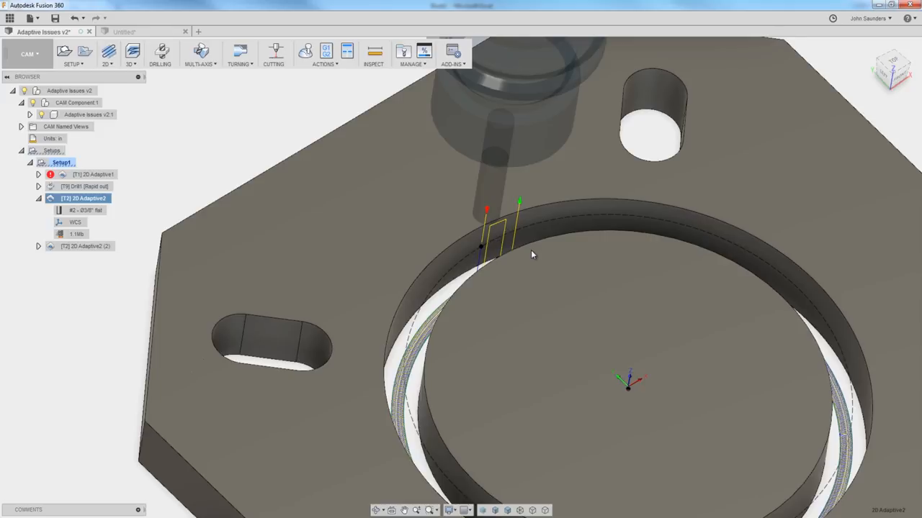
{"action": "left_click_drag", "start_coordinate": [533, 255], "coordinate": [516, 296]}
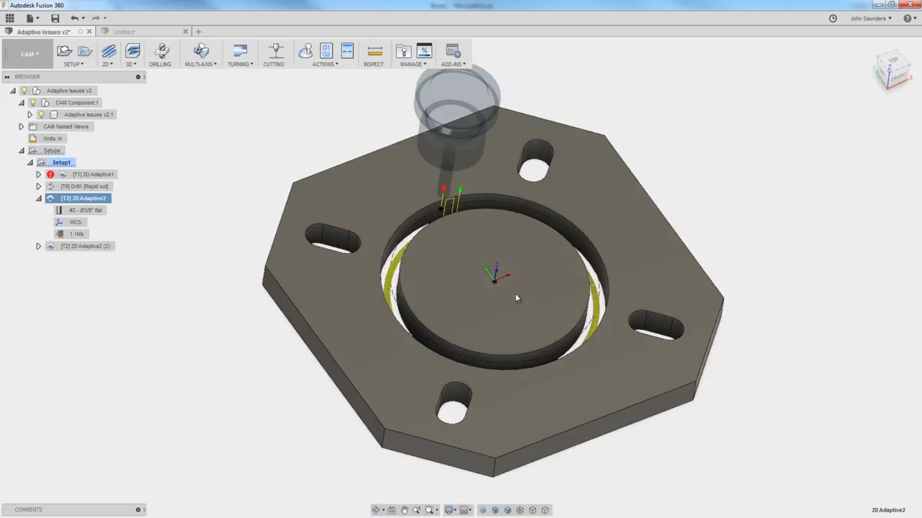
{"action": "mouse_move", "coordinate": [462, 265]}
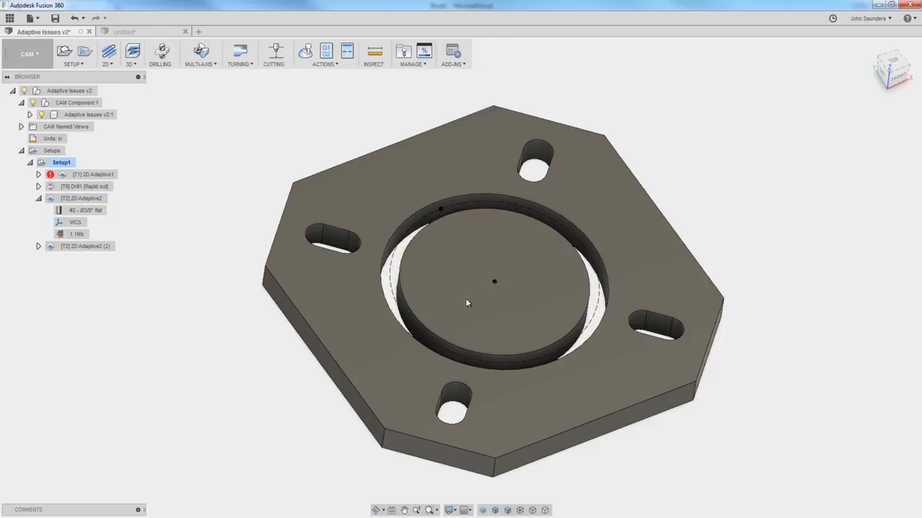
{"action": "mouse_move", "coordinate": [501, 286]}
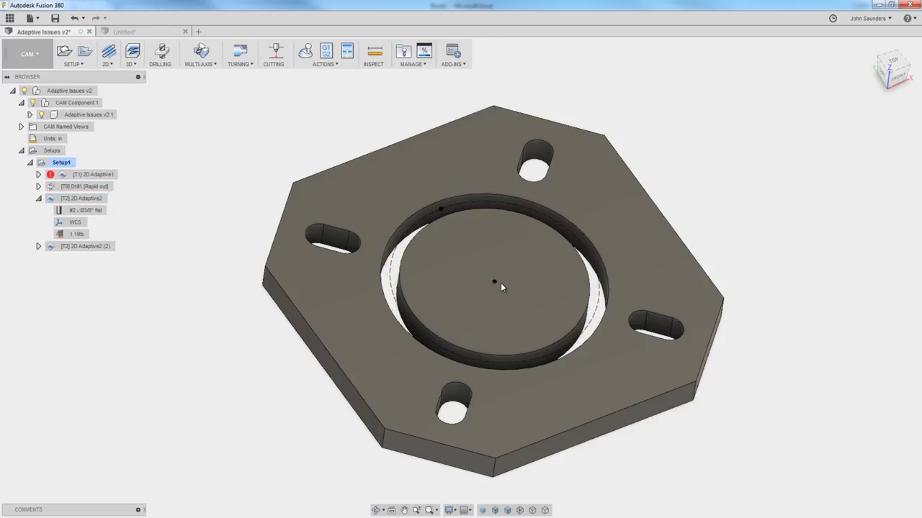
Switch to the Model workspace to sketch a centred circle inside the ring pocket
{"action": "left_click", "coordinate": [29, 53]}
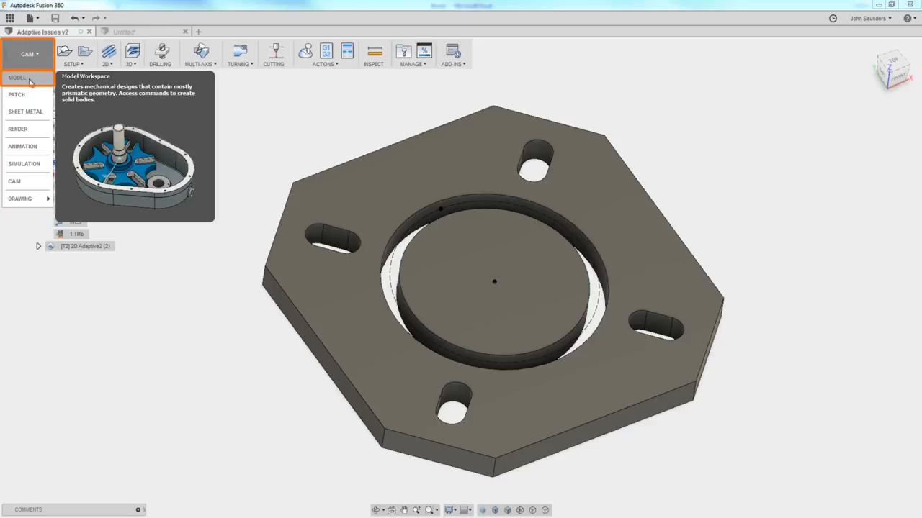
{"action": "left_click", "coordinate": [17, 78]}
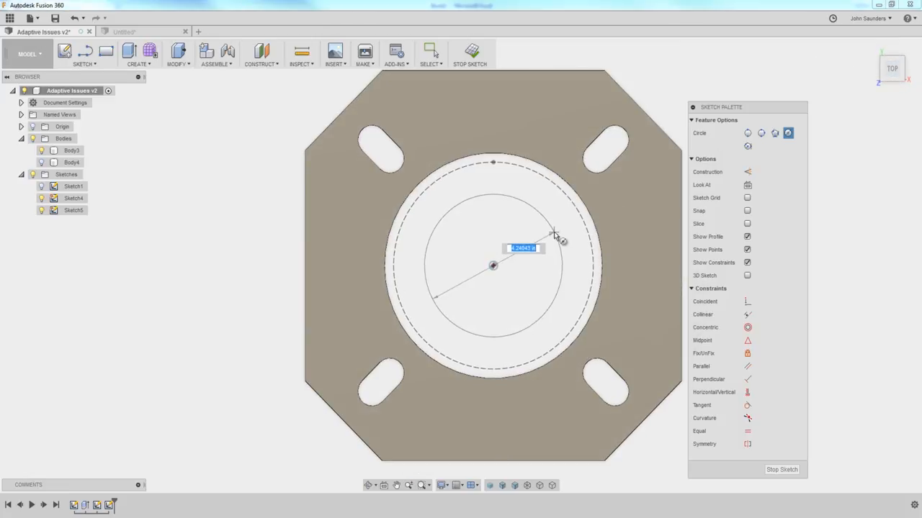
{"action": "mouse_move", "coordinate": [560, 232]}
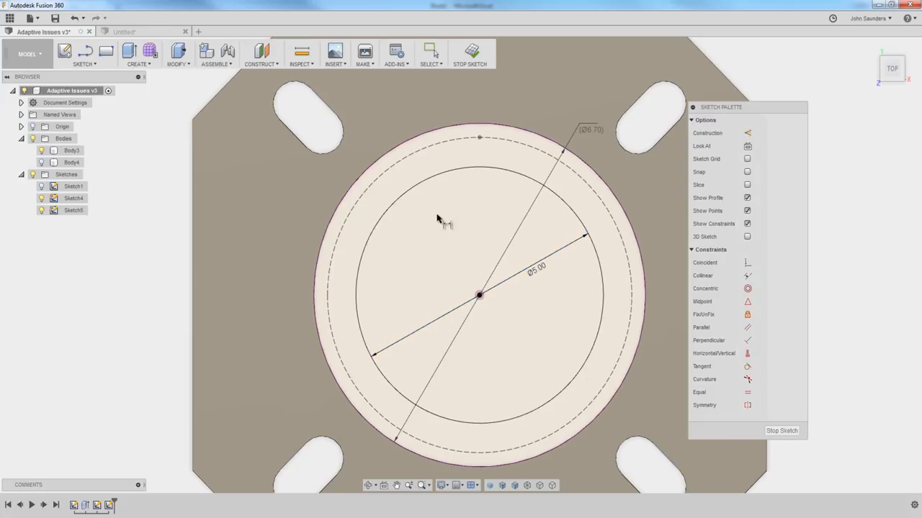
{"action": "mouse_move", "coordinate": [461, 238]}
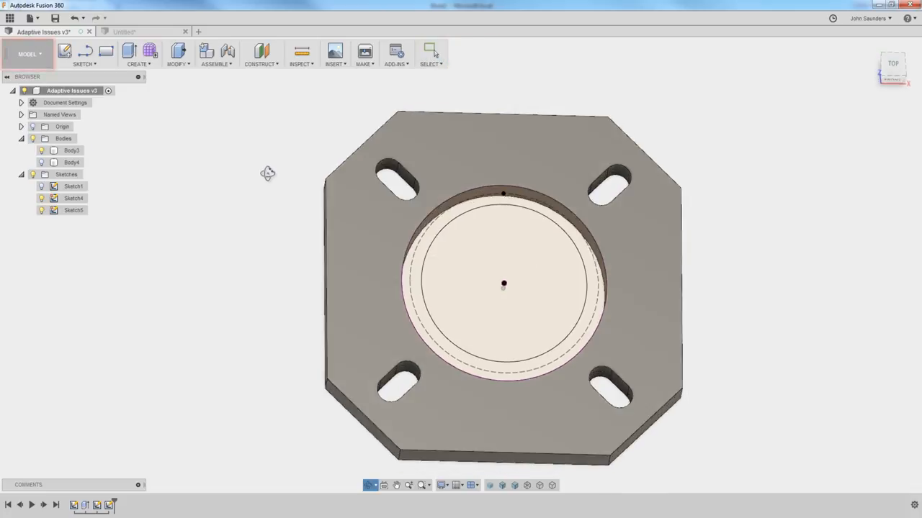
Replace a 2D Adaptive2 pocket boundary with the new sketch circle and regenerate the toolpath
{"action": "left_click", "coordinate": [29, 55]}
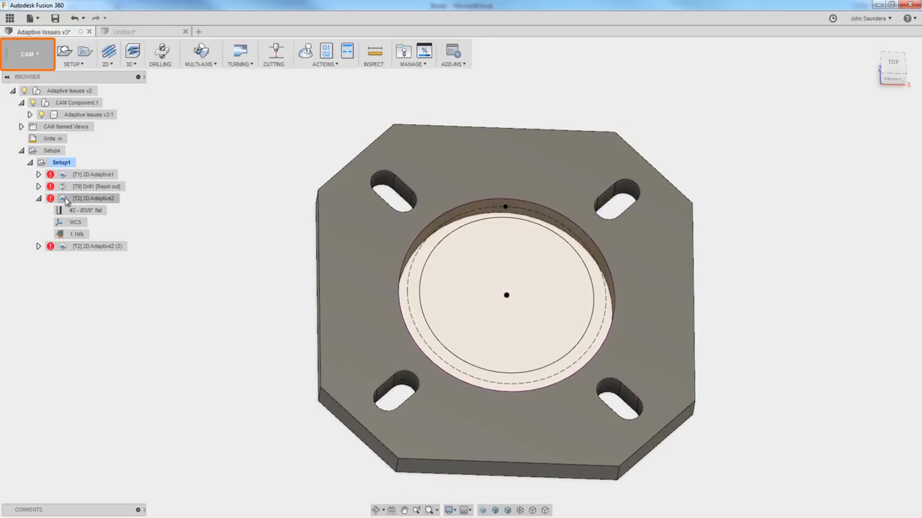
{"action": "left_click", "coordinate": [93, 199]}
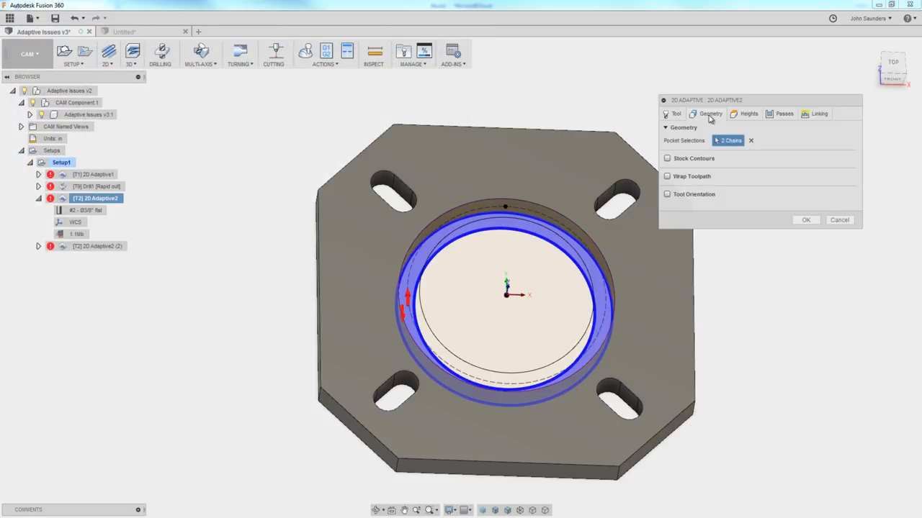
{"action": "left_click", "coordinate": [750, 141]}
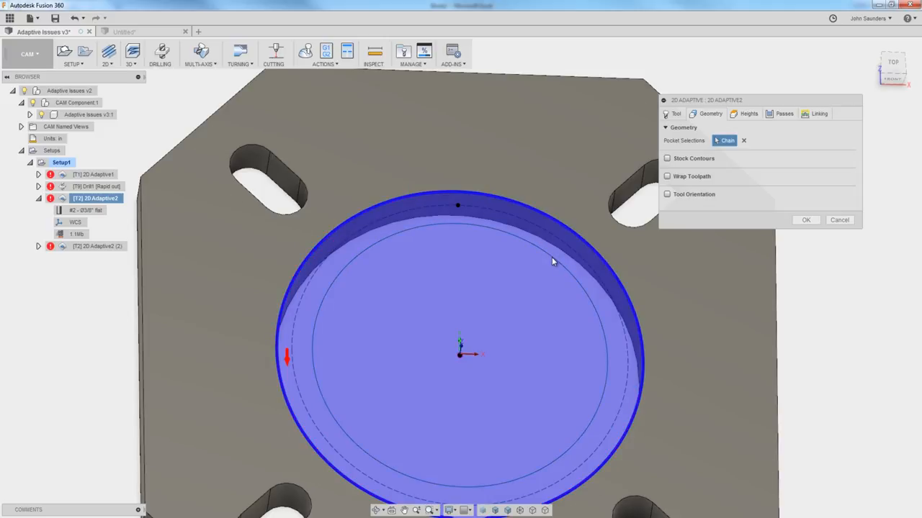
{"action": "left_click", "coordinate": [461, 360]}
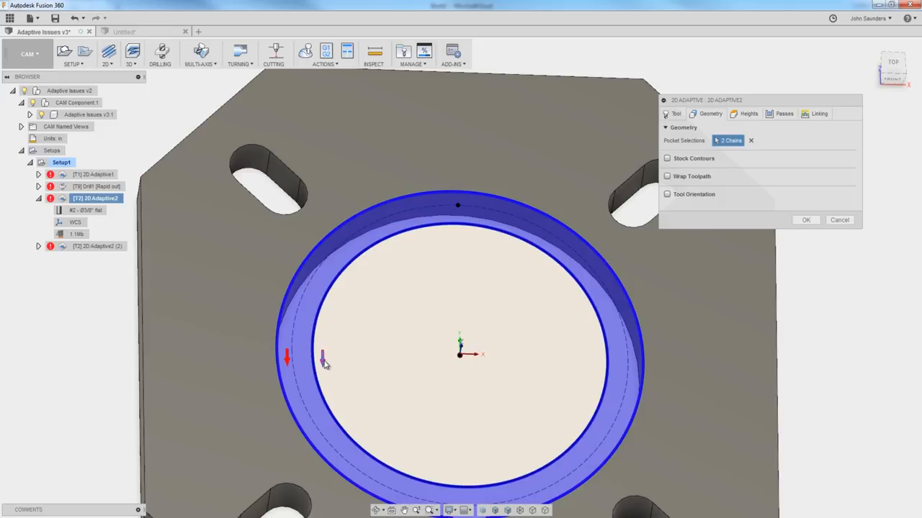
{"action": "left_click", "coordinate": [806, 219]}
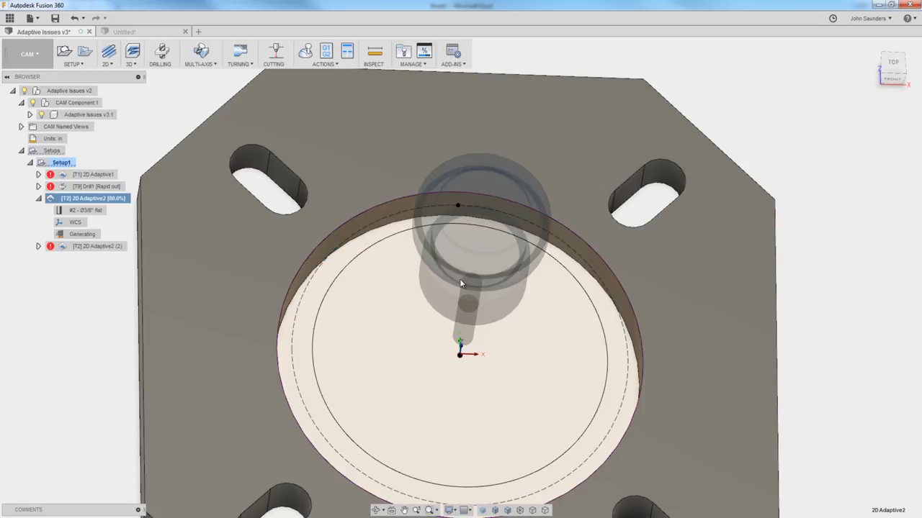
{"action": "left_click_drag", "start_coordinate": [461, 288], "coordinate": [328, 291]}
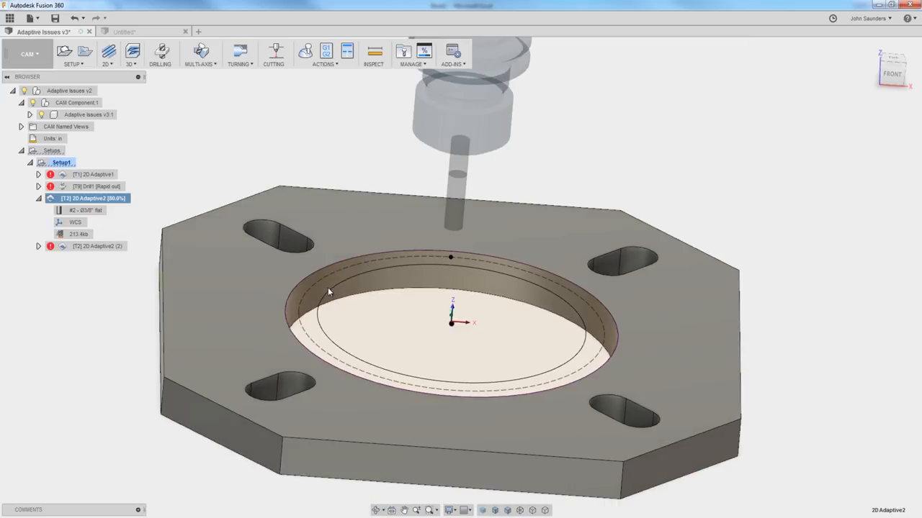
{"action": "left_click_drag", "start_coordinate": [329, 291], "coordinate": [357, 272]}
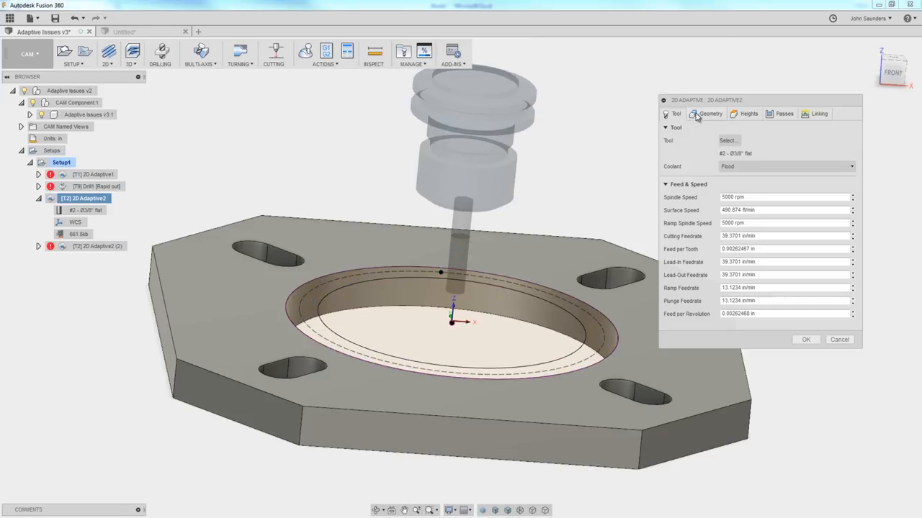
Set 2D Adaptive2's bottom height from Model bottom and regenerate
{"action": "left_click", "coordinate": [748, 114]}
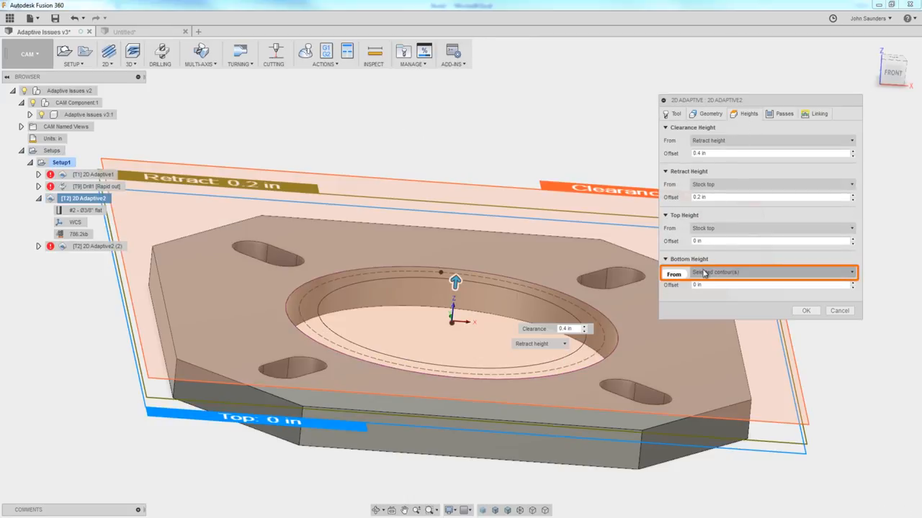
{"action": "left_click", "coordinate": [772, 273]}
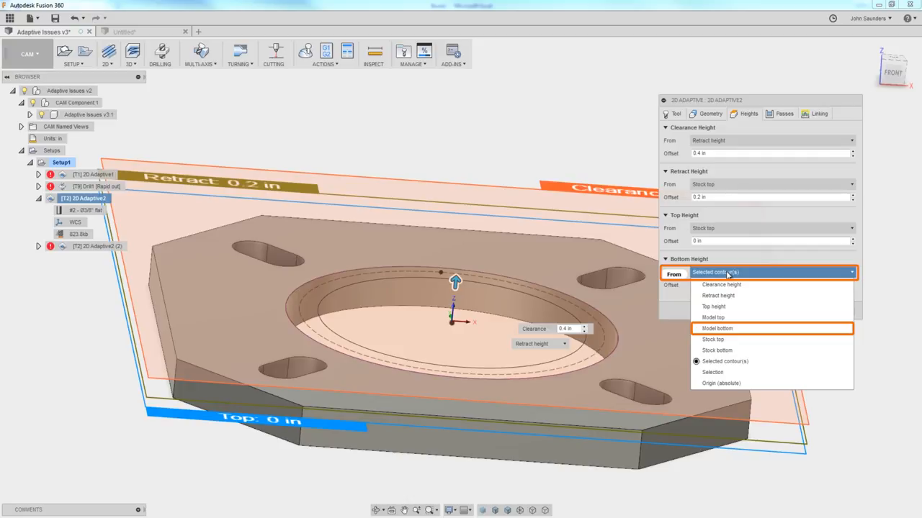
{"action": "left_click", "coordinate": [715, 328]}
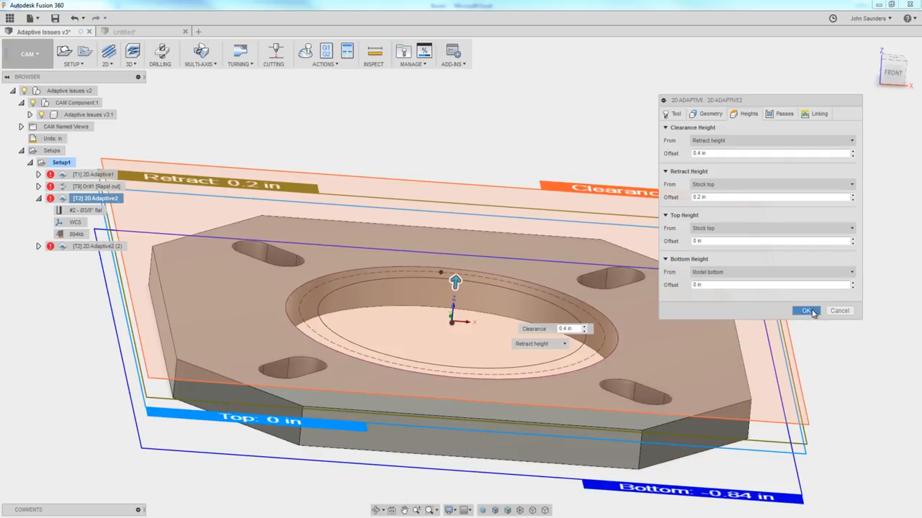
{"action": "left_click", "coordinate": [807, 311]}
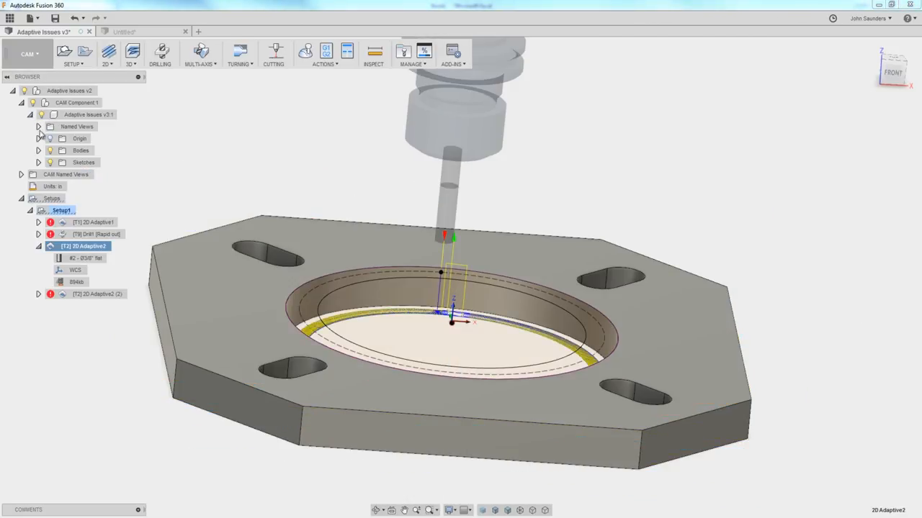
Reopen 2D Adaptive2 in the browser for further editing
{"action": "left_click", "coordinate": [37, 161]}
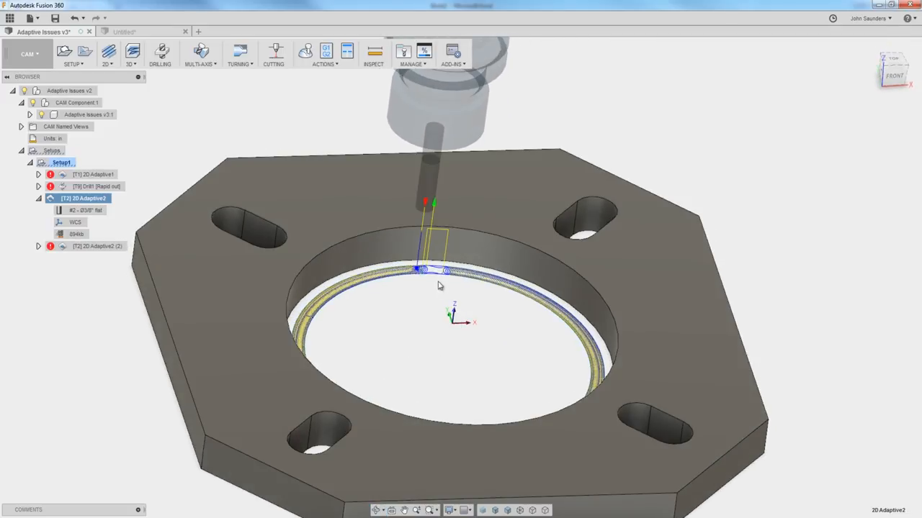
{"action": "mouse_move", "coordinate": [452, 273]}
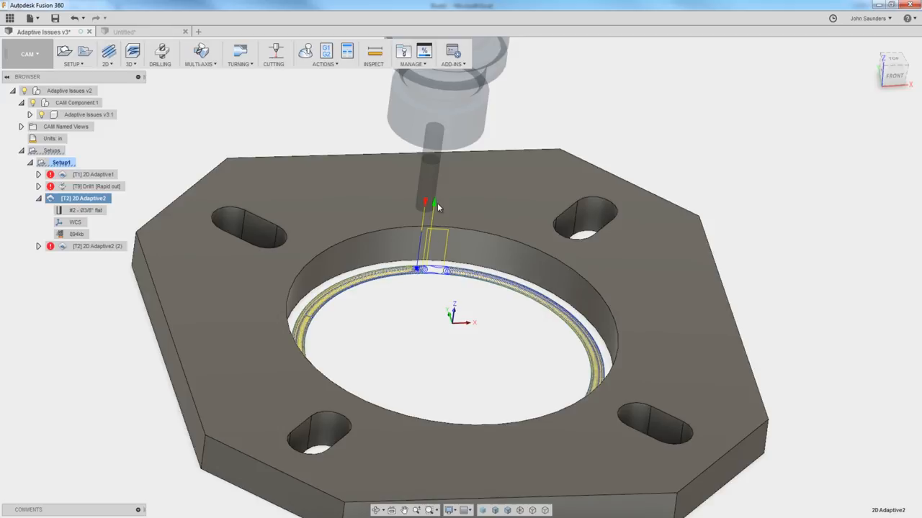
{"action": "mouse_move", "coordinate": [454, 250]}
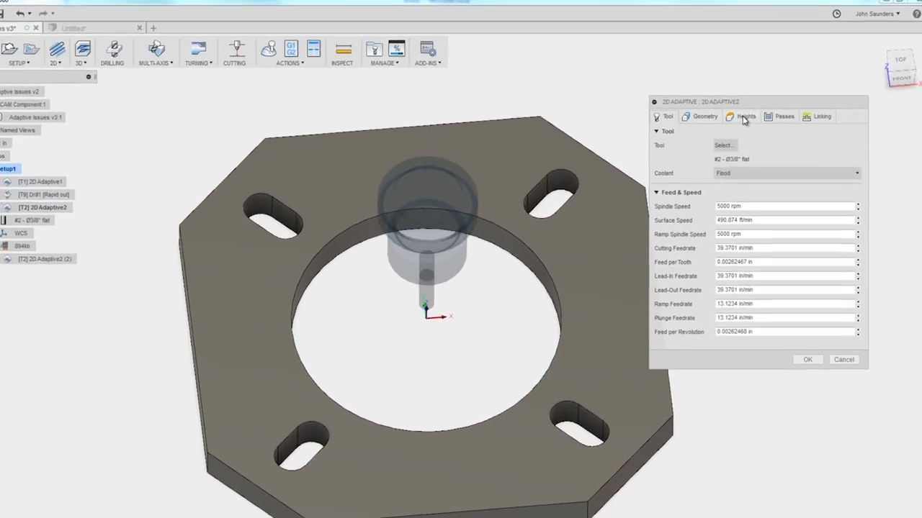
Set 2D Adaptive2's bottom height offset to .01 in and regenerate its ring toolpath
{"action": "left_click", "coordinate": [746, 117]}
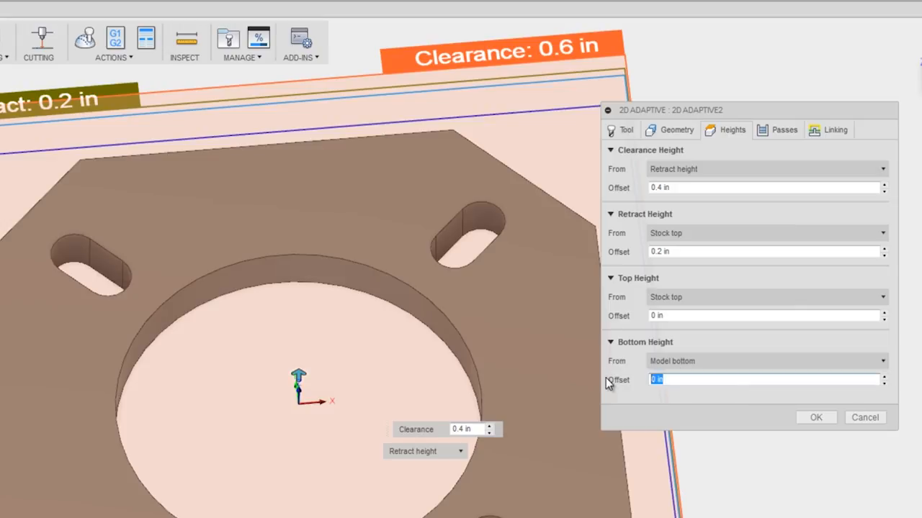
{"action": "type", "text": ".01"}
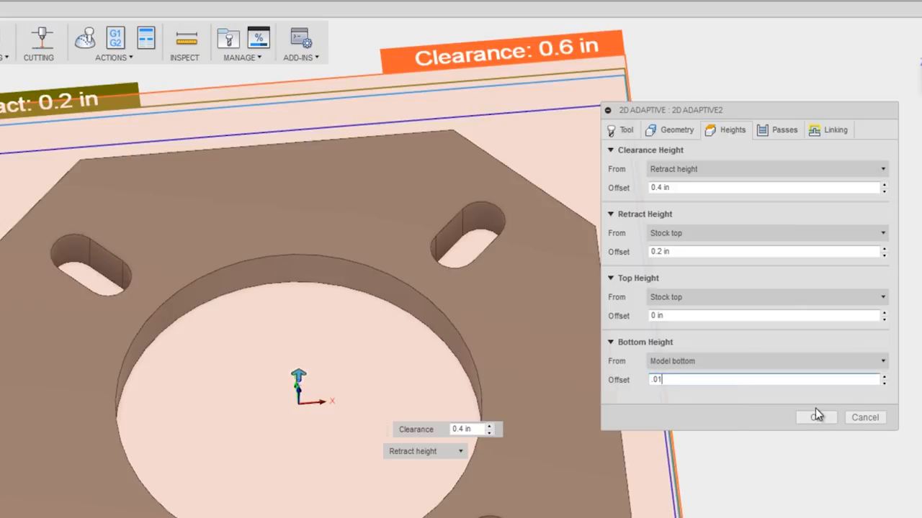
{"action": "left_click", "coordinate": [816, 418]}
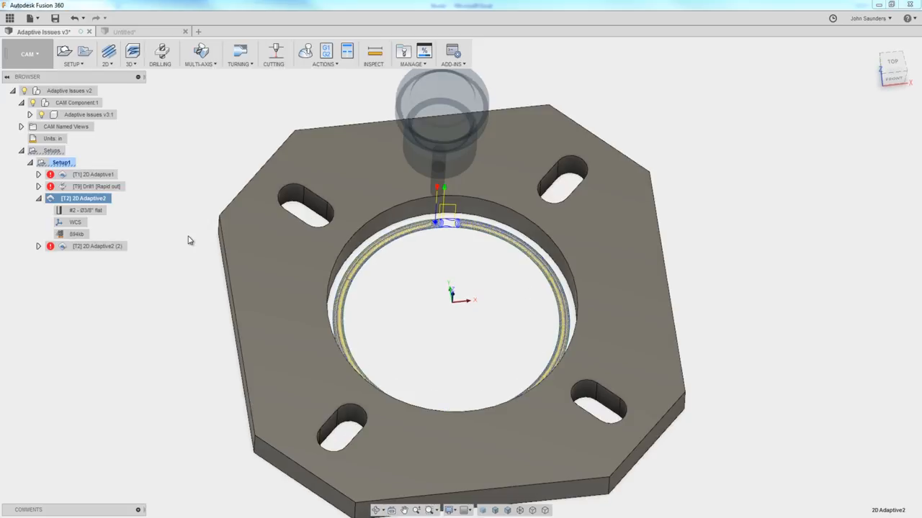
{"action": "mouse_move", "coordinate": [468, 308]}
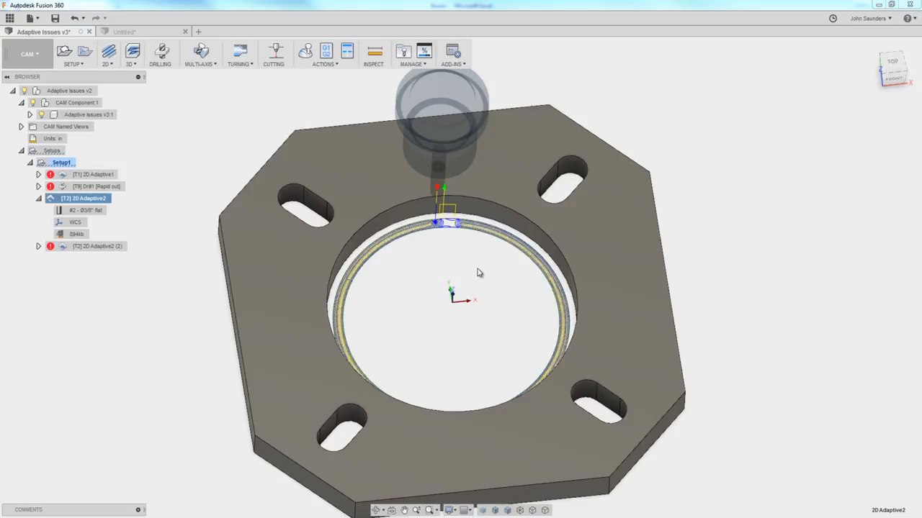
{"action": "mouse_move", "coordinate": [478, 281]}
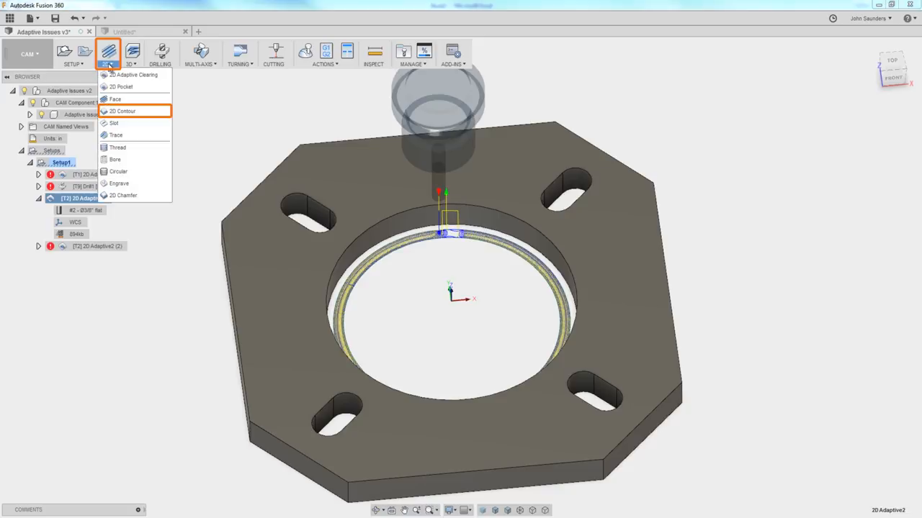
Accept the 2D contour settings to generate 2D Contour1 around the ring opening
{"action": "left_click", "coordinate": [123, 111]}
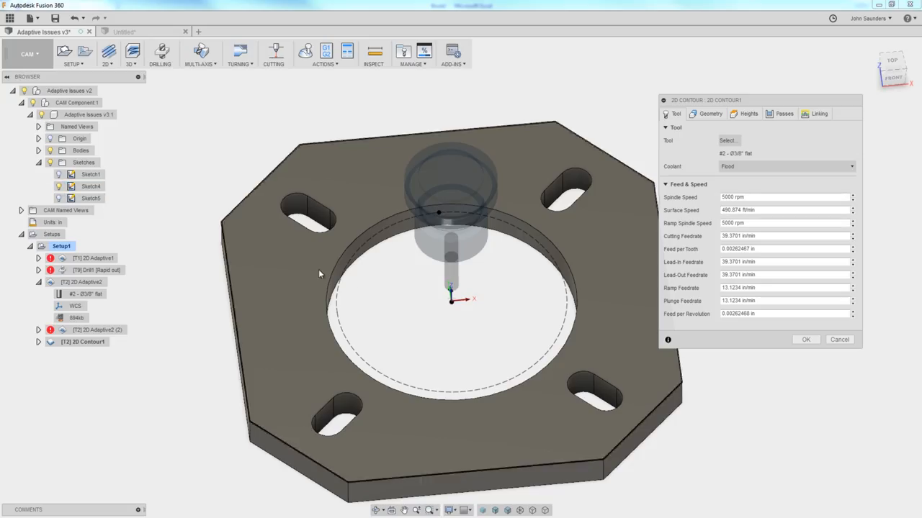
{"action": "left_click", "coordinate": [749, 114]}
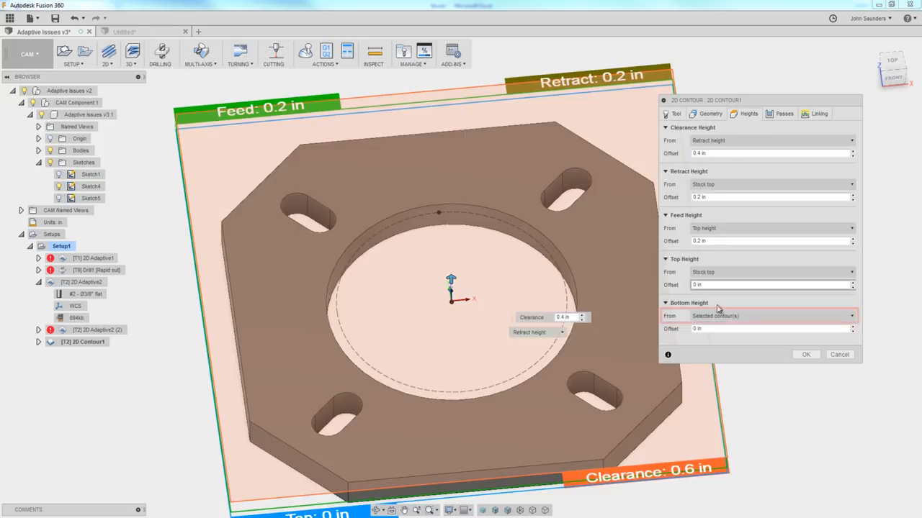
{"action": "left_click", "coordinate": [770, 315]}
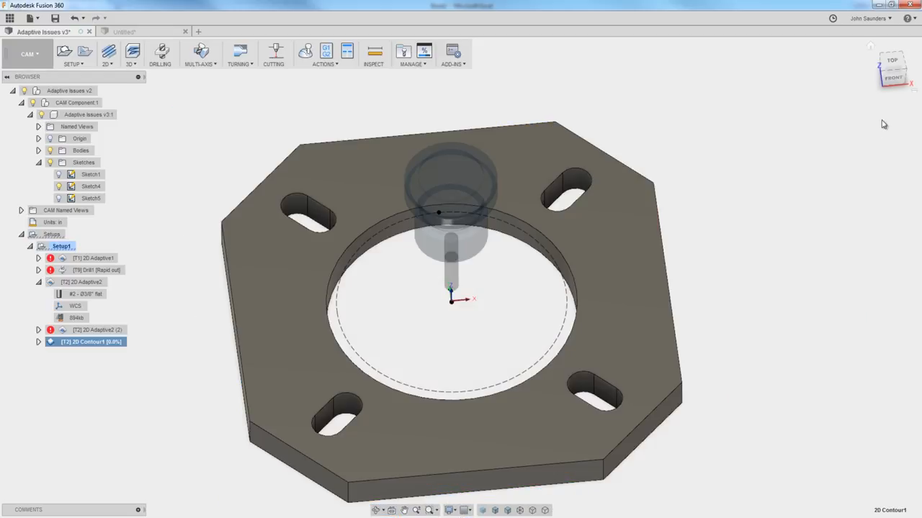
{"action": "left_click", "coordinate": [892, 69]}
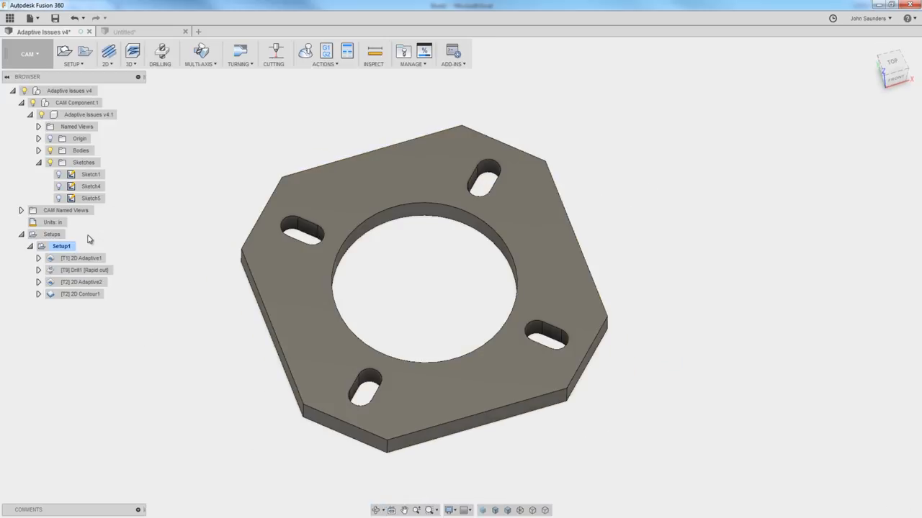
Run a stock material simulation of the setup, zooming in on the ring cut
{"action": "left_click", "coordinate": [305, 52]}
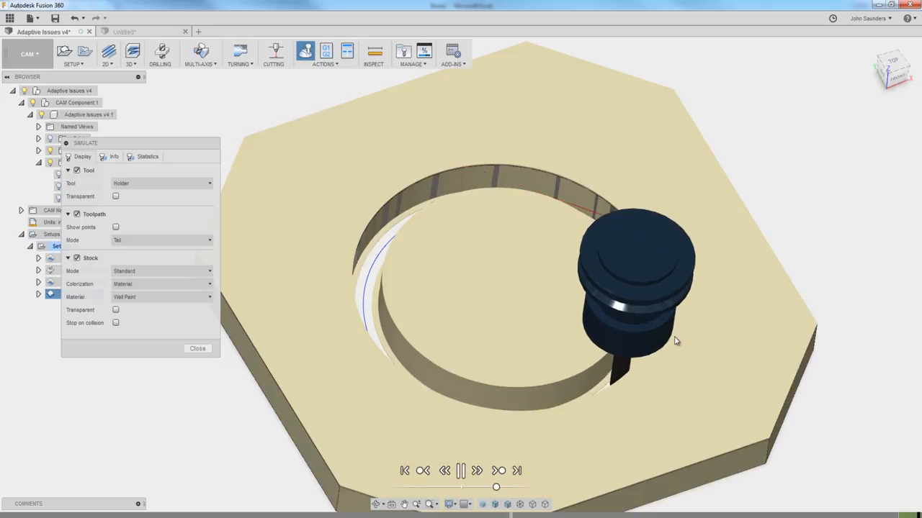
{"action": "left_click", "coordinate": [461, 471]}
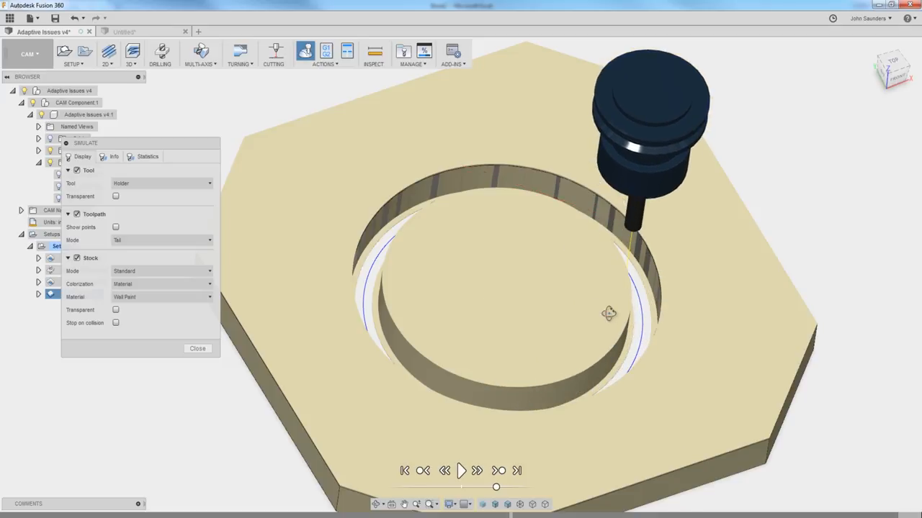
{"action": "scroll", "scroll_direction": "up", "scroll_amount": 3}
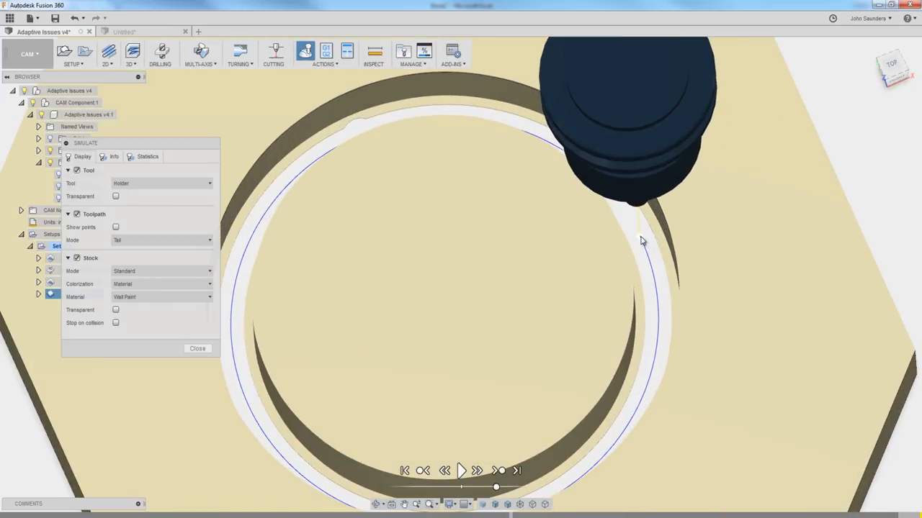
{"action": "left_click", "coordinate": [461, 470]}
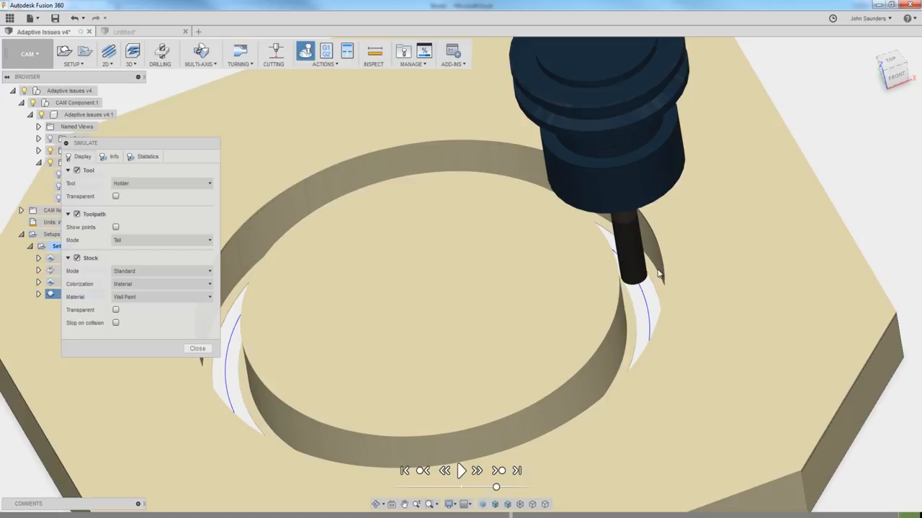
{"action": "mouse_move", "coordinate": [197, 348]}
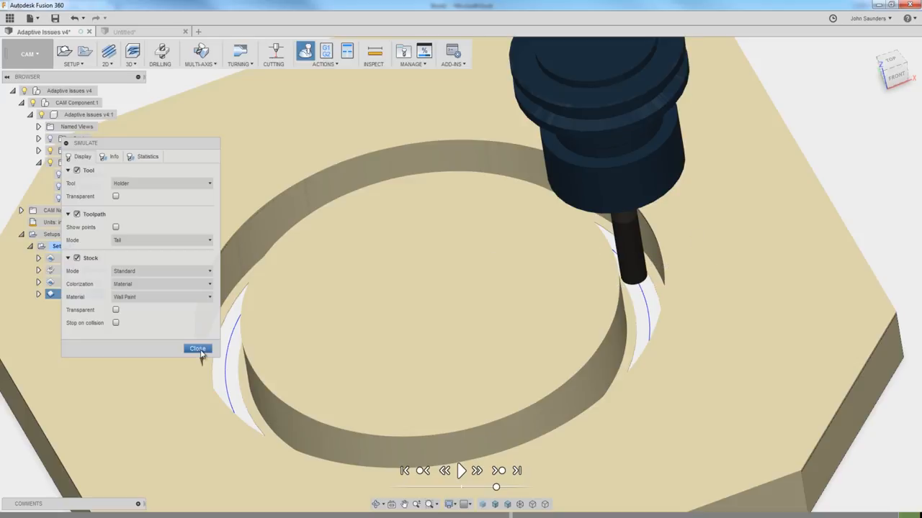
Close the simulation and review 2D Contour1's linking and pass settings
{"action": "left_click", "coordinate": [197, 350]}
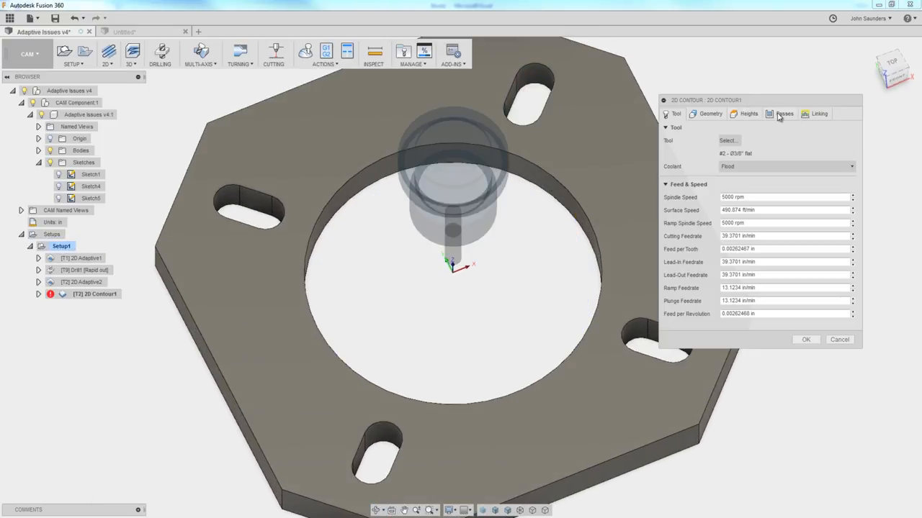
{"action": "left_click", "coordinate": [818, 114]}
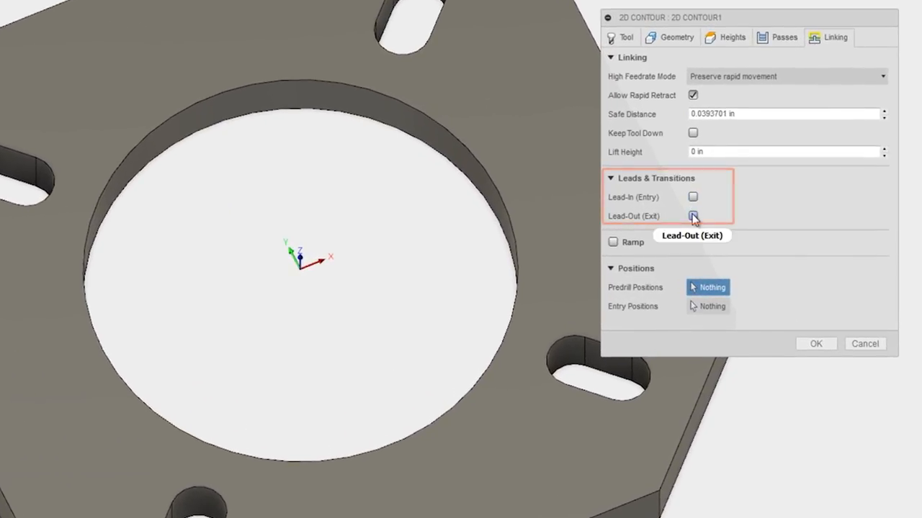
{"action": "left_click", "coordinate": [784, 37]}
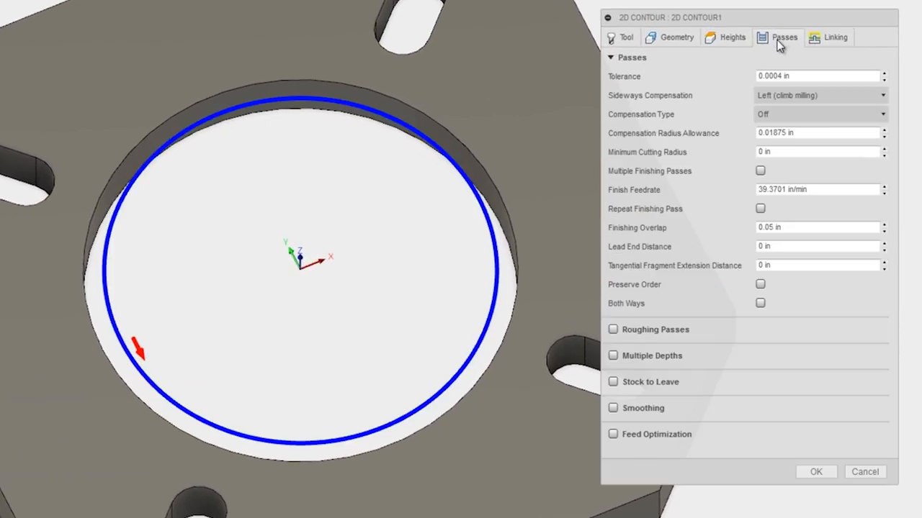
{"action": "mouse_move", "coordinate": [726, 121]}
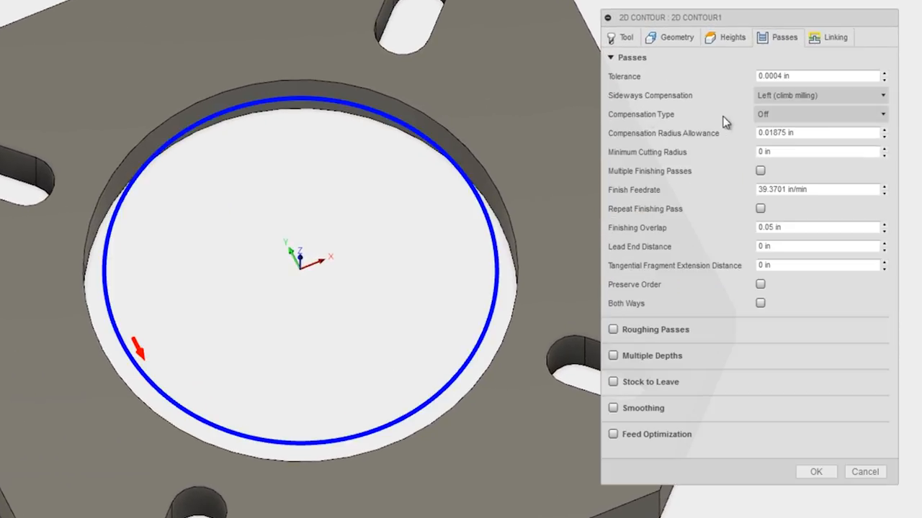
Try the compensation type choices, including In computer, and leave it at Off
{"action": "left_click", "coordinate": [819, 114]}
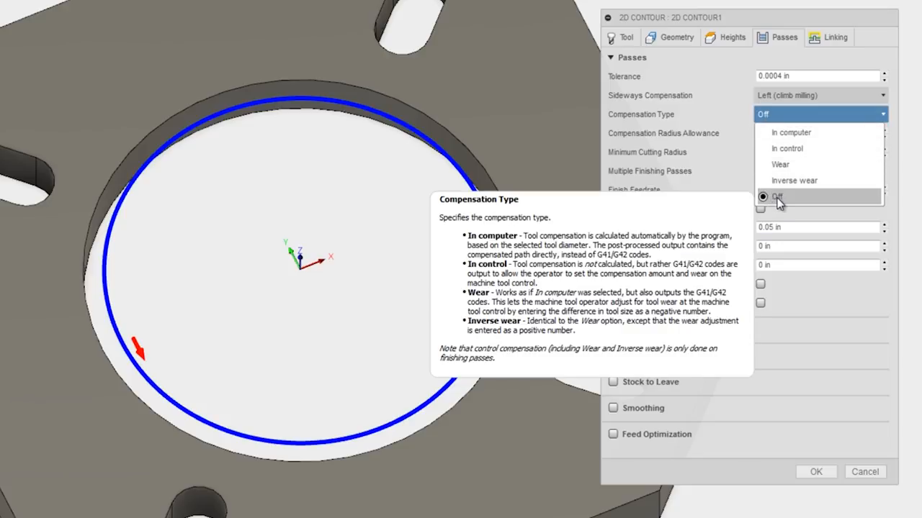
{"action": "left_click", "coordinate": [776, 196]}
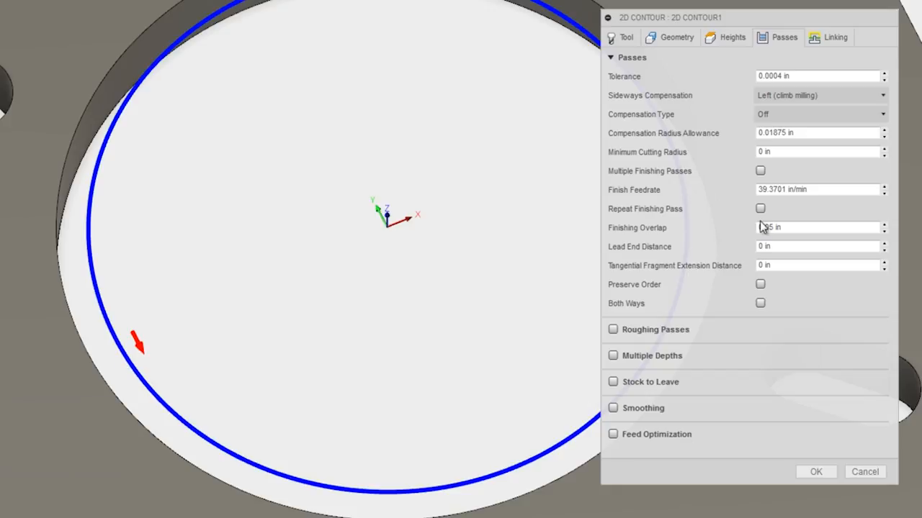
{"action": "left_click", "coordinate": [820, 114]}
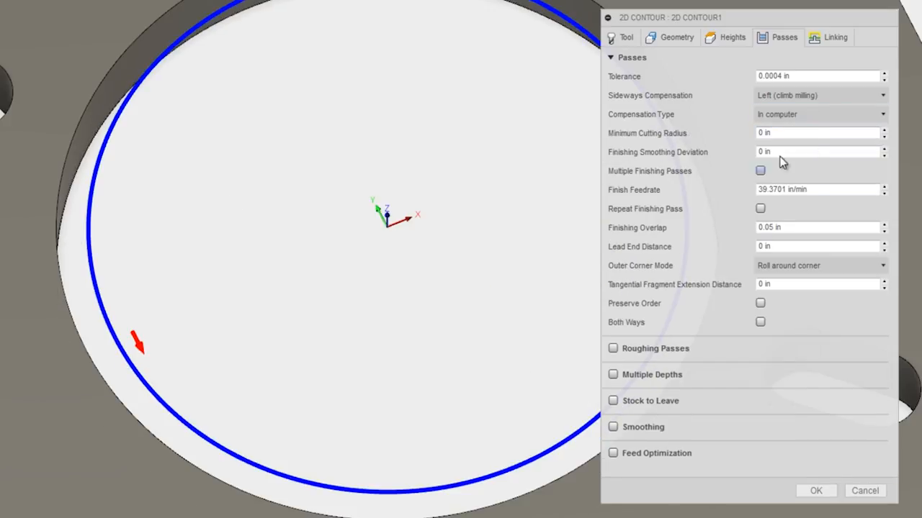
{"action": "mouse_move", "coordinate": [806, 114]}
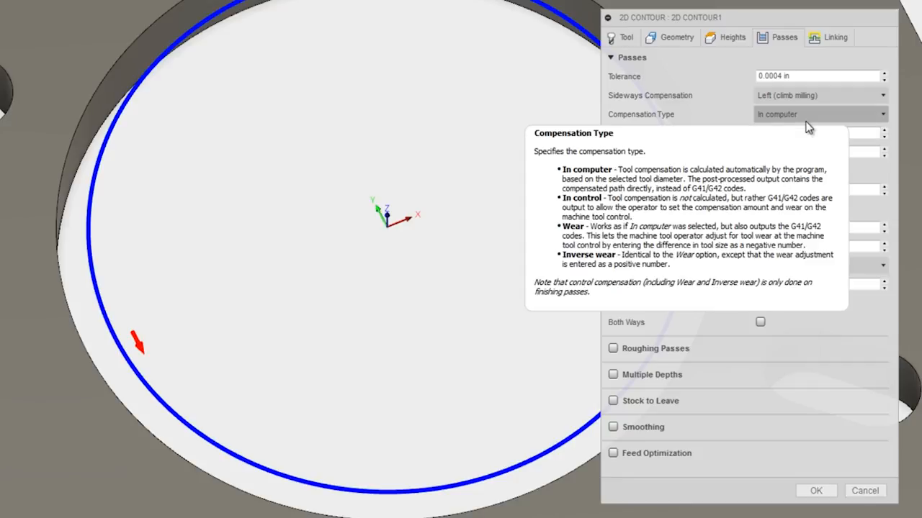
{"action": "left_click", "coordinate": [821, 114]}
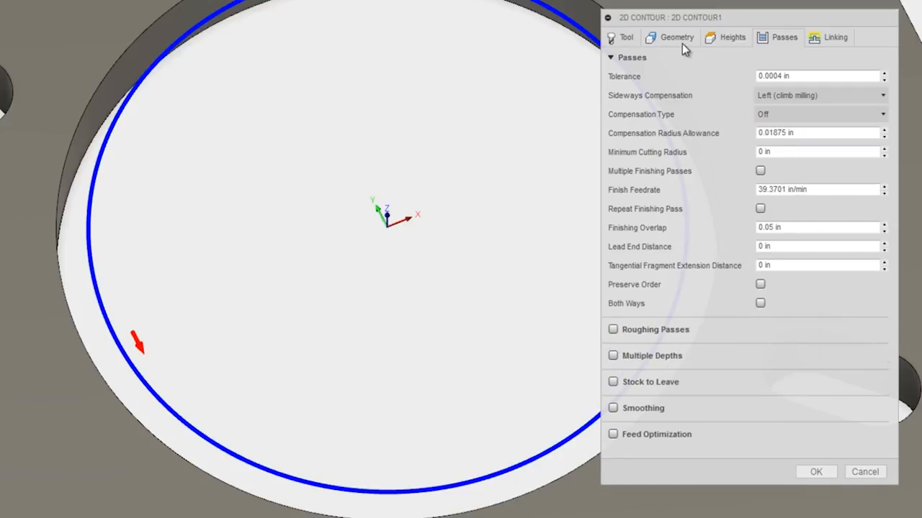
Enable rectangular tabs on 2D Contour1 with positioning at points and close the dialog
{"action": "left_click", "coordinate": [676, 37]}
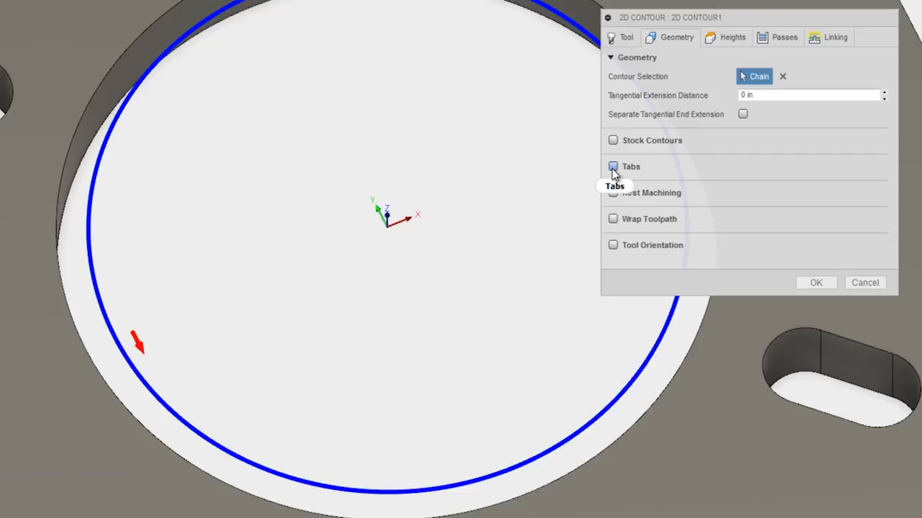
{"action": "left_click", "coordinate": [613, 167]}
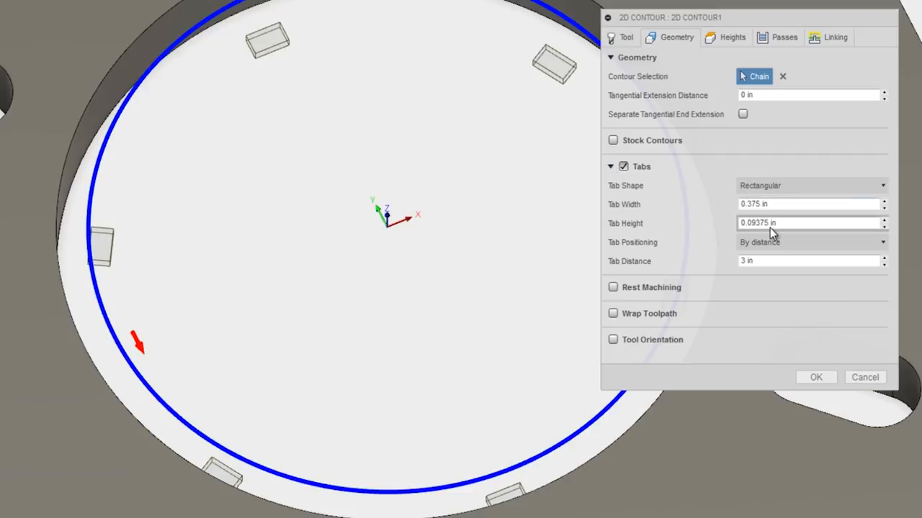
{"action": "left_click", "coordinate": [812, 242]}
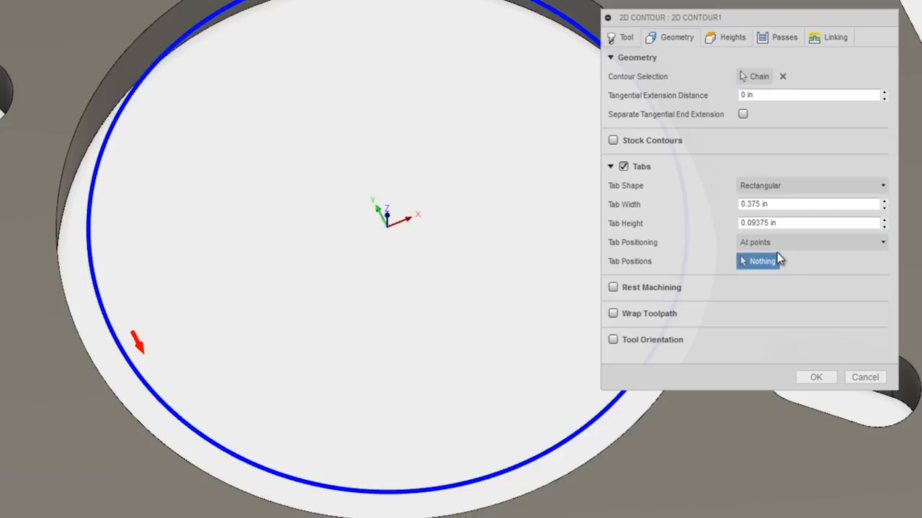
{"action": "left_click", "coordinate": [812, 242]}
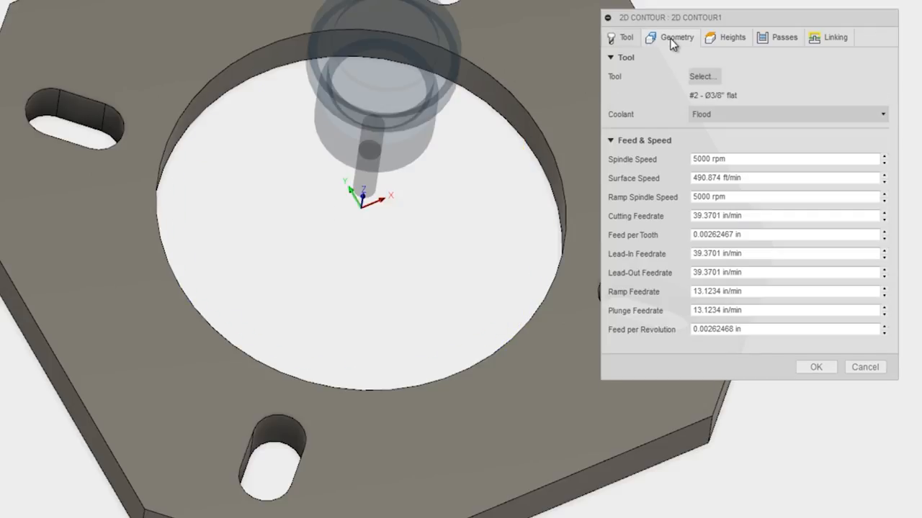
{"action": "left_click", "coordinate": [677, 37]}
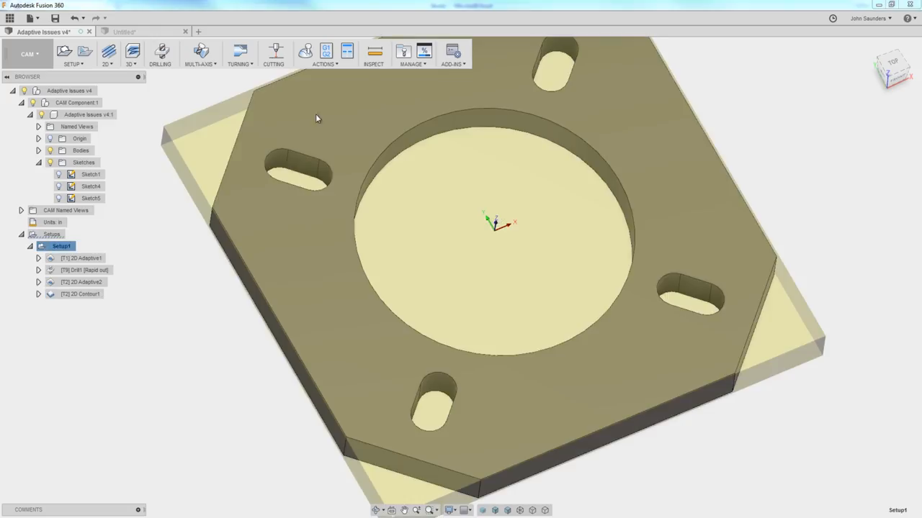
{"action": "left_click", "coordinate": [305, 52]}
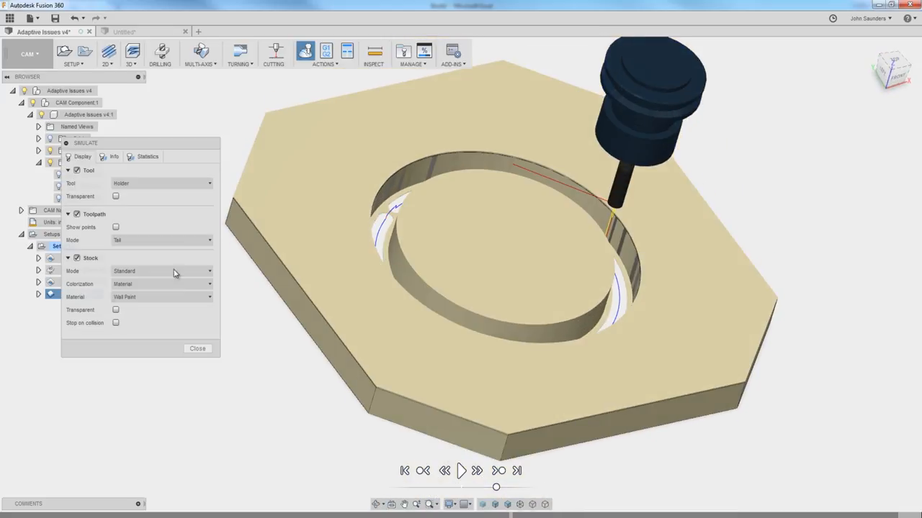
{"action": "left_click", "coordinate": [197, 349]}
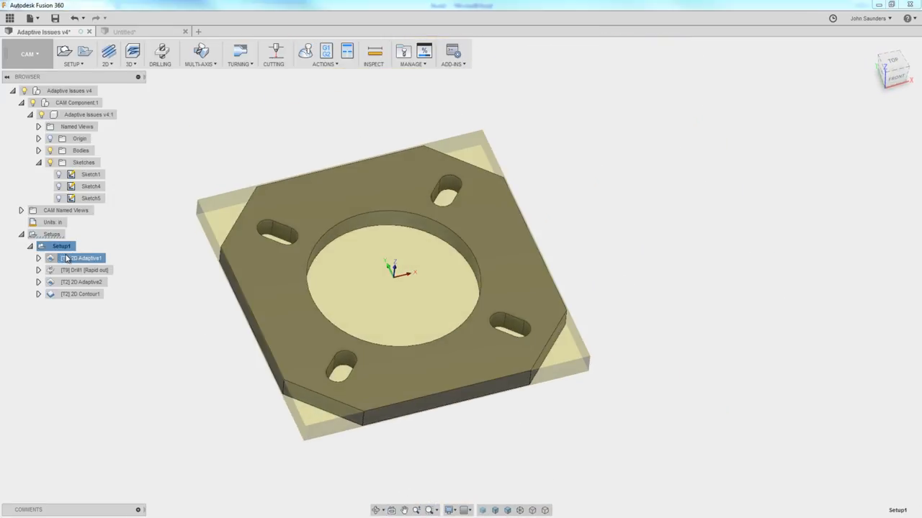
Display the 2D Adaptive1 corner-clearing toolpath from the top view
{"action": "left_click", "coordinate": [893, 67]}
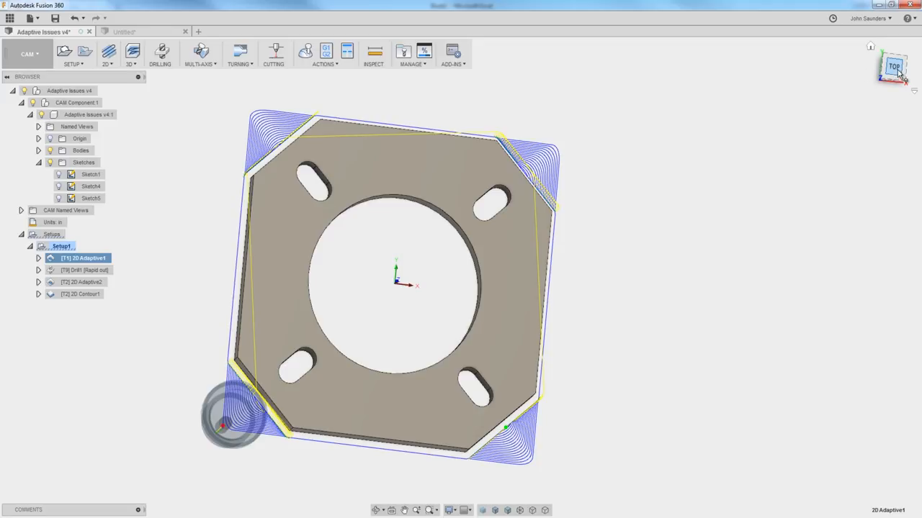
{"action": "left_click", "coordinate": [893, 67]}
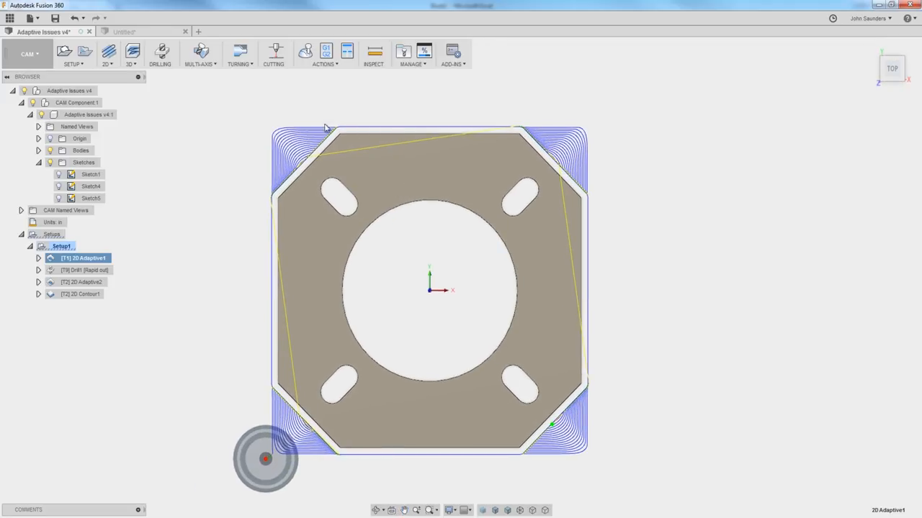
{"action": "mouse_move", "coordinate": [568, 371]}
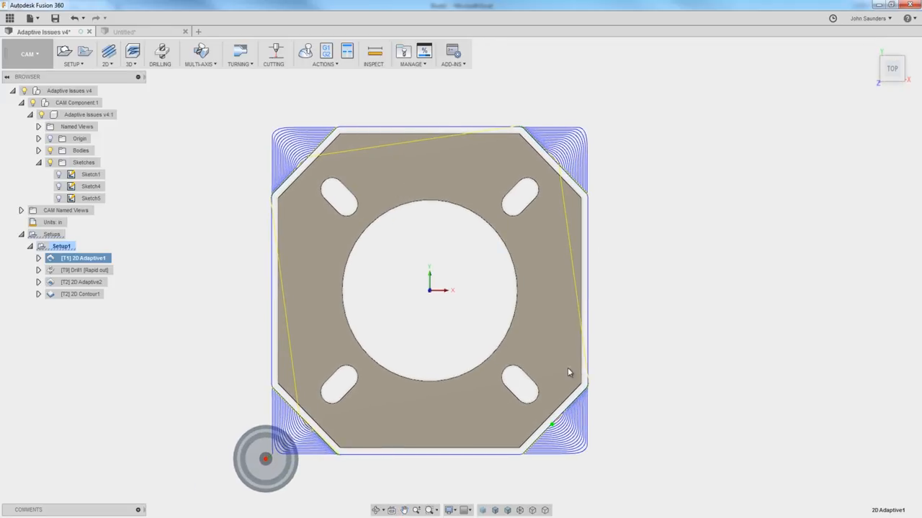
{"action": "left_click", "coordinate": [83, 258]}
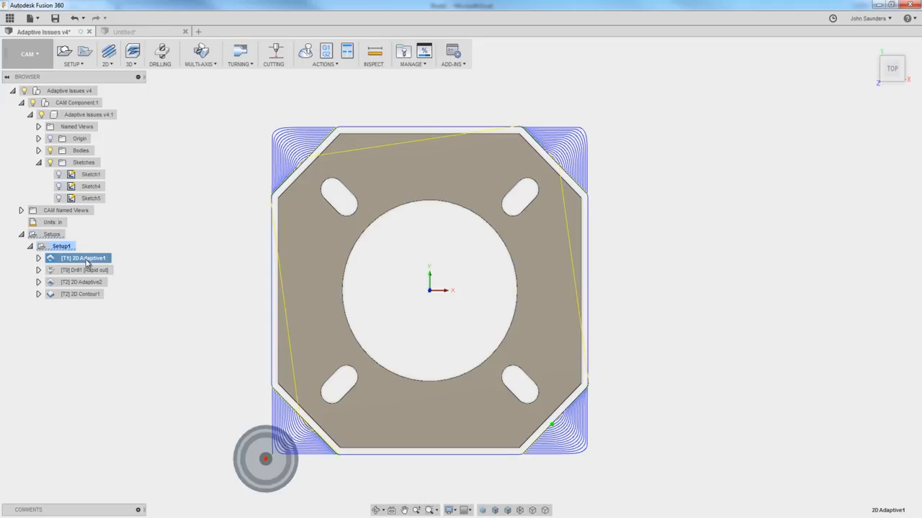
{"action": "left_click", "coordinate": [61, 246]}
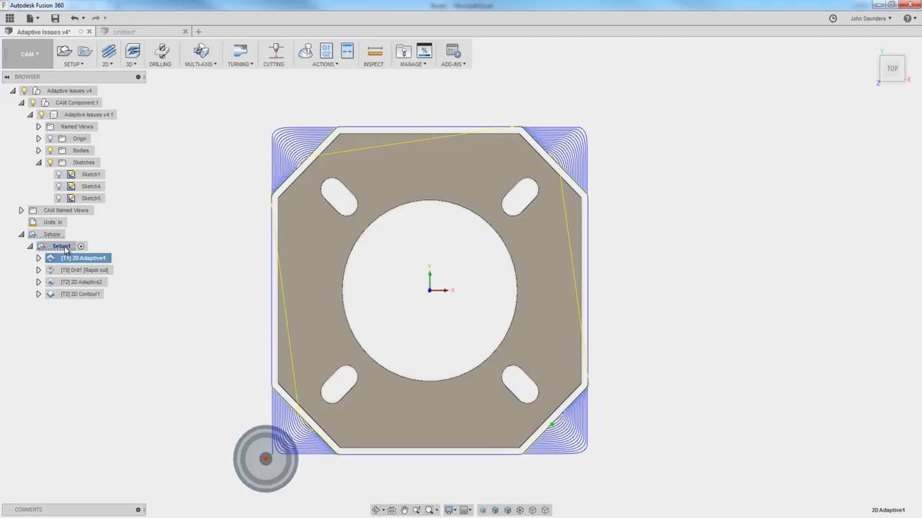
{"action": "double_click", "coordinate": [61, 246]}
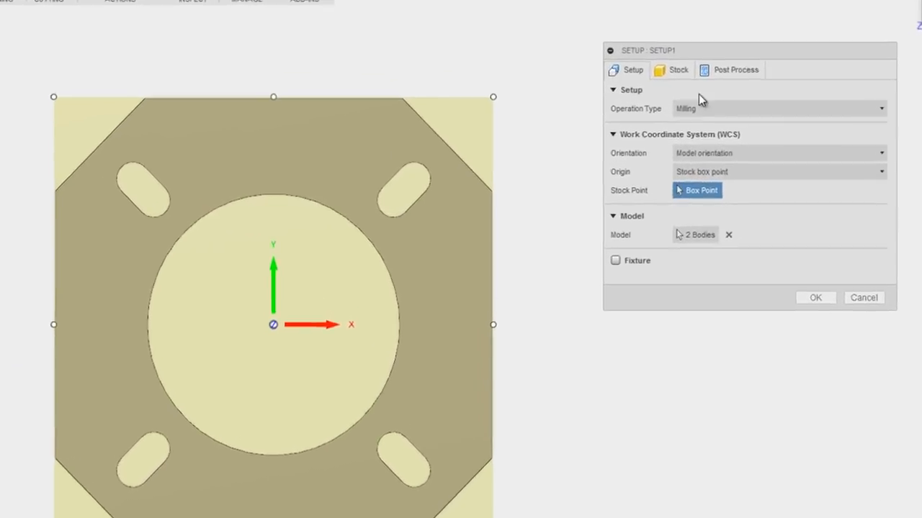
{"action": "left_click", "coordinate": [677, 69]}
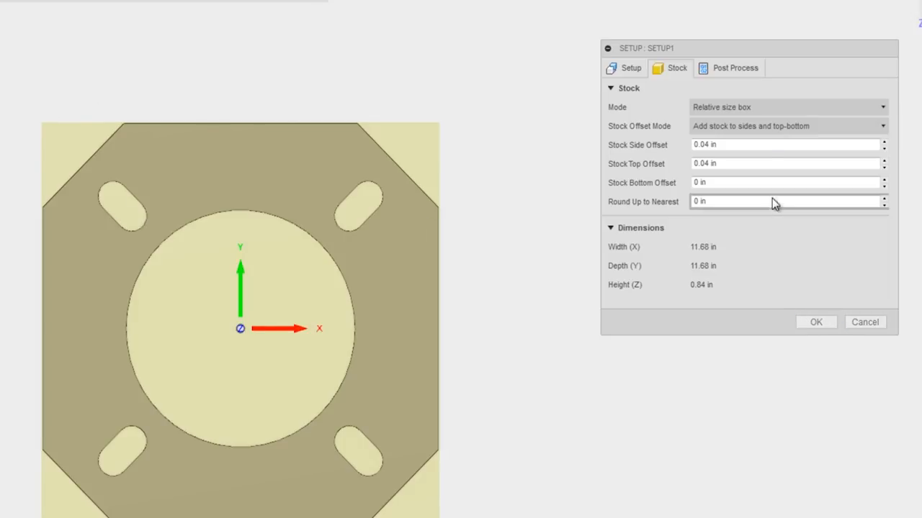
{"action": "left_click", "coordinate": [785, 127]}
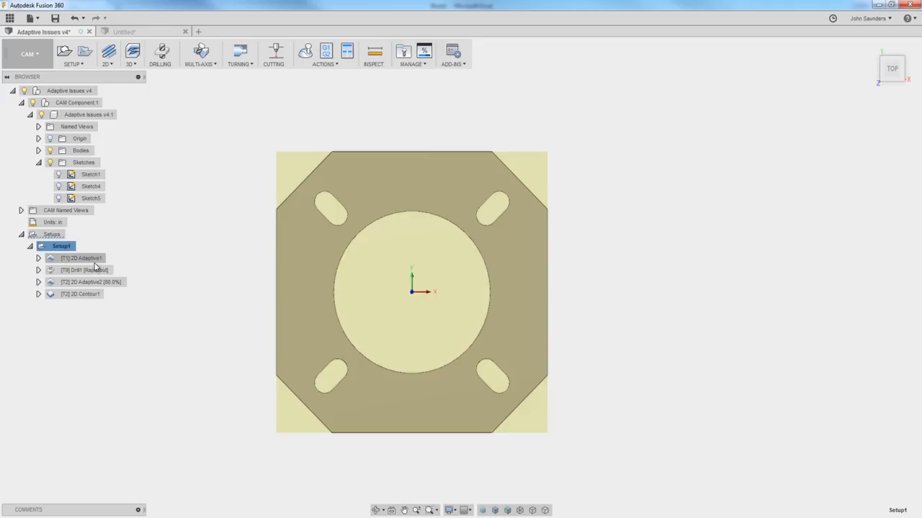
{"action": "mouse_move", "coordinate": [374, 141]}
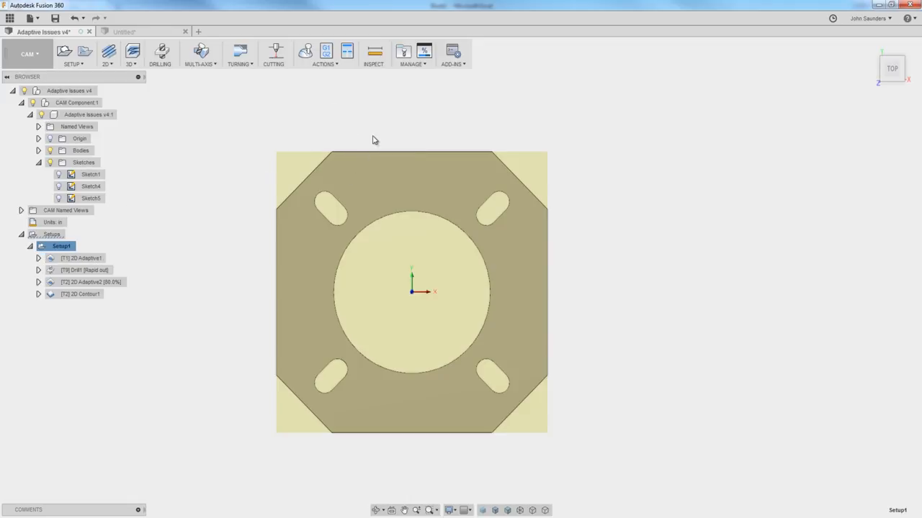
Edit the setup's stock offset mode to 'Add stock to sides and top-bottom'
{"action": "left_click", "coordinate": [84, 257]}
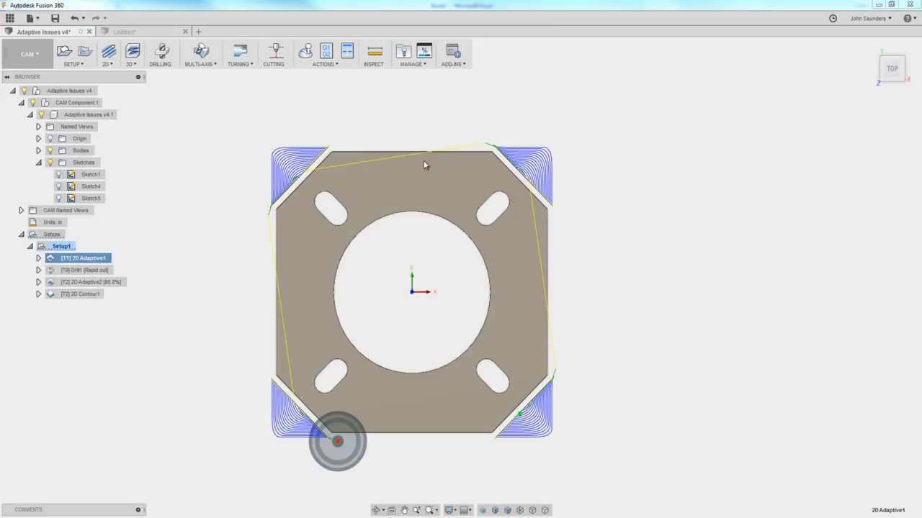
{"action": "mouse_move", "coordinate": [342, 158]}
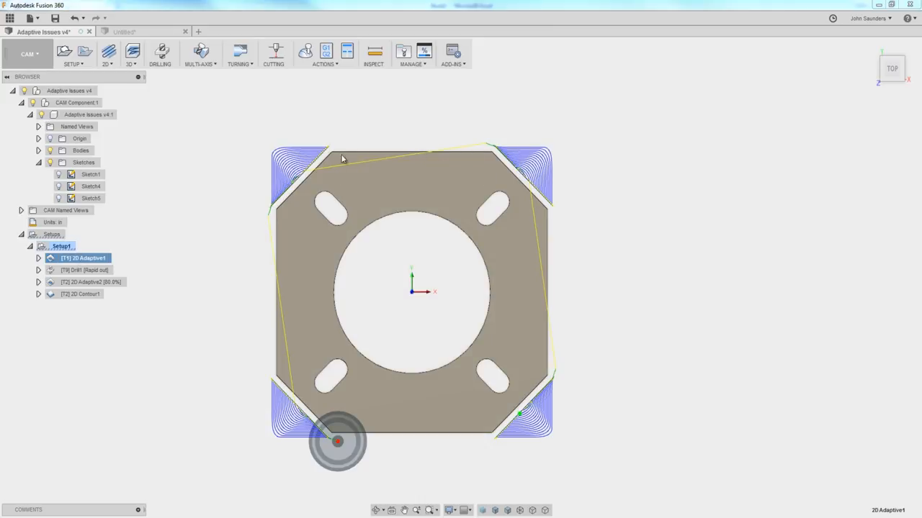
{"action": "right_click", "coordinate": [60, 246]}
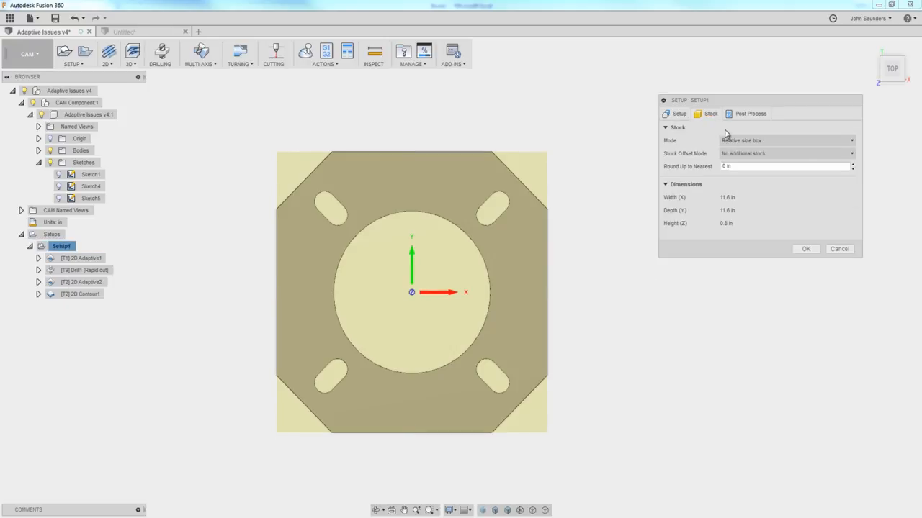
{"action": "left_click", "coordinate": [784, 153]}
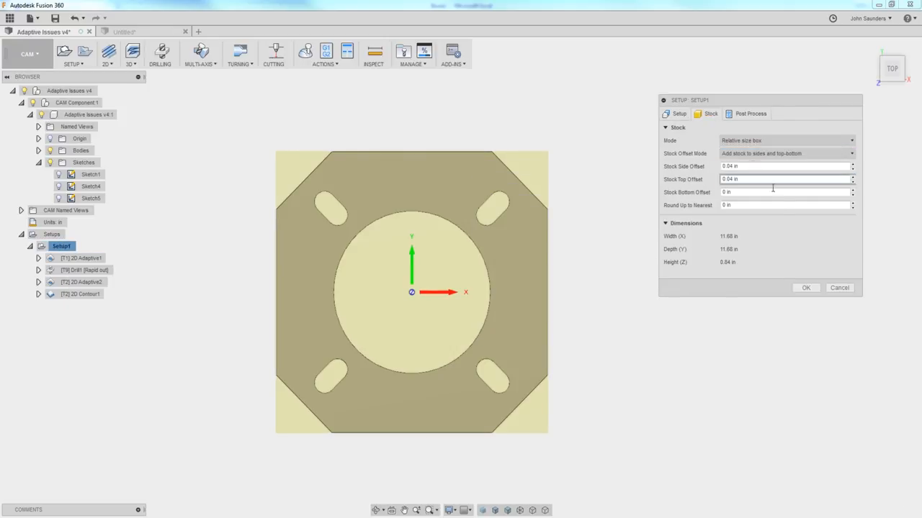
{"action": "left_click", "coordinate": [807, 288]}
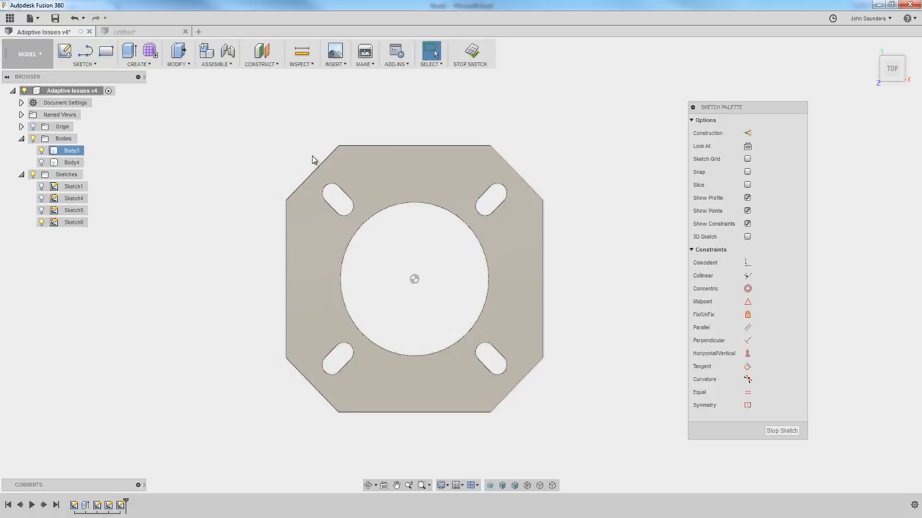
Draw a centre rectangle from the origin with corners coincident to the stock outline and finish the sketch
{"action": "key", "text": "s"}
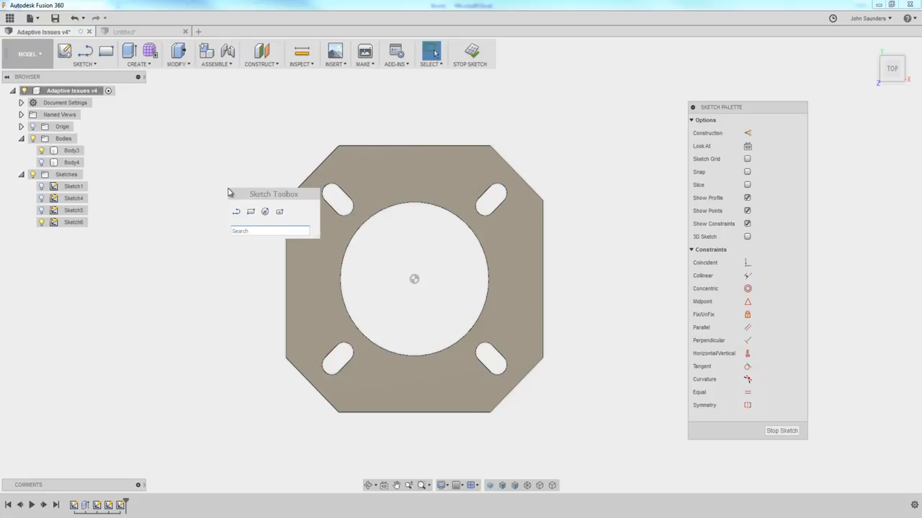
{"action": "type", "text": "cent"}
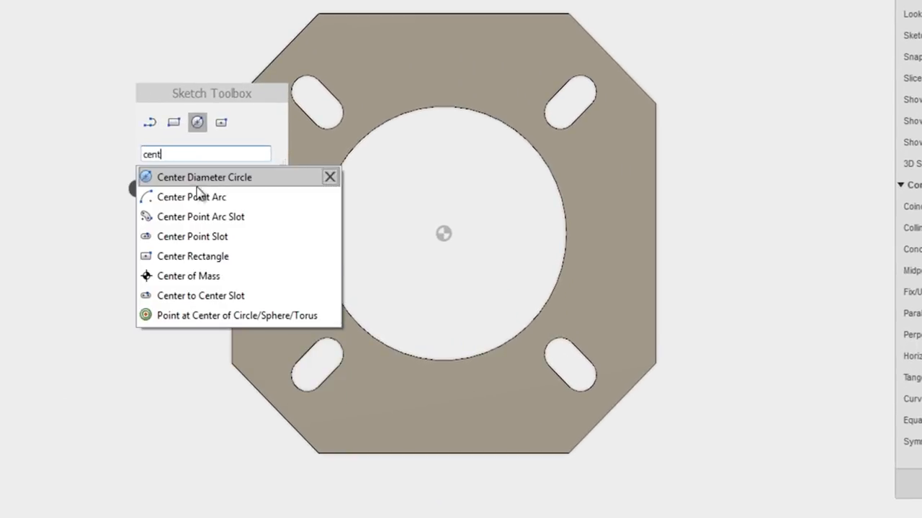
{"action": "left_click", "coordinate": [205, 177]}
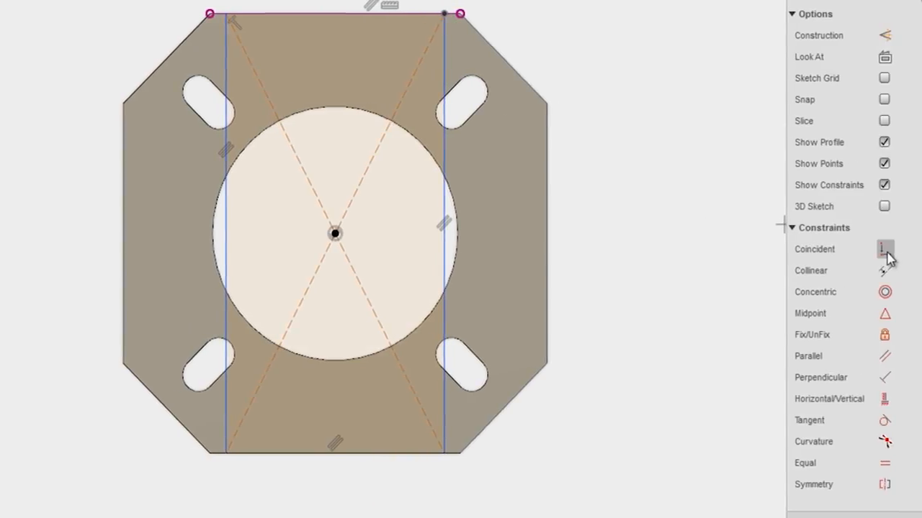
{"action": "left_click", "coordinate": [884, 249]}
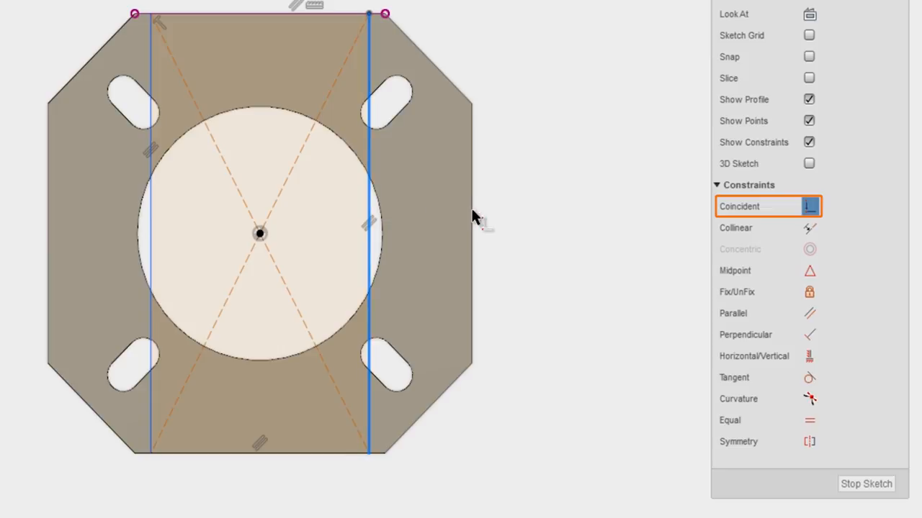
{"action": "key", "text": "p"}
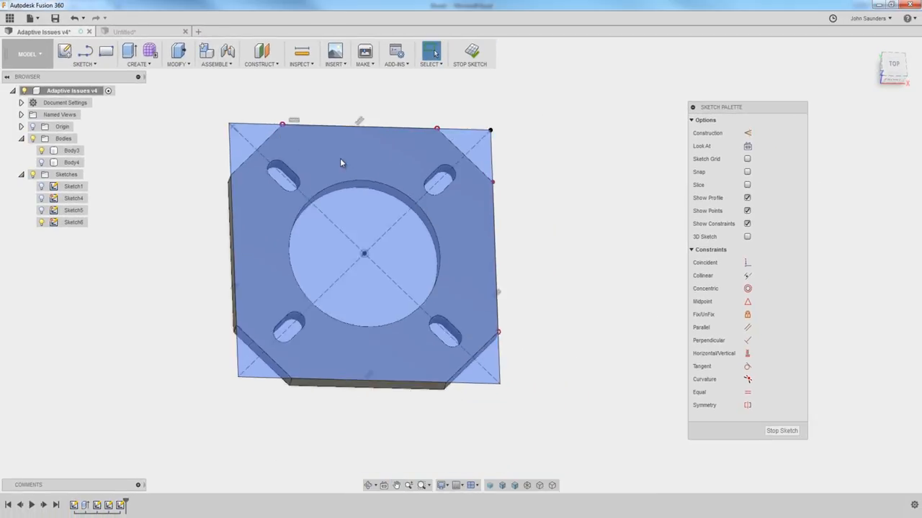
{"action": "scroll", "scroll_direction": "up", "scroll_amount": 3}
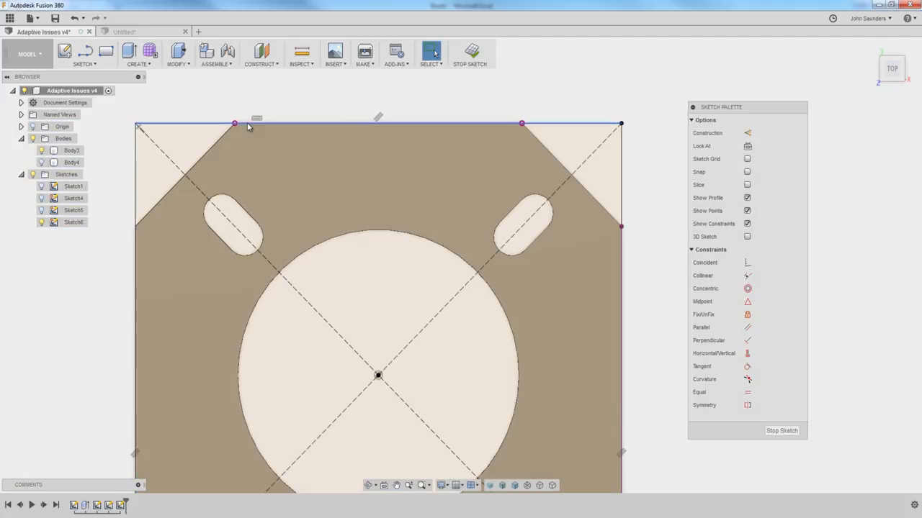
{"action": "left_click", "coordinate": [470, 54]}
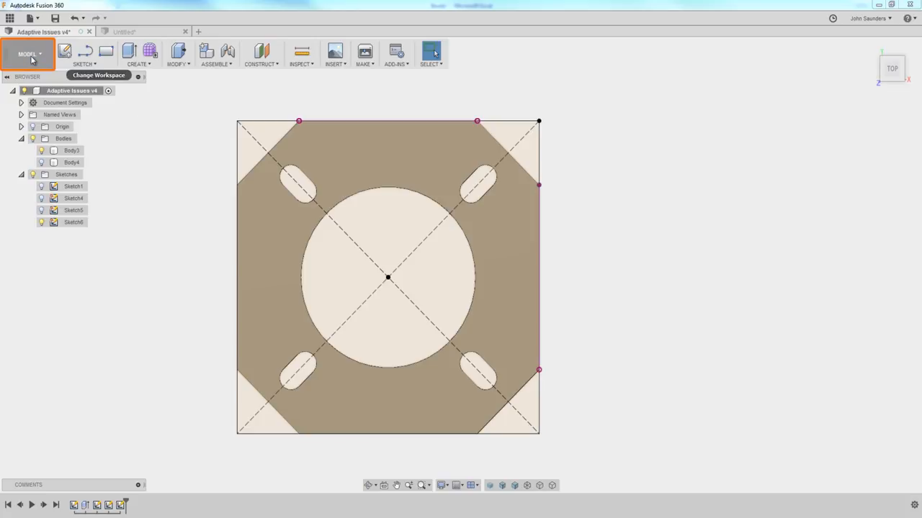
Switch to the CAM workspace and select 2D Adaptive1 to show its corner toolpath
{"action": "left_click", "coordinate": [29, 55]}
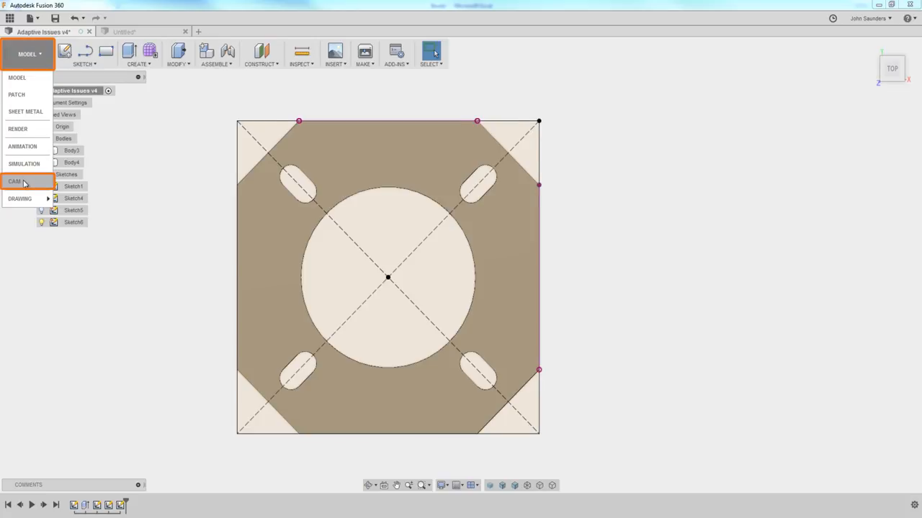
{"action": "left_click", "coordinate": [15, 182]}
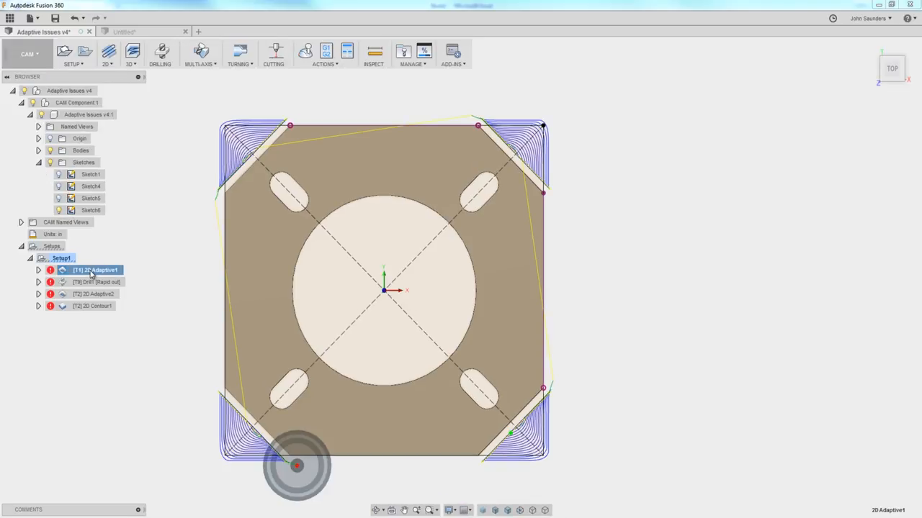
{"action": "left_click", "coordinate": [93, 269]}
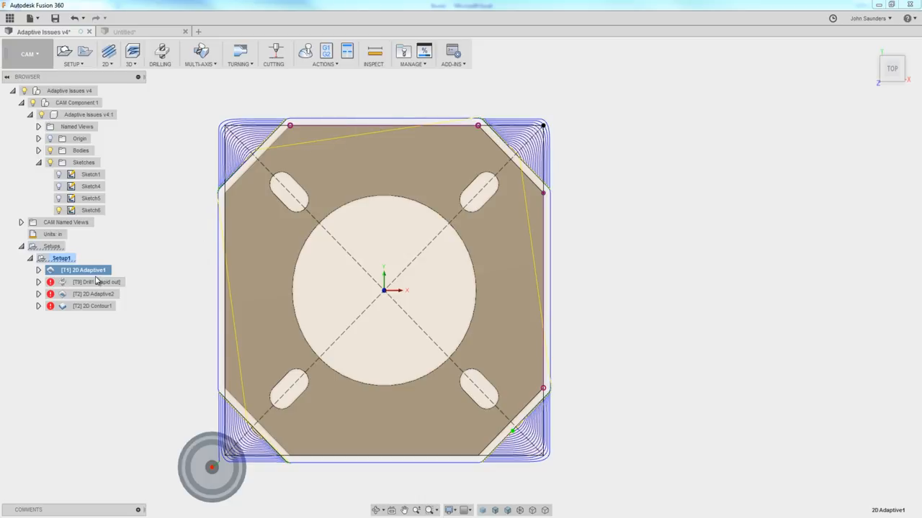
Enable Stock Contours on 2D Adaptive1 using the sketched rectangle edges as the boundary
{"action": "double_click", "coordinate": [95, 270]}
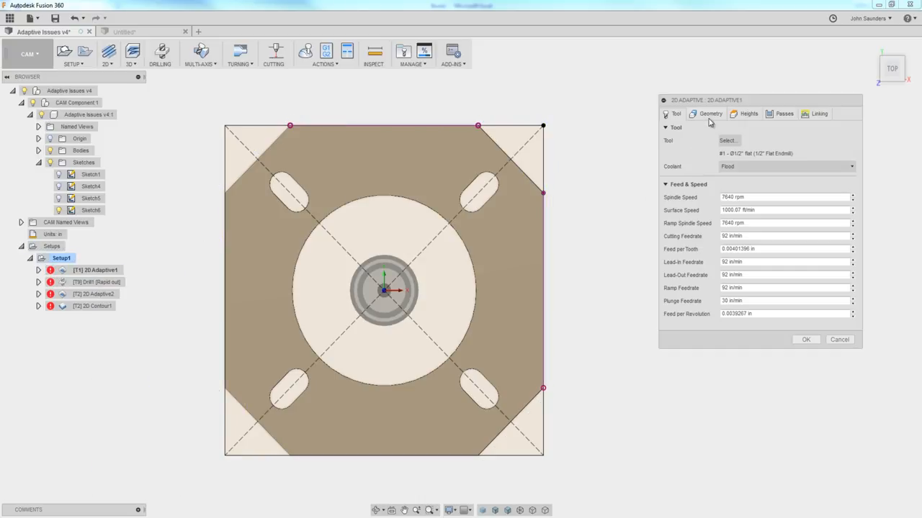
{"action": "left_click", "coordinate": [710, 114]}
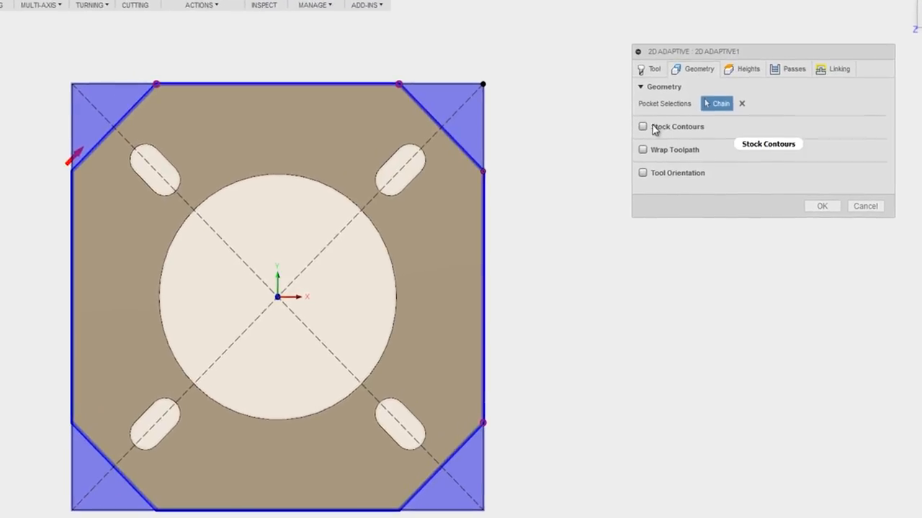
{"action": "left_click", "coordinate": [642, 127]}
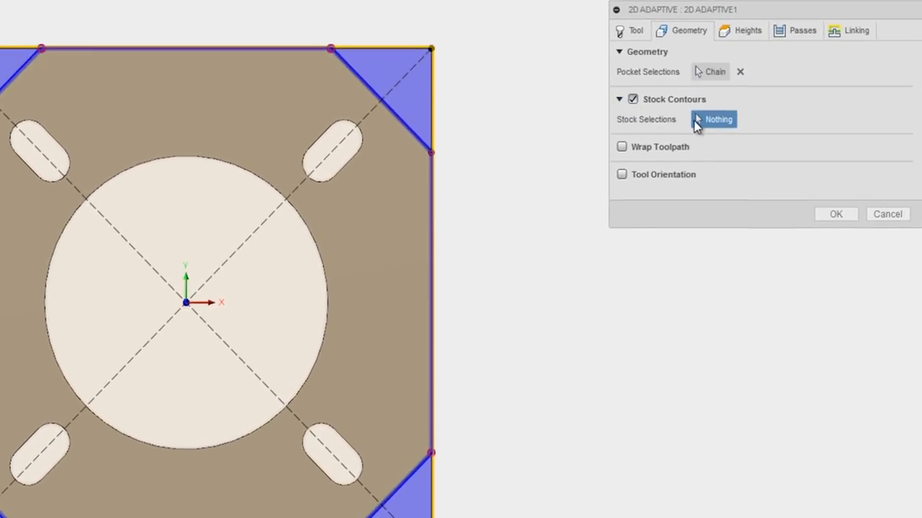
{"action": "scroll", "scroll_direction": "up", "scroll_amount": 3}
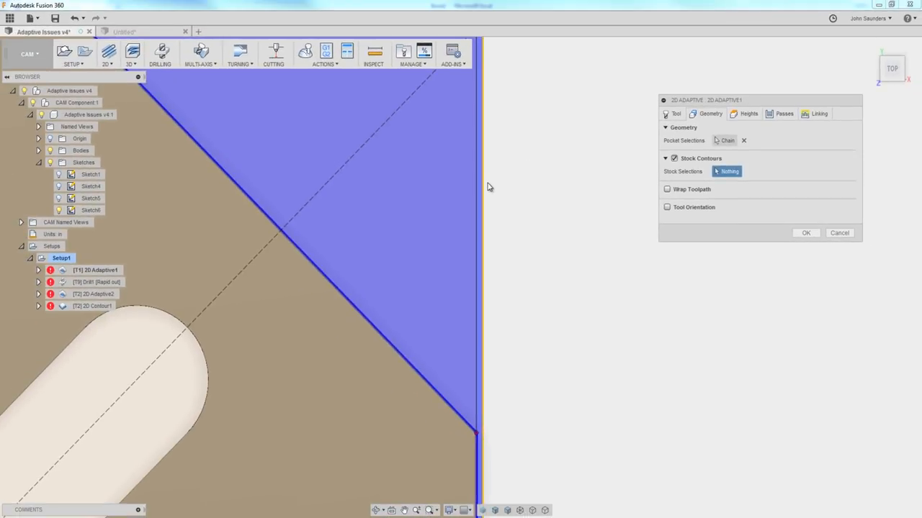
{"action": "mouse_move", "coordinate": [476, 190]}
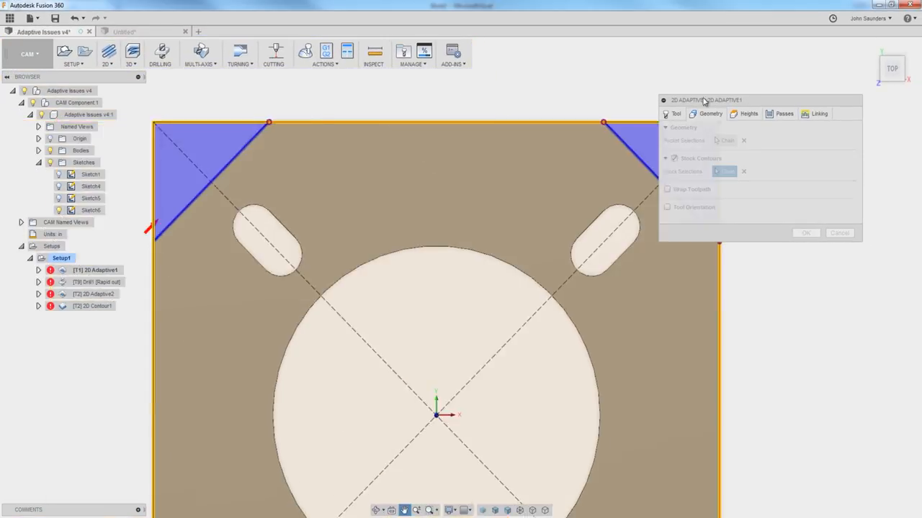
{"action": "left_click", "coordinate": [806, 233]}
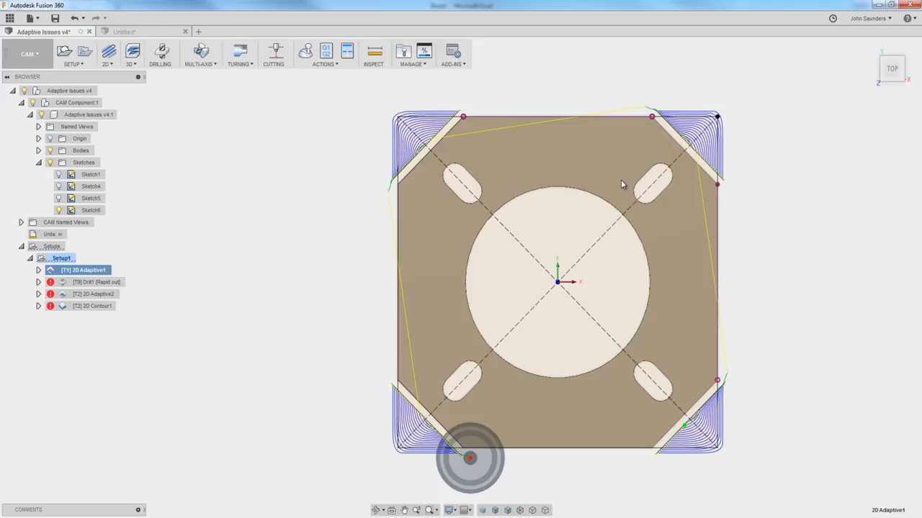
{"action": "mouse_move", "coordinate": [708, 115]}
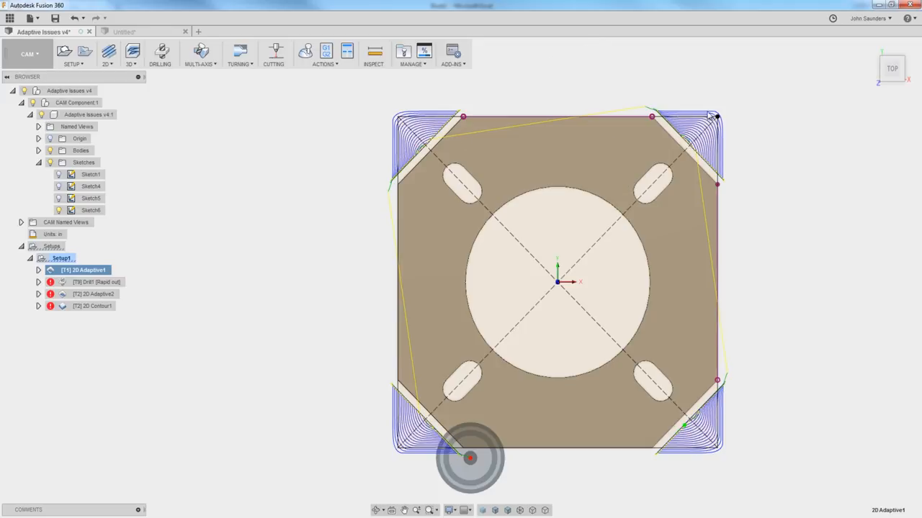
{"action": "mouse_move", "coordinate": [432, 144]}
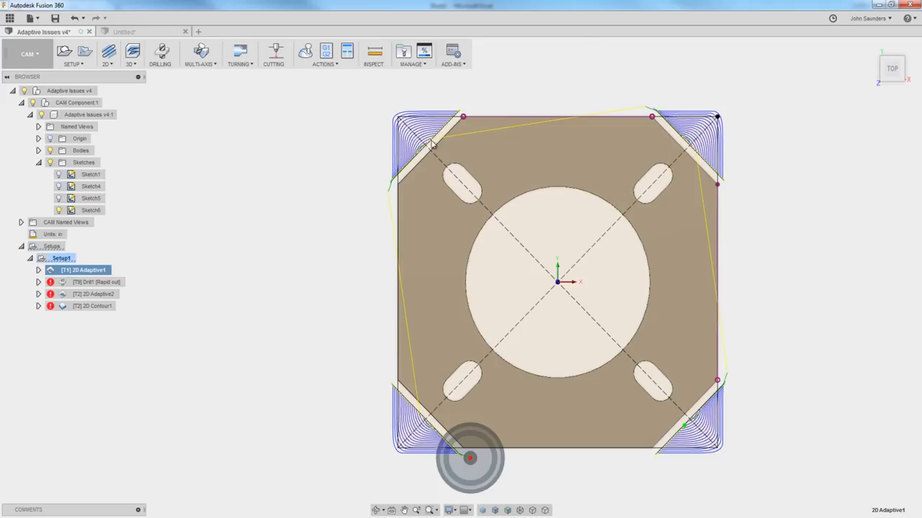